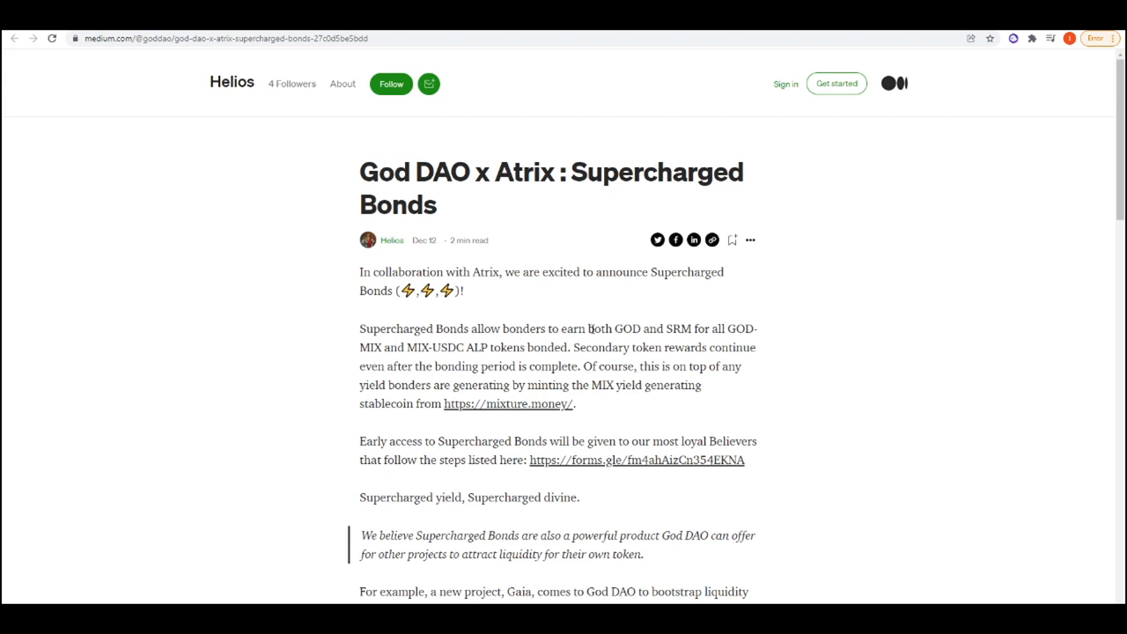
mouse_move(638, 306)
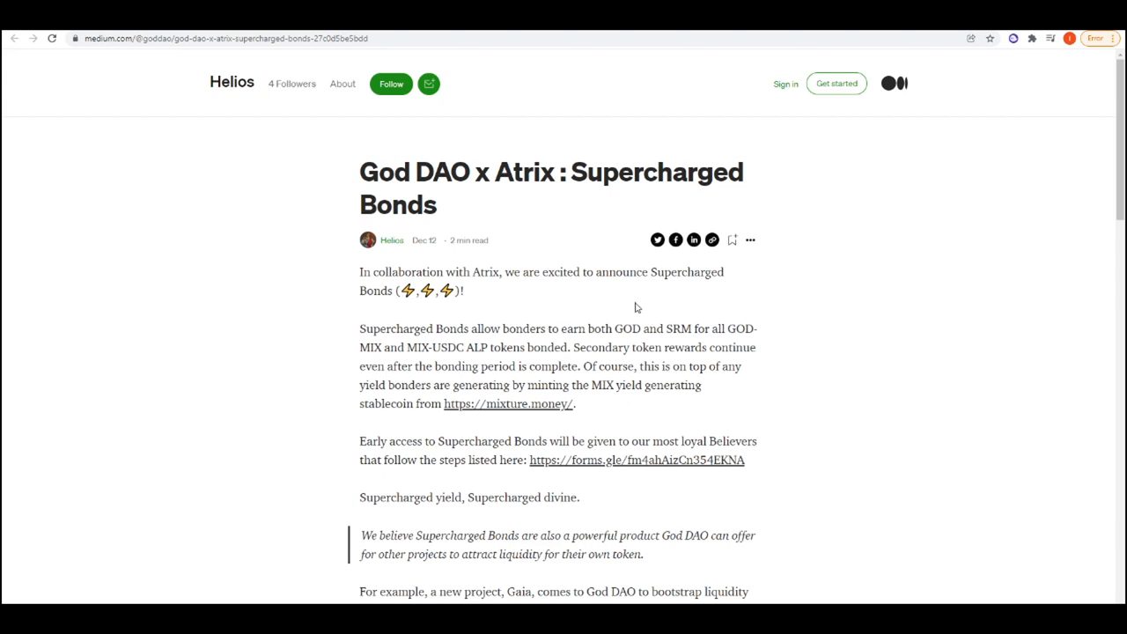
mouse_move(356, 176)
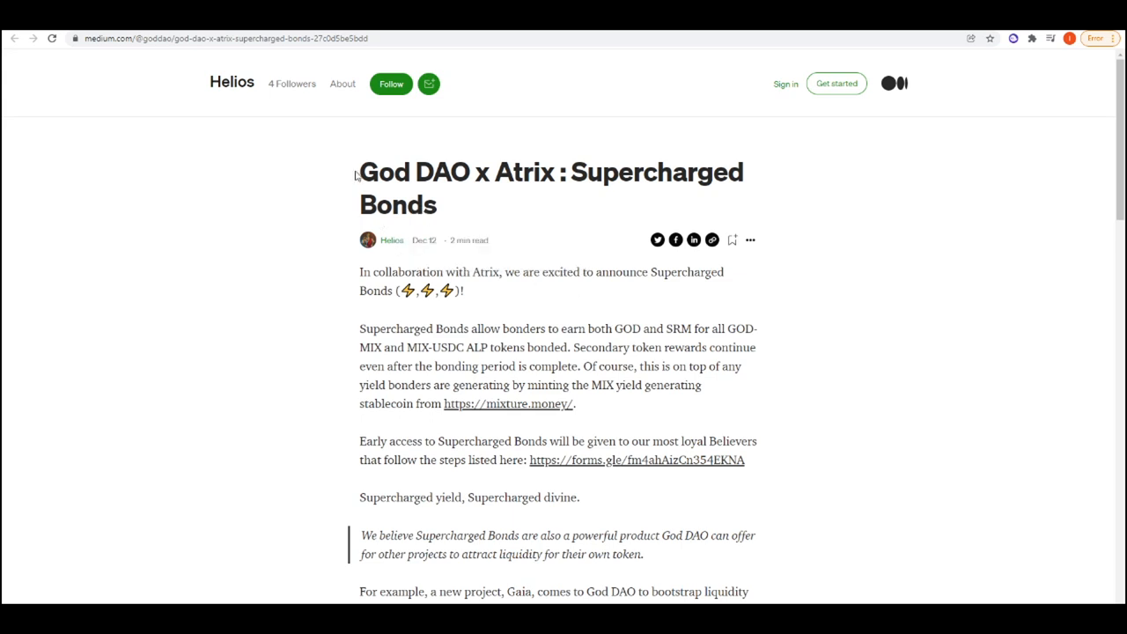
mouse_move(451, 195)
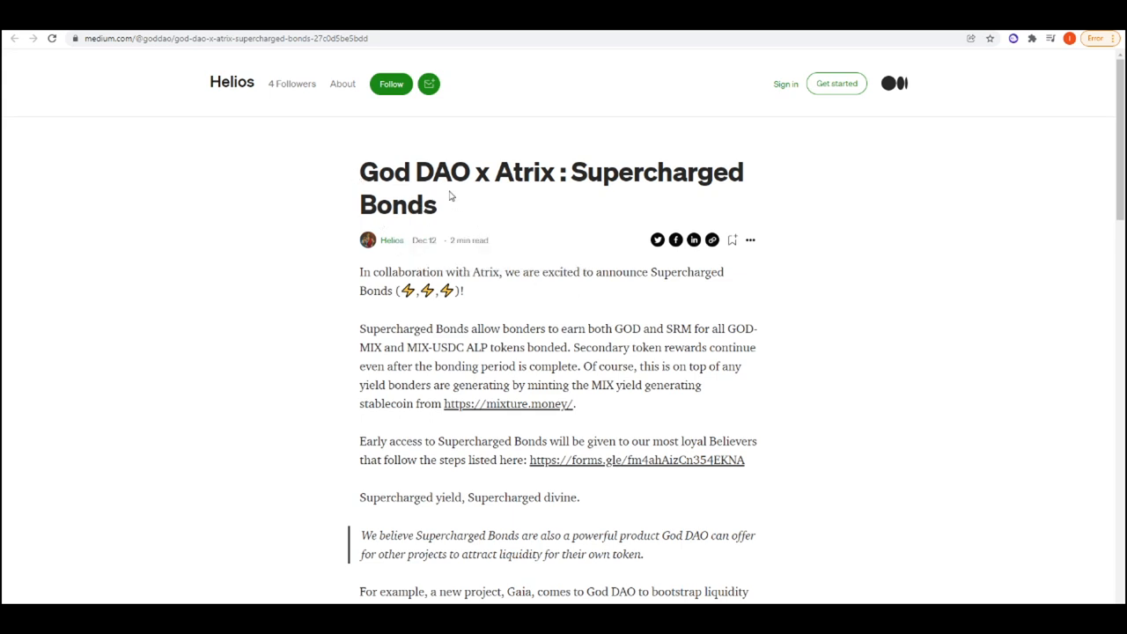
mouse_move(595, 200)
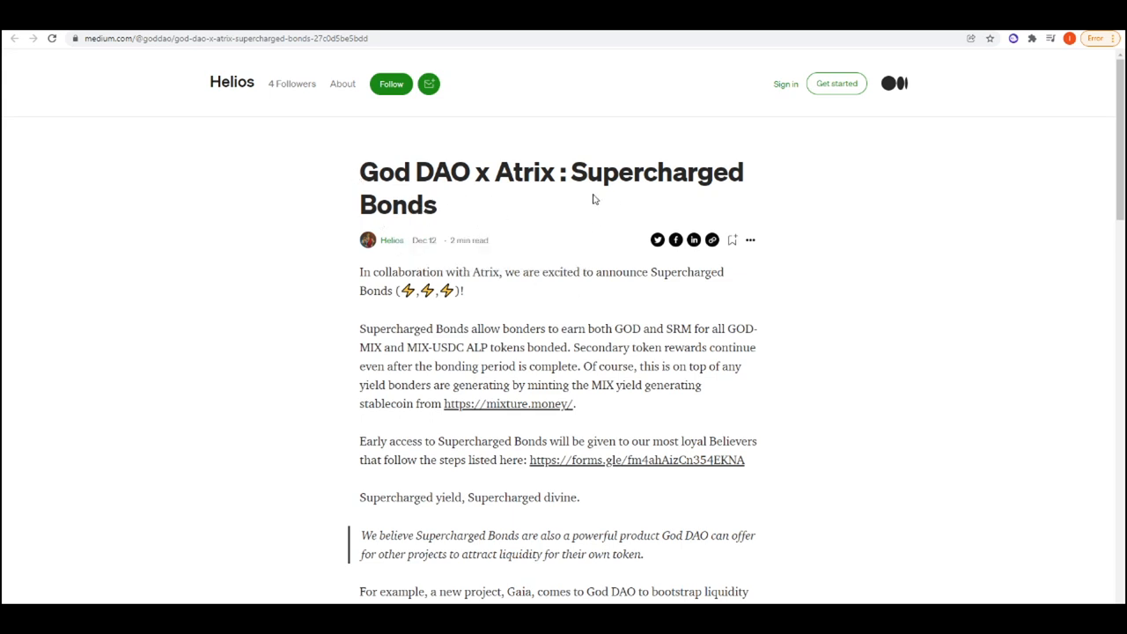
Read down the God DAO x Atrix bonds article through the Gaia example
scroll("down", 3)
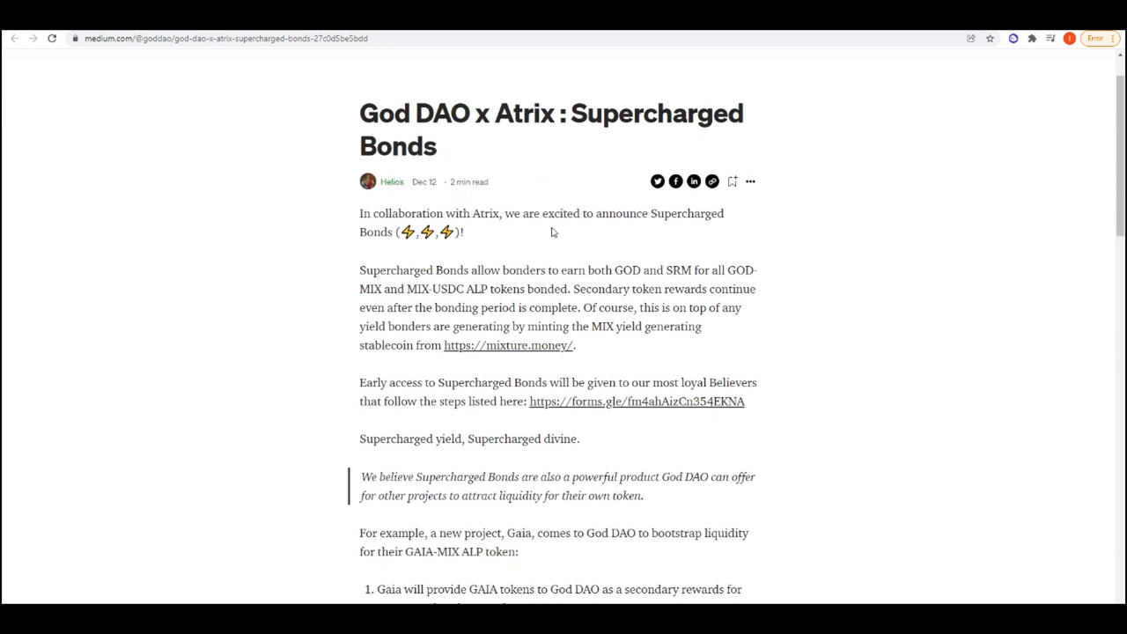
mouse_move(449, 284)
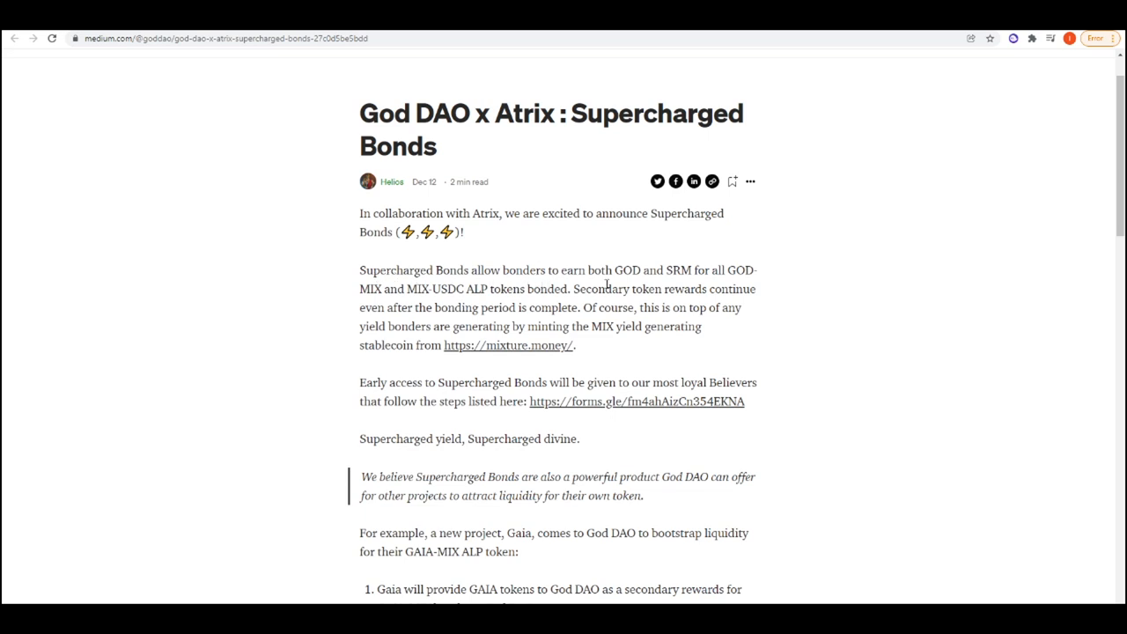
mouse_move(741, 285)
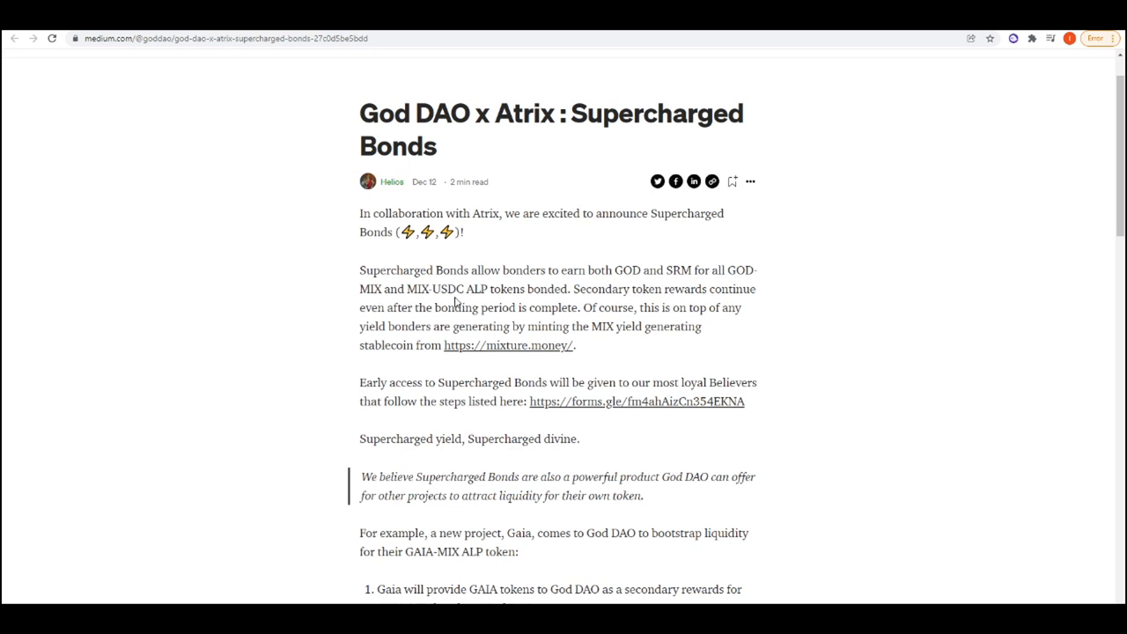
mouse_move(563, 299)
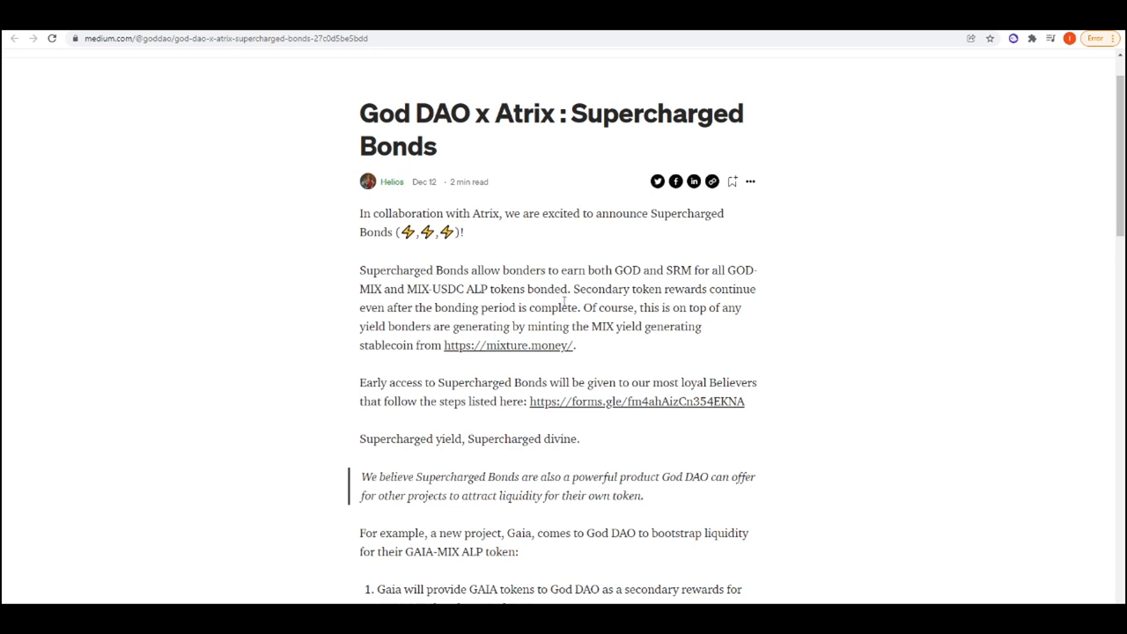
mouse_move(672, 303)
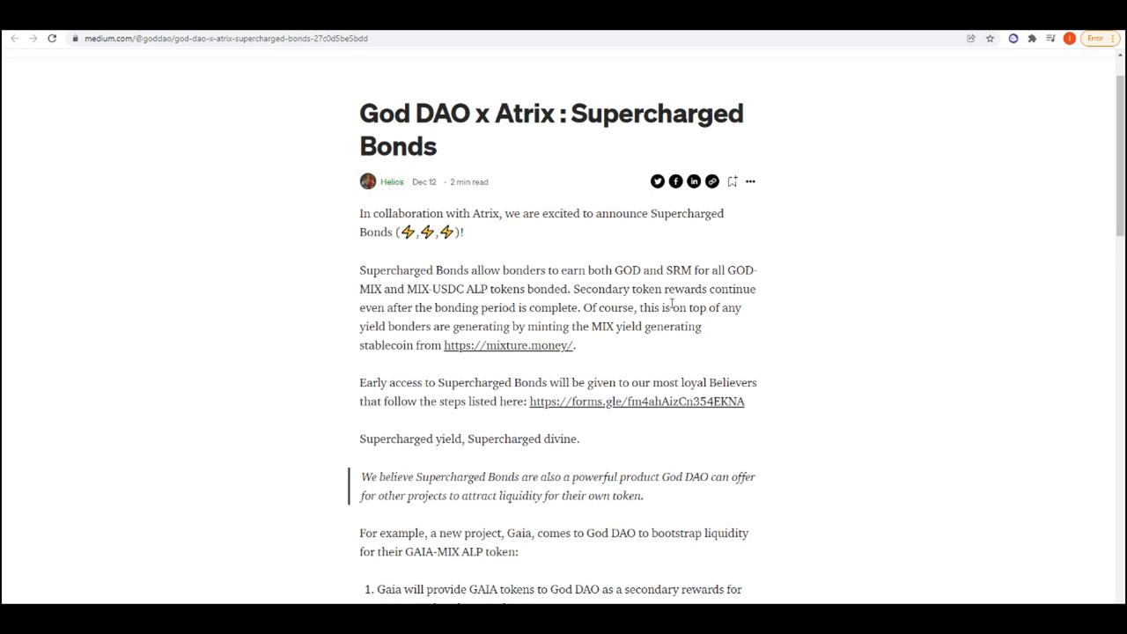
mouse_move(475, 323)
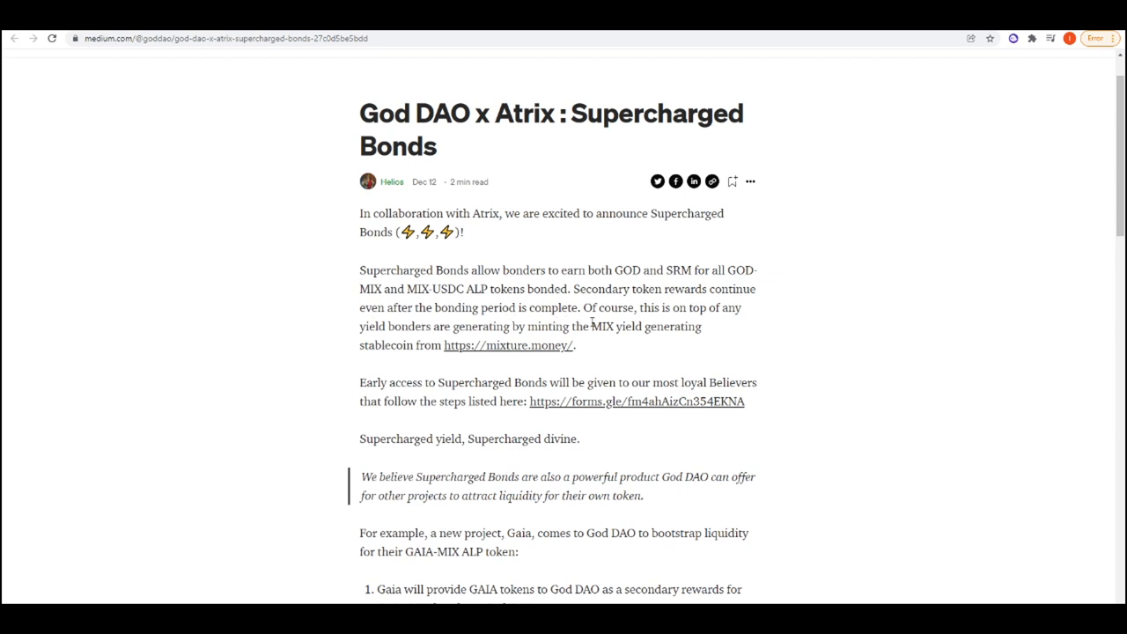
mouse_move(438, 339)
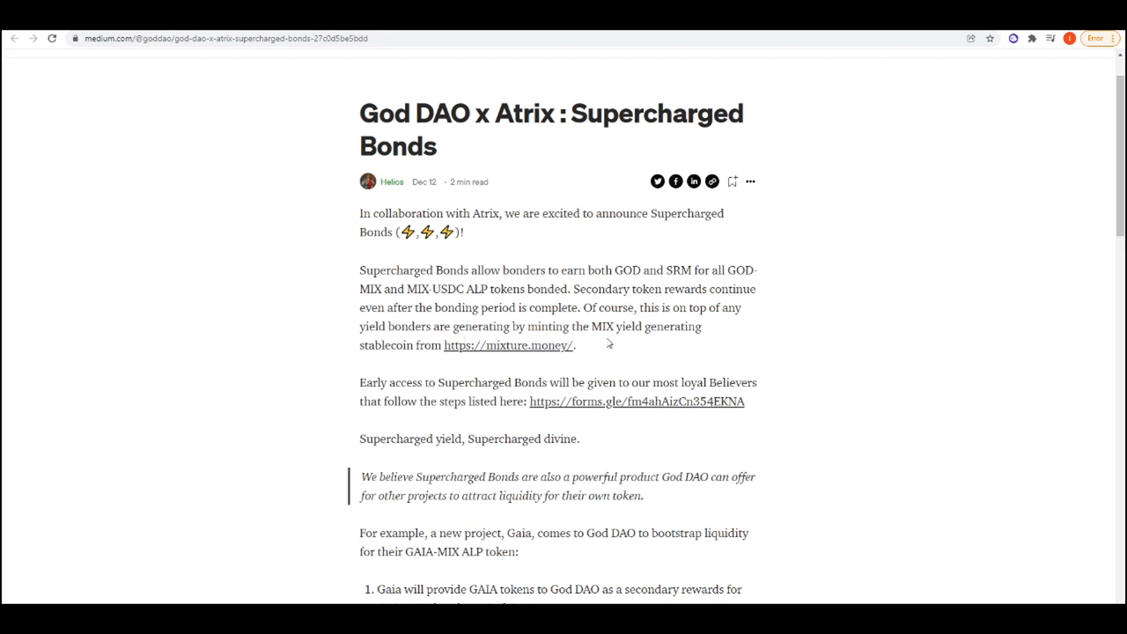
mouse_move(507, 365)
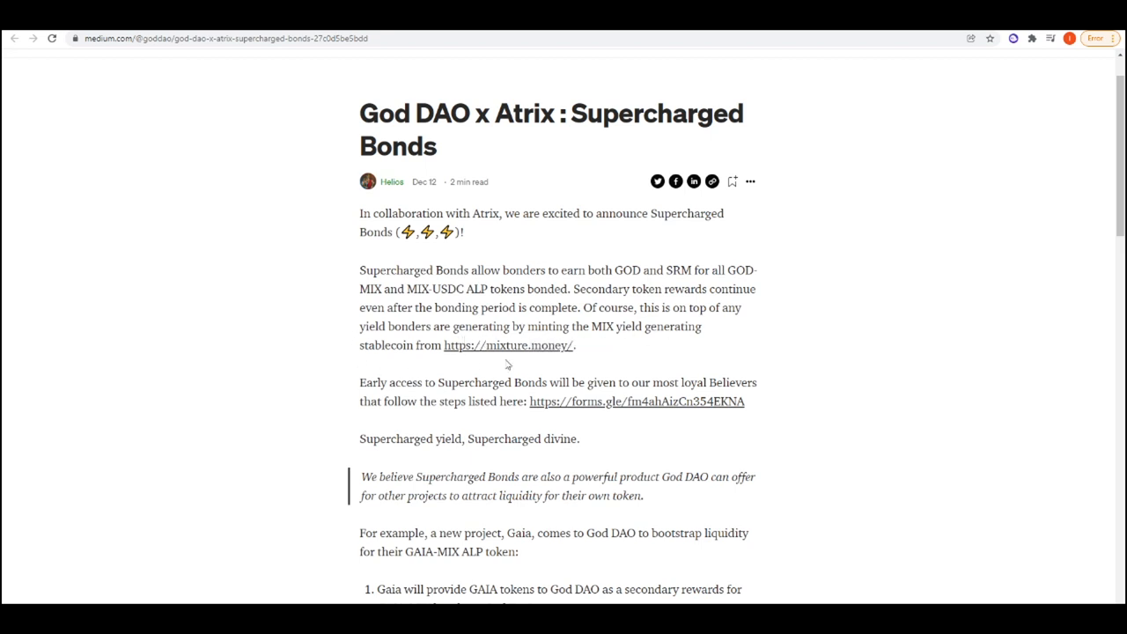
scroll("down", 3)
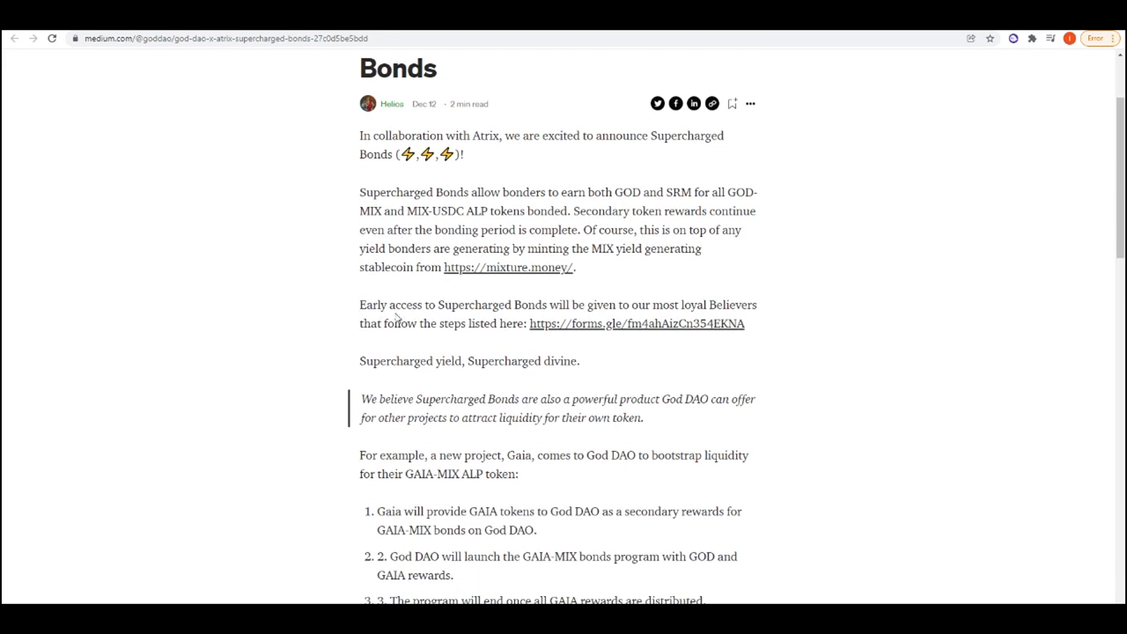
mouse_move(619, 319)
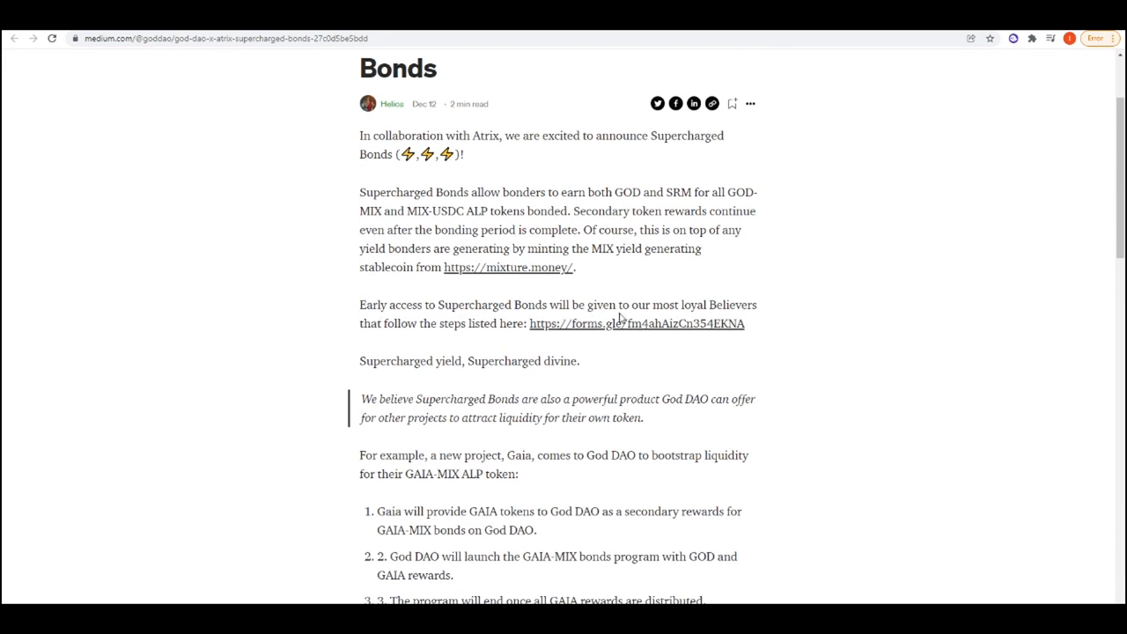
mouse_move(685, 302)
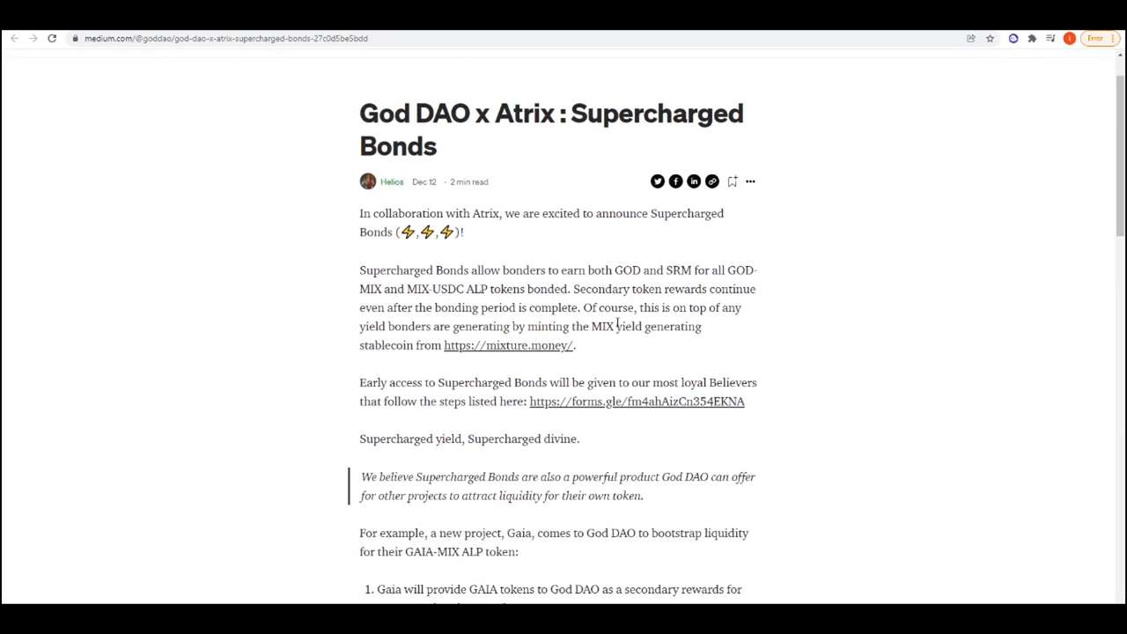
mouse_move(690, 379)
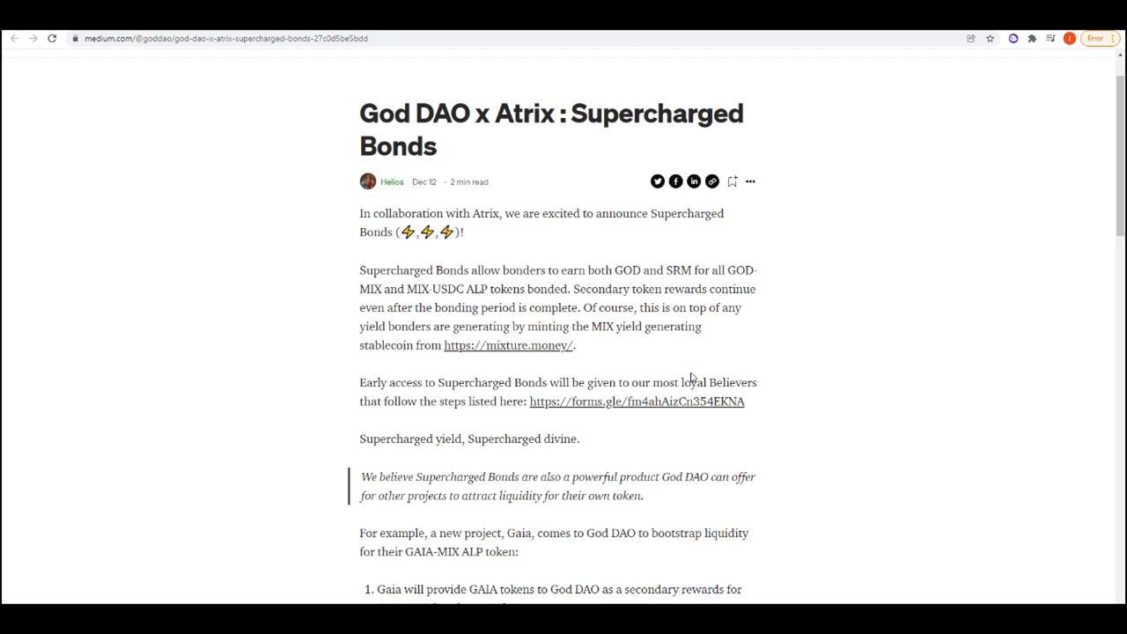
scroll("down", 3)
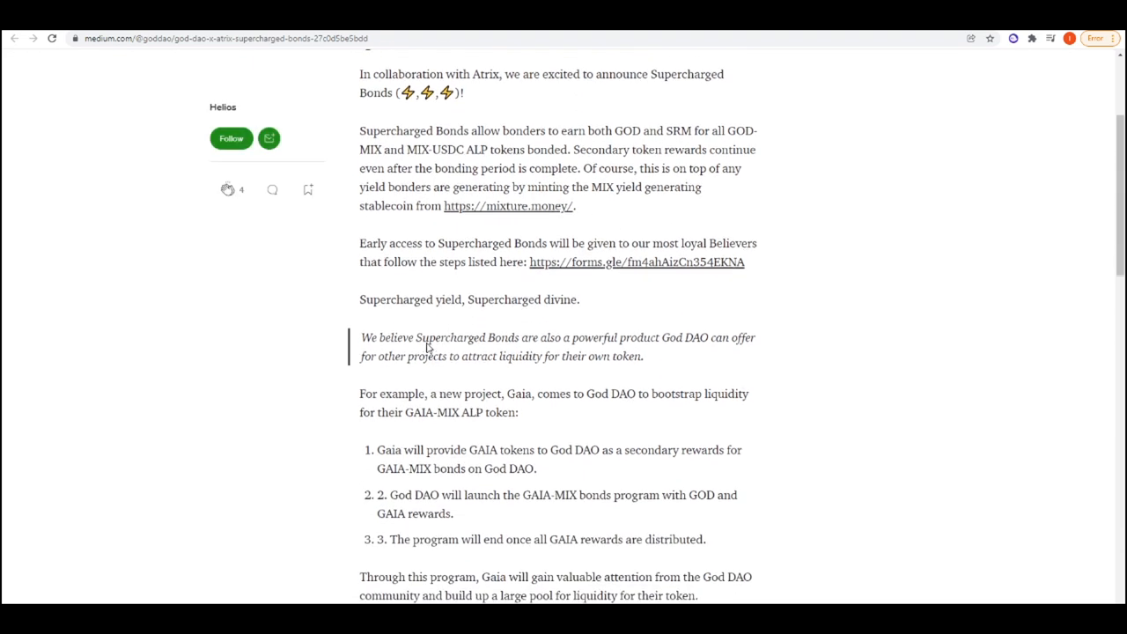
scroll("down", 3)
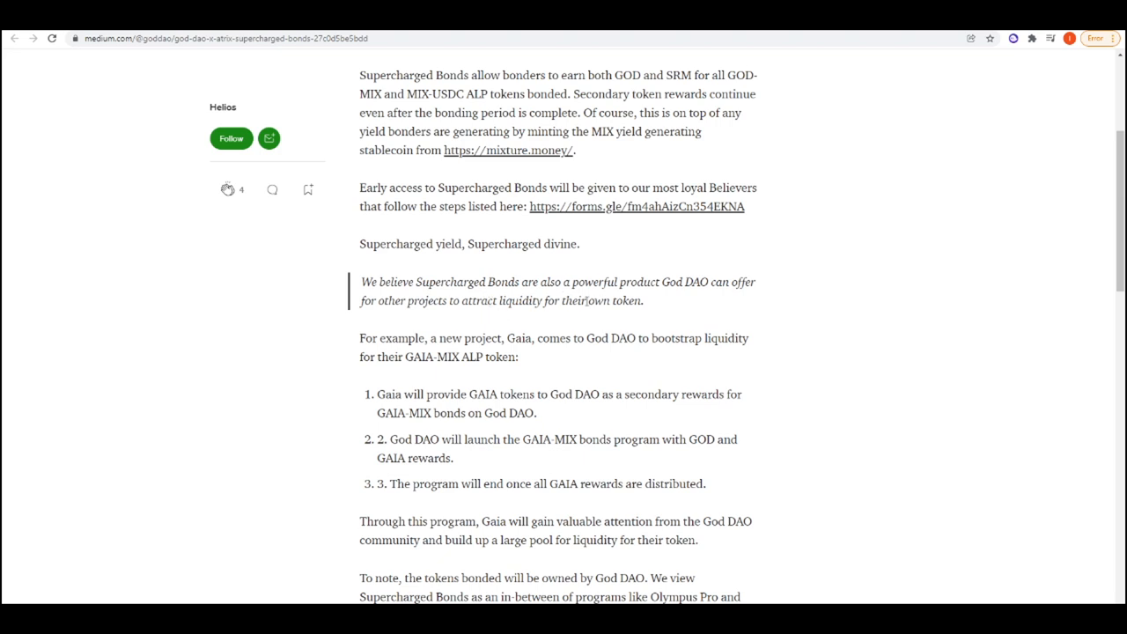
mouse_move(753, 299)
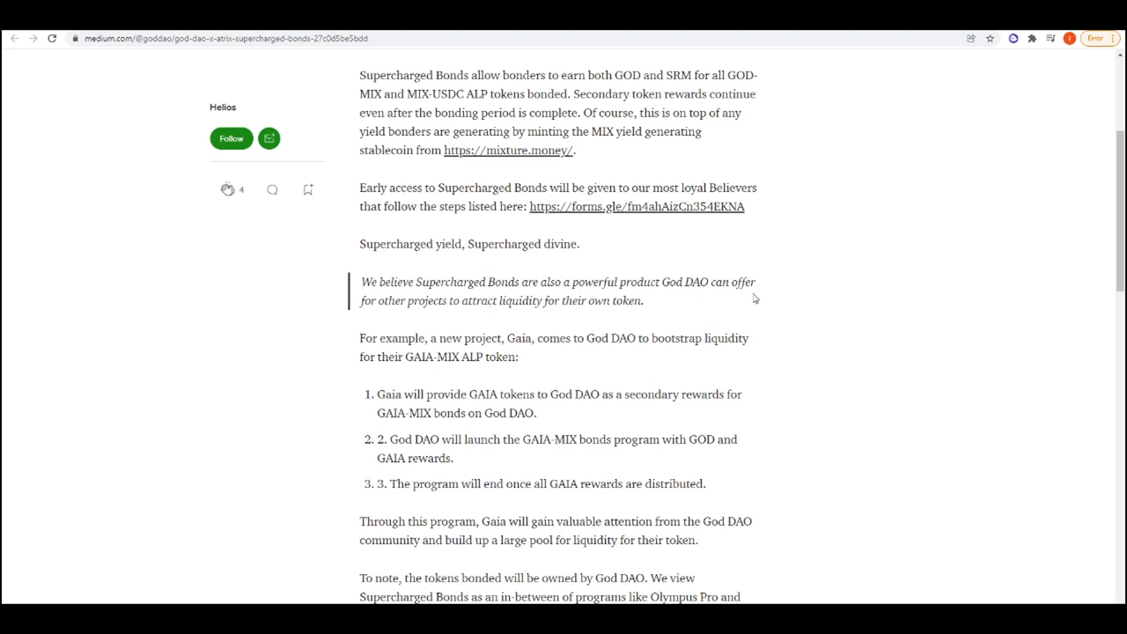
mouse_move(522, 318)
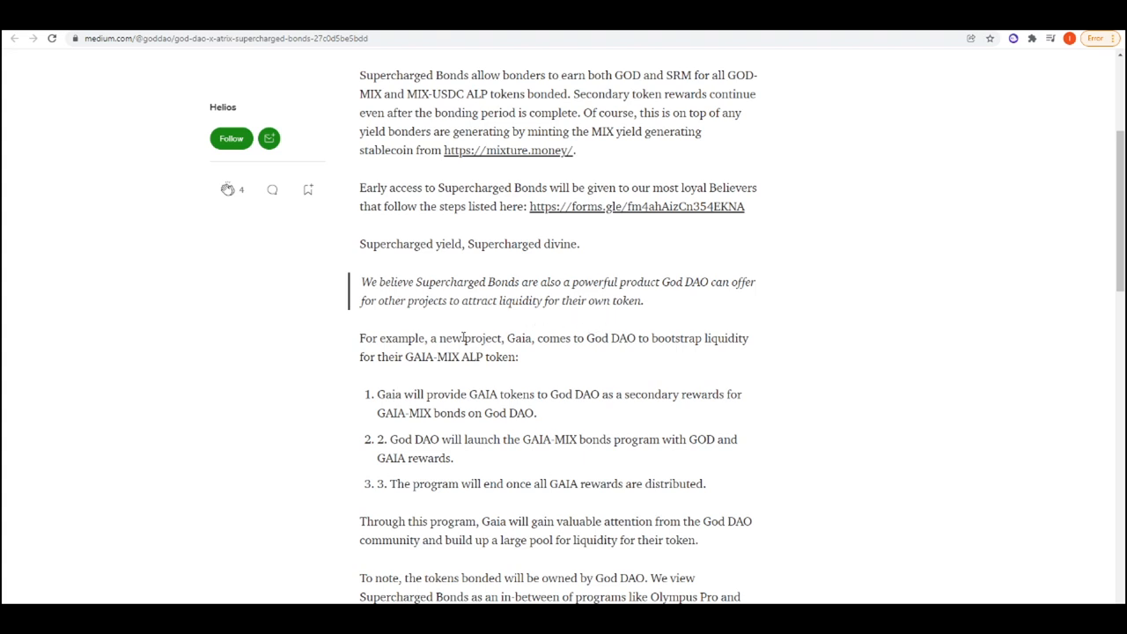
mouse_move(577, 352)
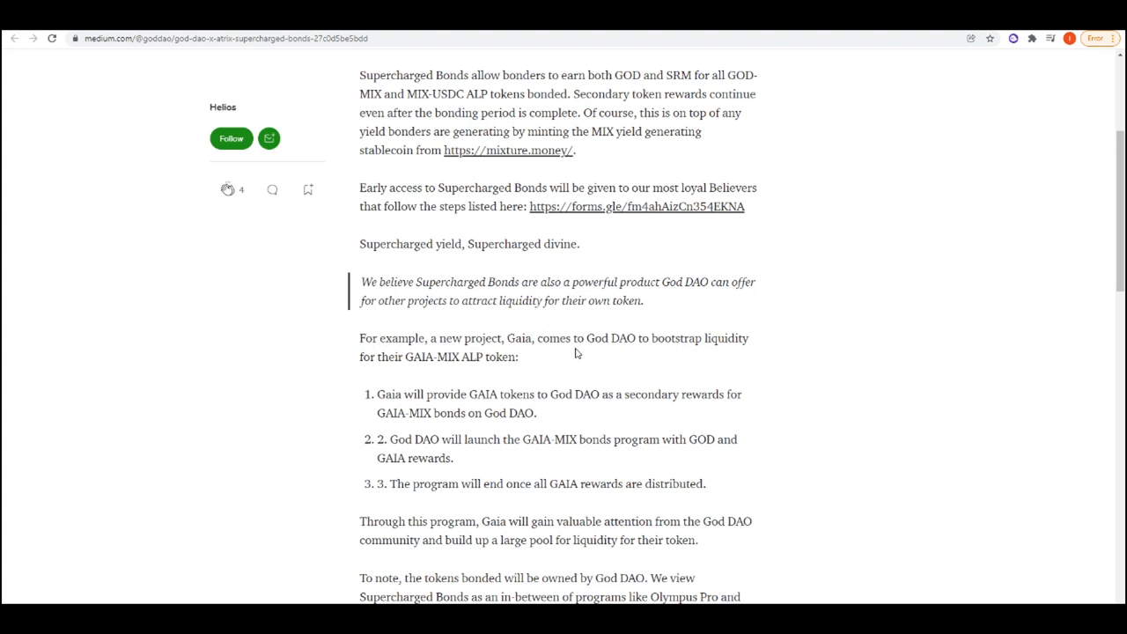
mouse_move(764, 354)
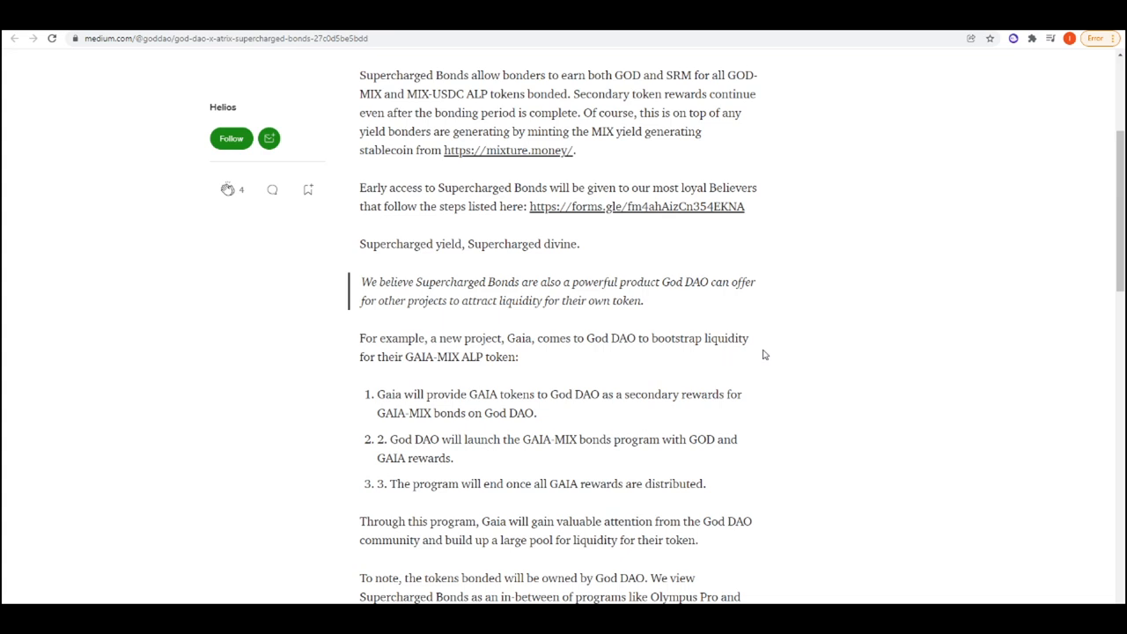
mouse_move(479, 370)
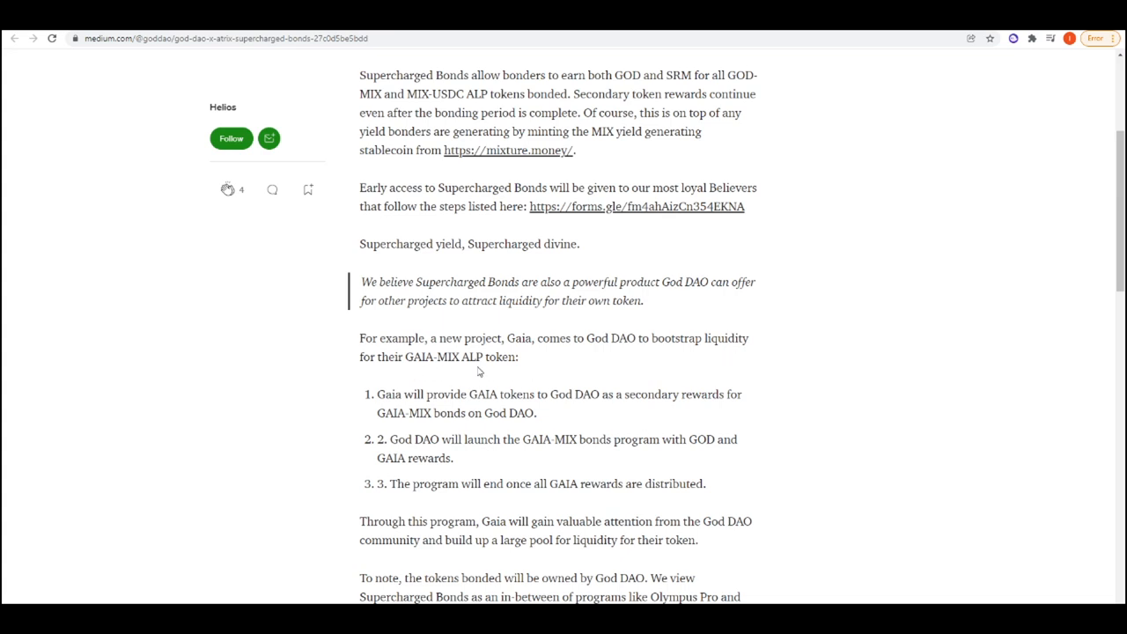
scroll("down", 3)
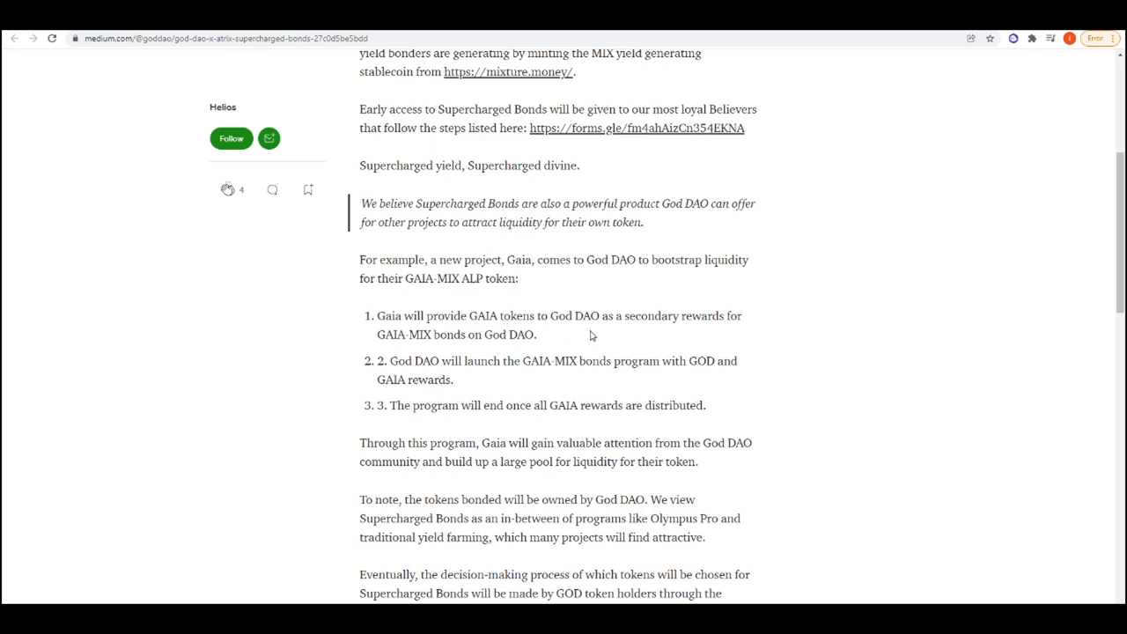
mouse_move(370, 345)
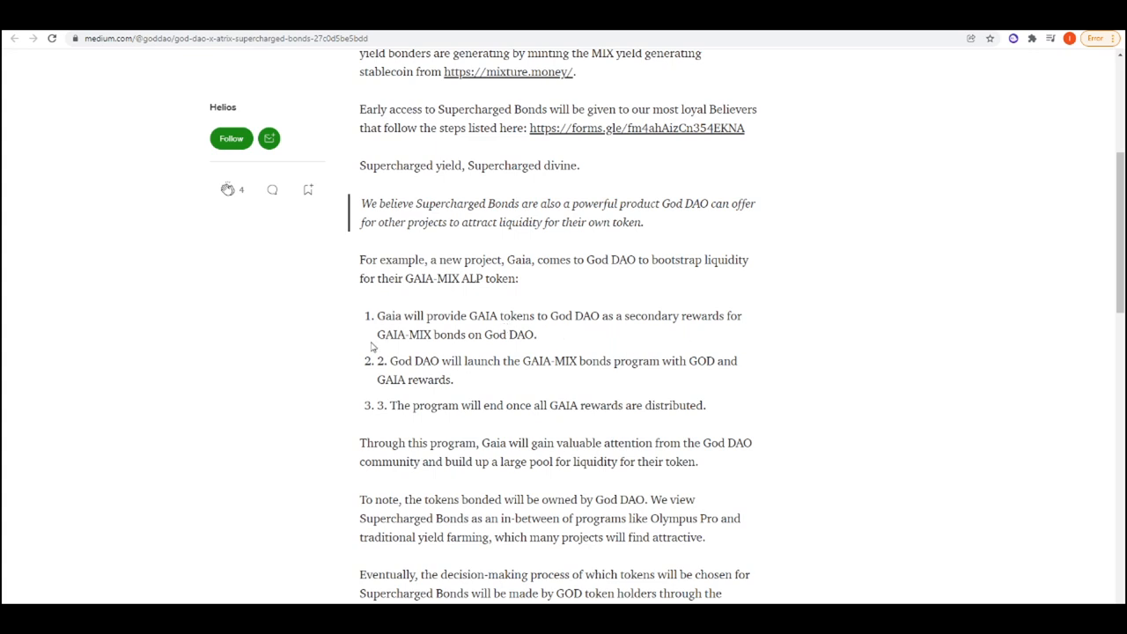
Continue reading into the GOD holder voting section, glancing back up briefly
scroll("down", 3)
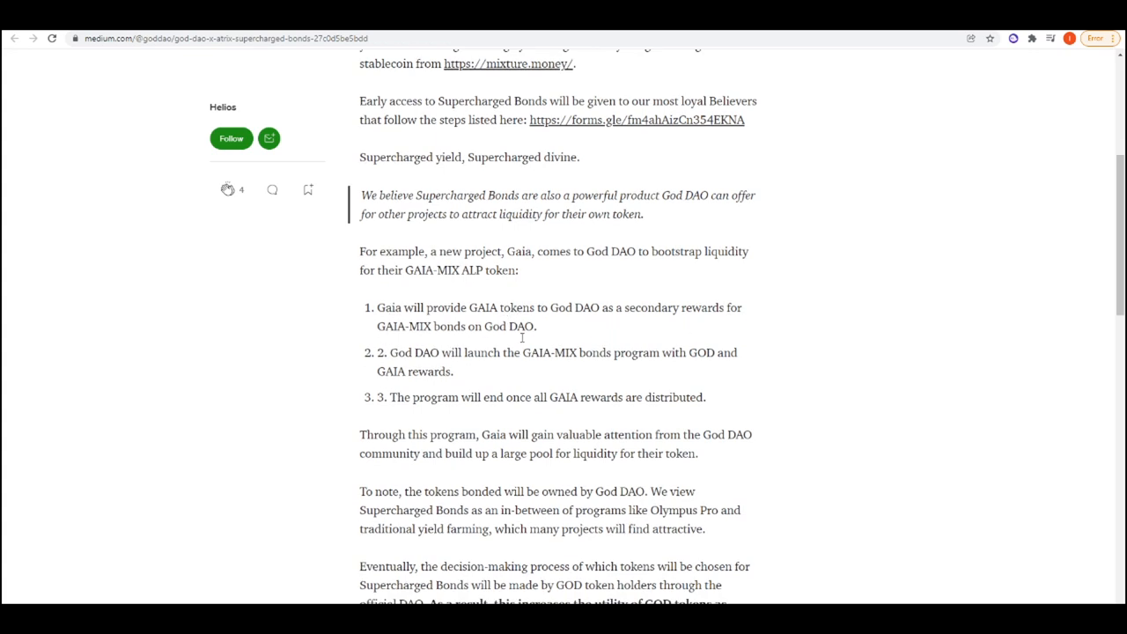
scroll("down", 3)
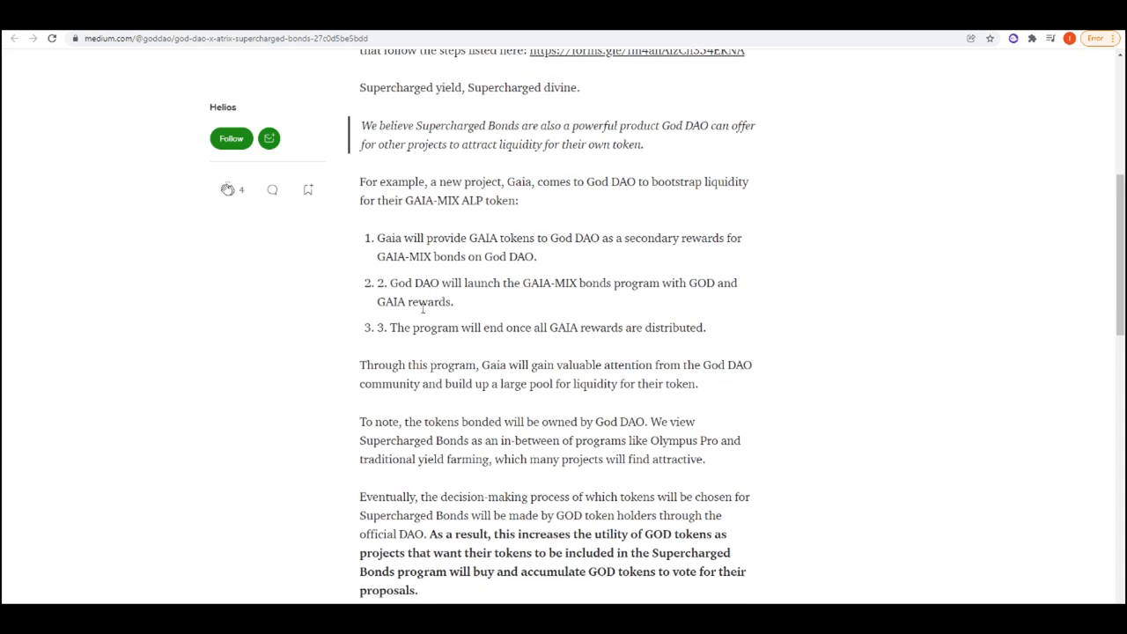
mouse_move(539, 342)
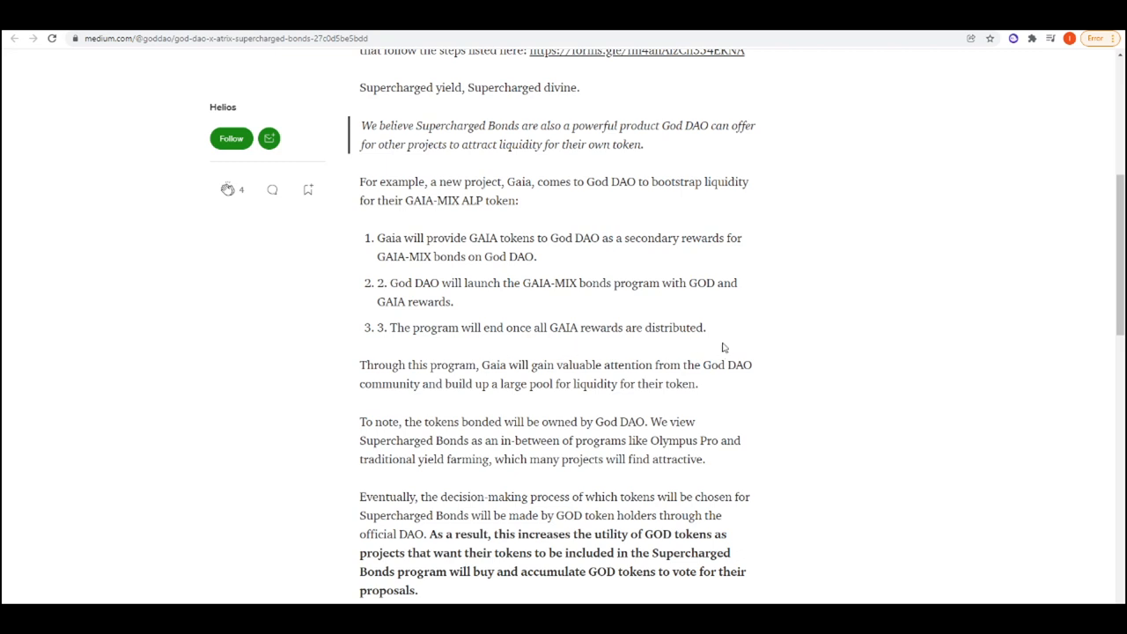
scroll("down", 3)
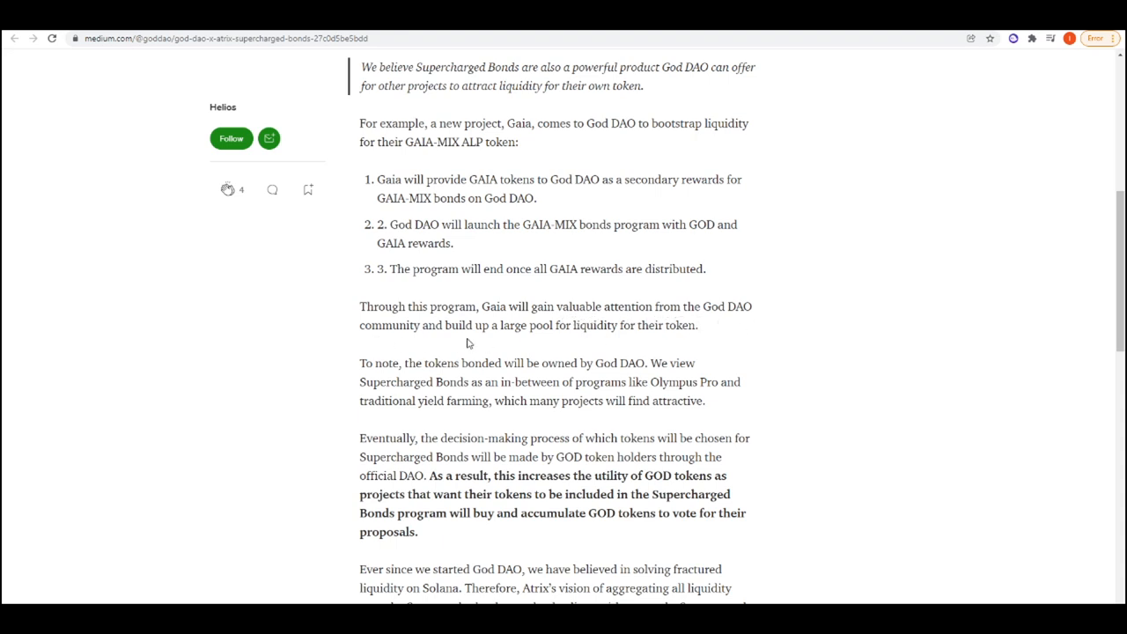
mouse_move(676, 343)
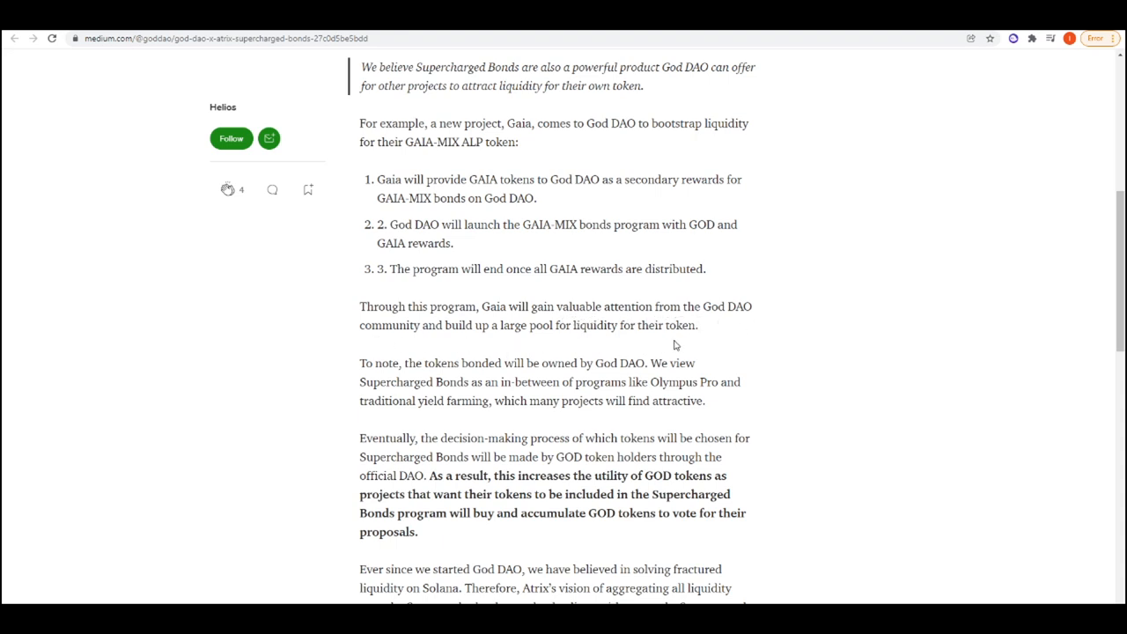
scroll("up", 3)
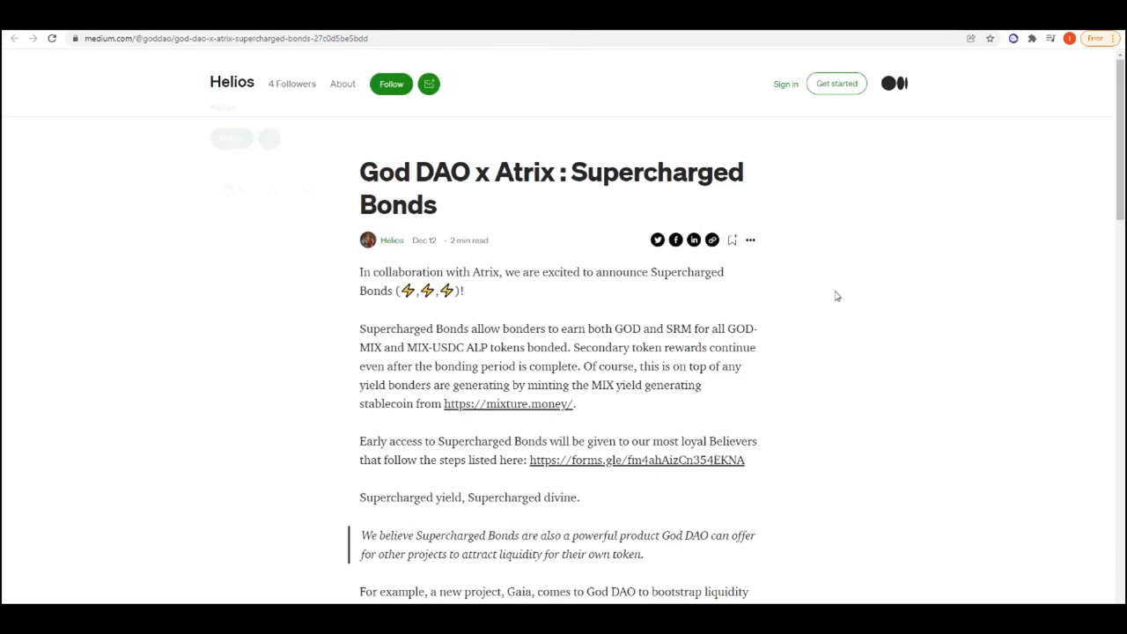
mouse_move(773, 364)
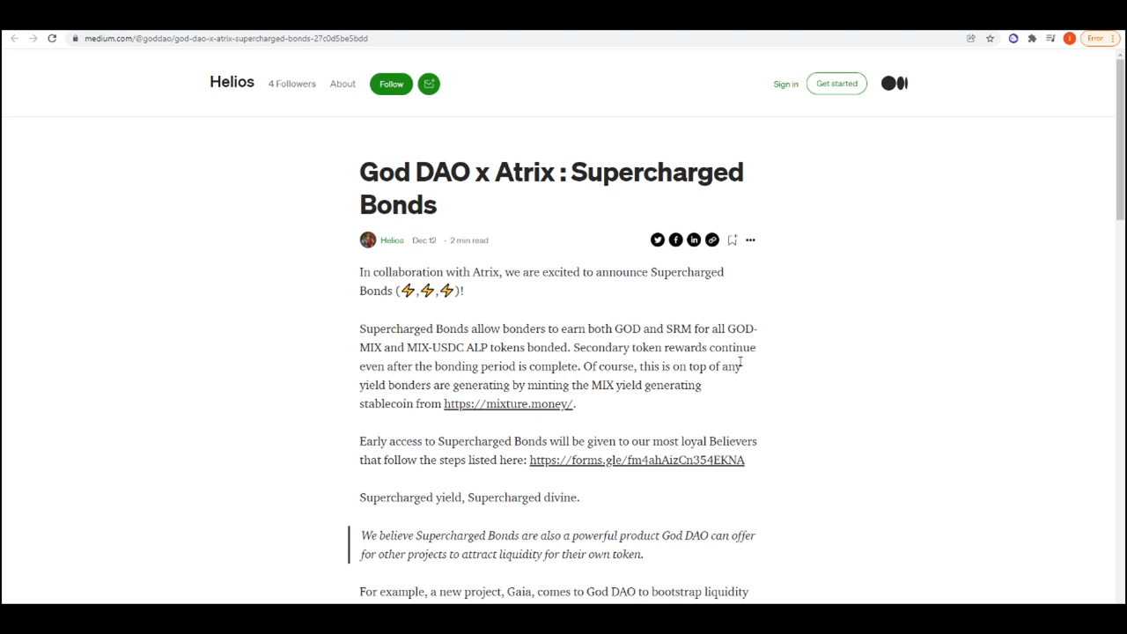
scroll("down", 3)
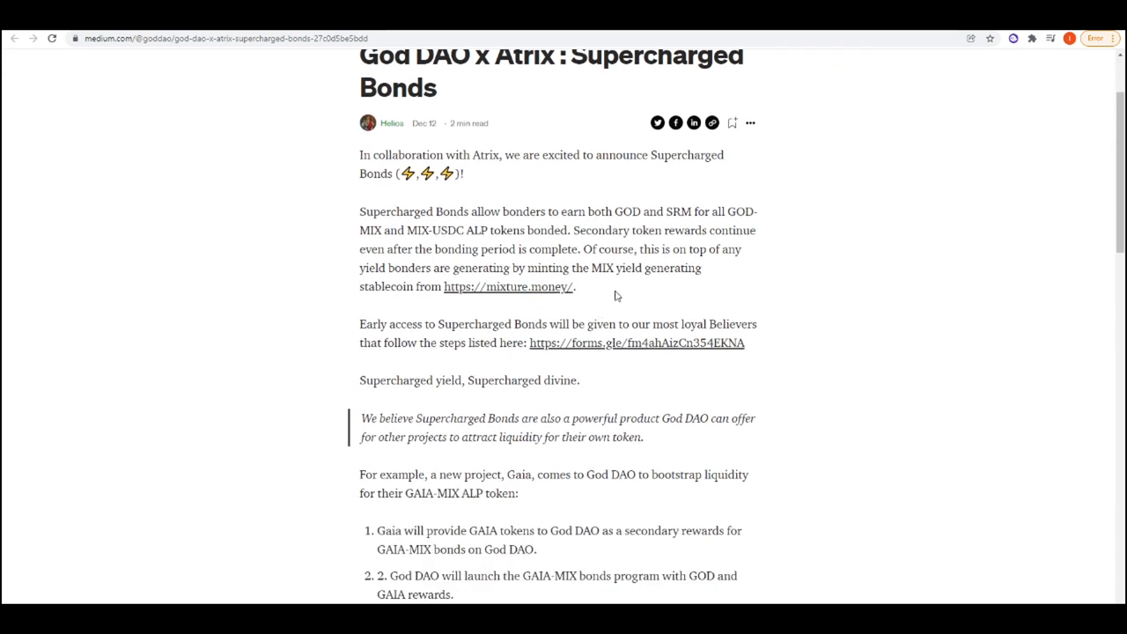
mouse_move(655, 296)
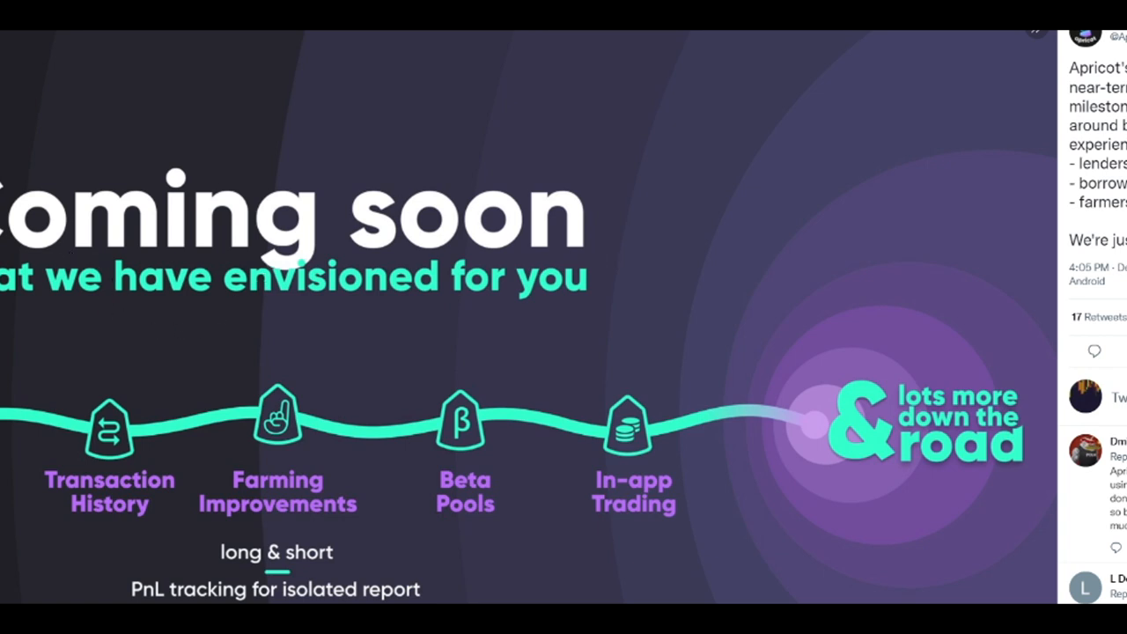
mouse_move(55, 552)
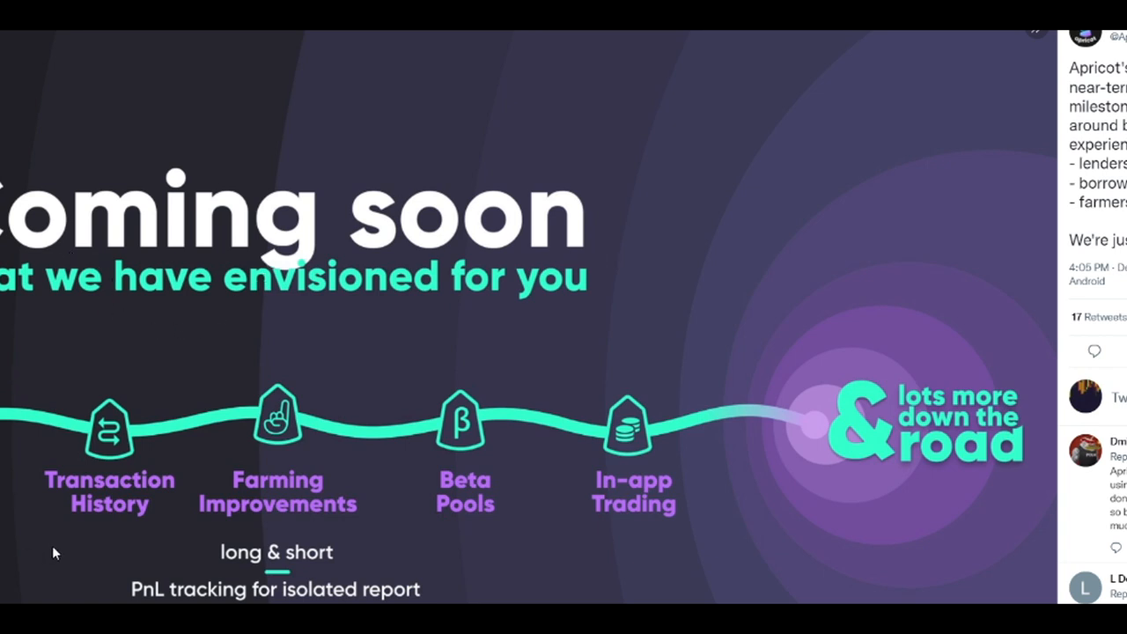
mouse_move(343, 537)
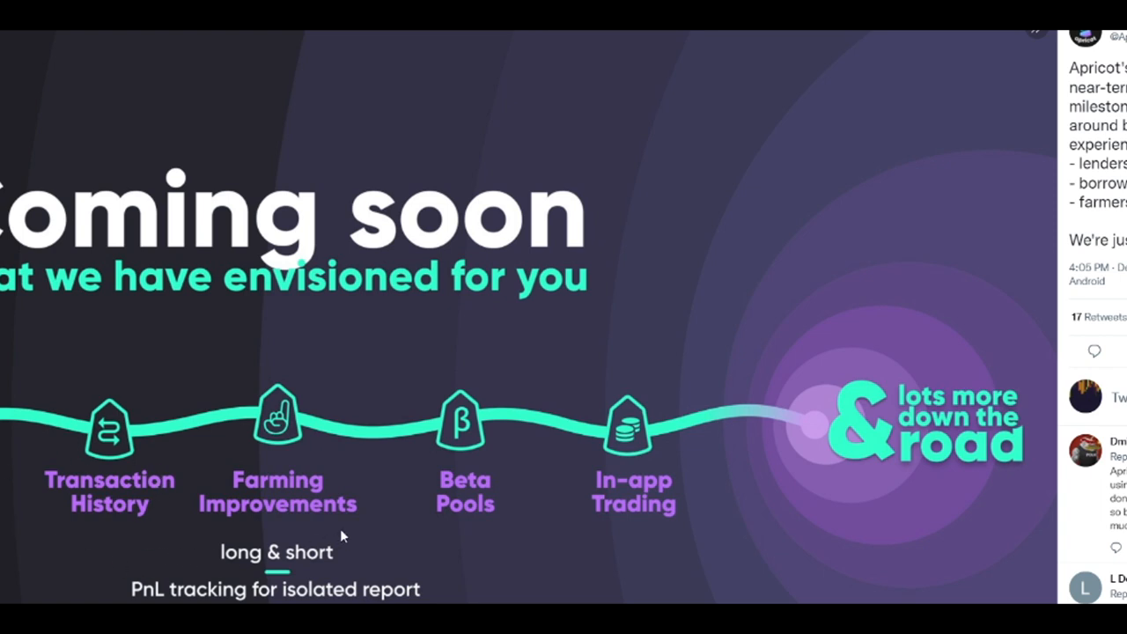
mouse_move(221, 530)
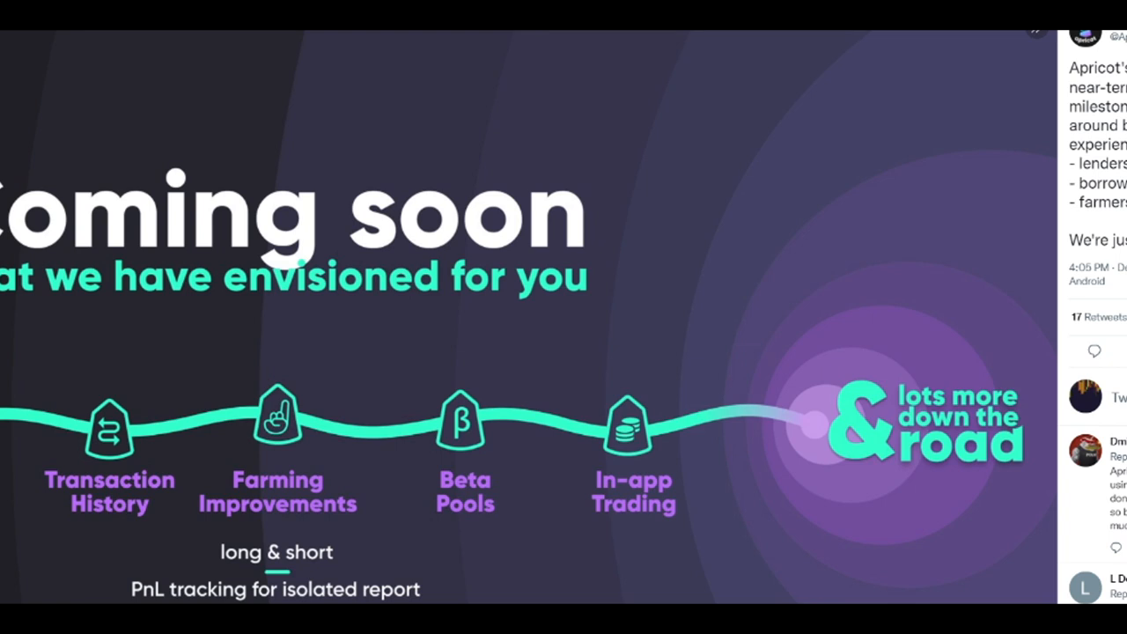
mouse_move(419, 561)
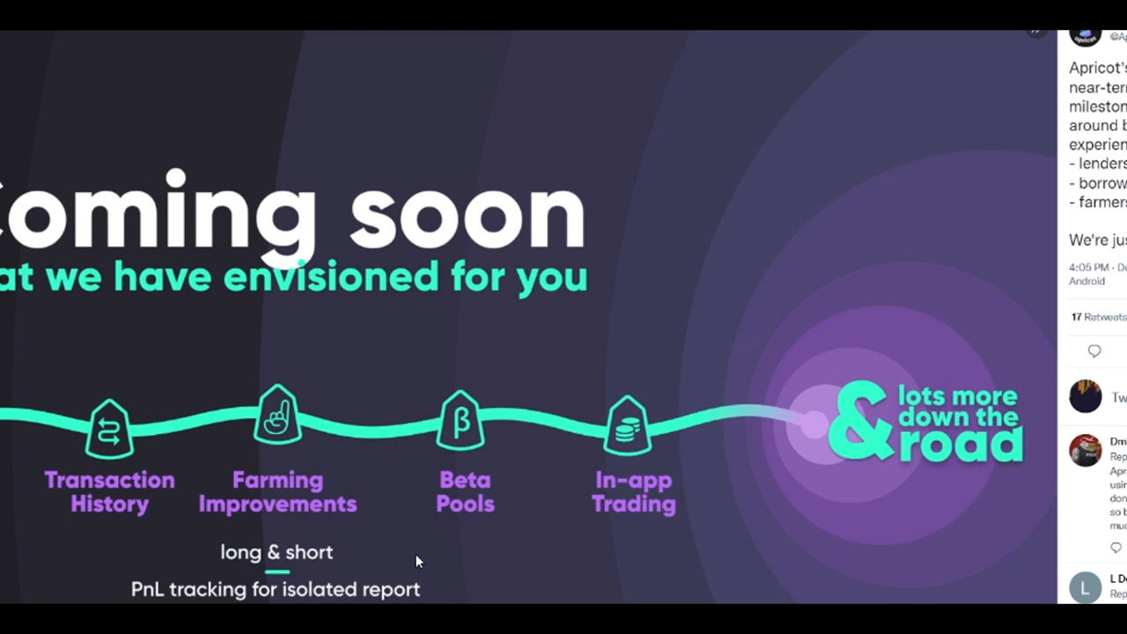
mouse_move(456, 403)
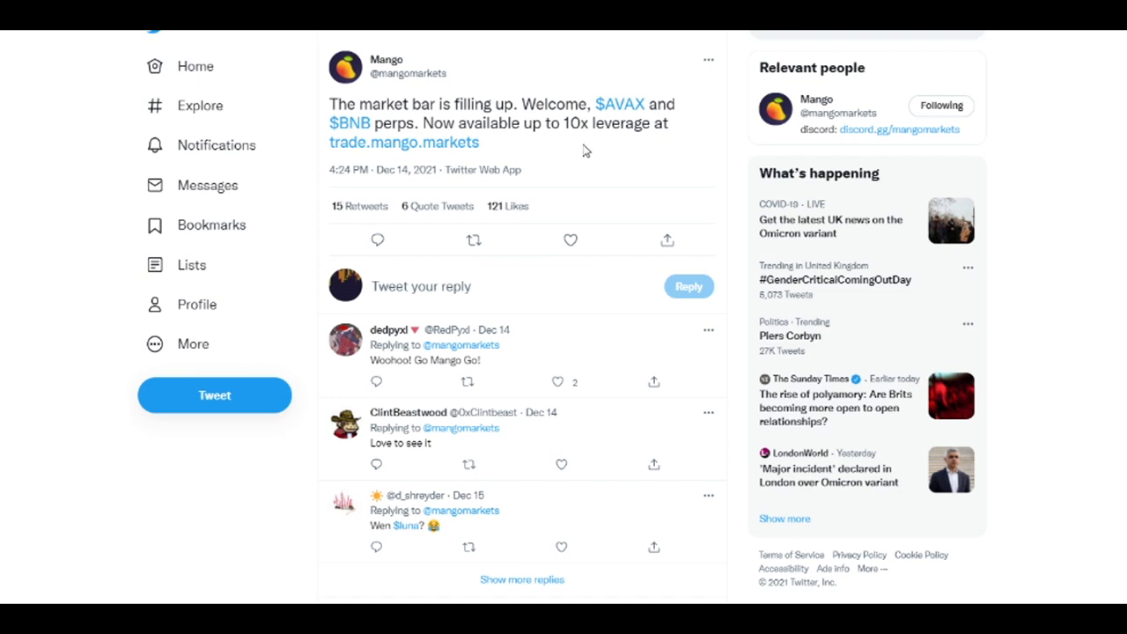
mouse_move(521, 154)
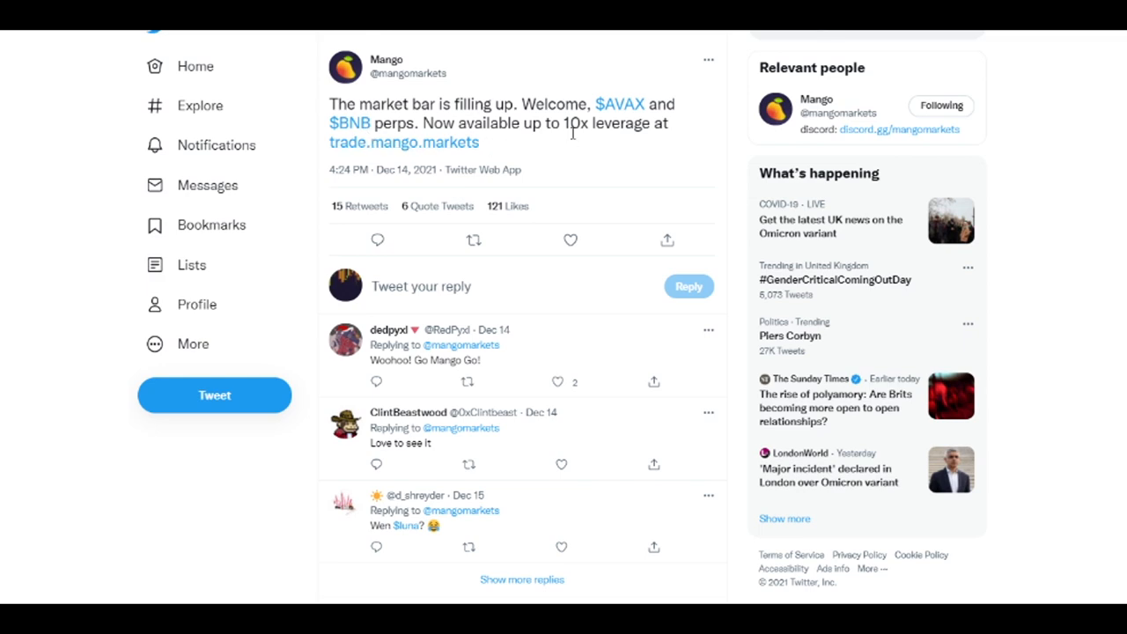
Follow the trade.mango.markets link in the Mango tweet to its AVAX-PERP trading page
left_click(404, 141)
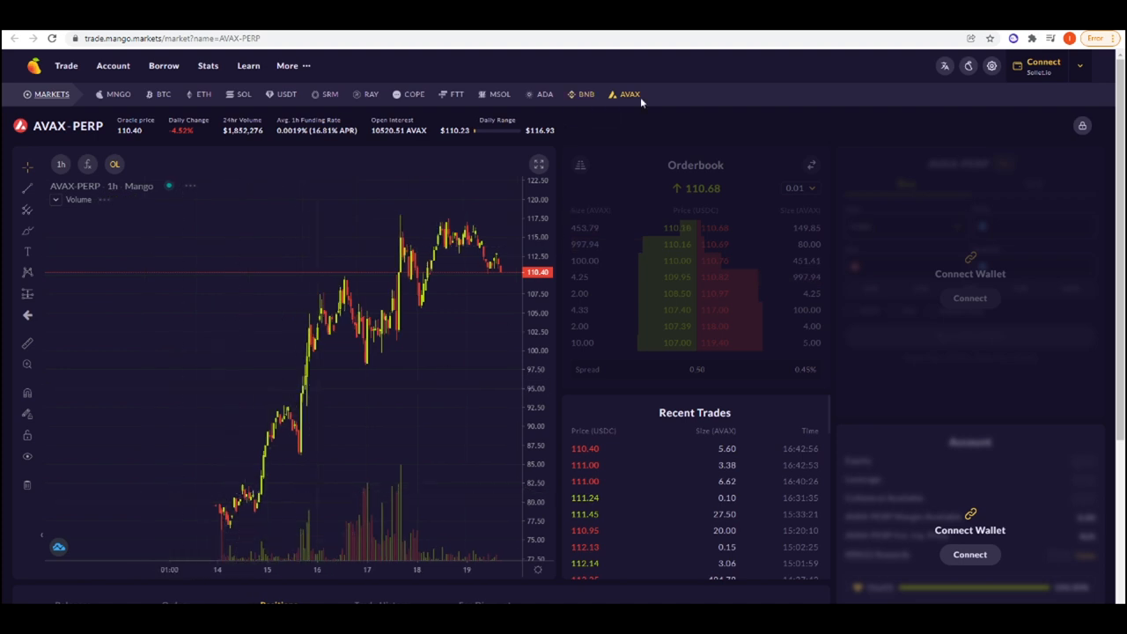
mouse_move(586, 95)
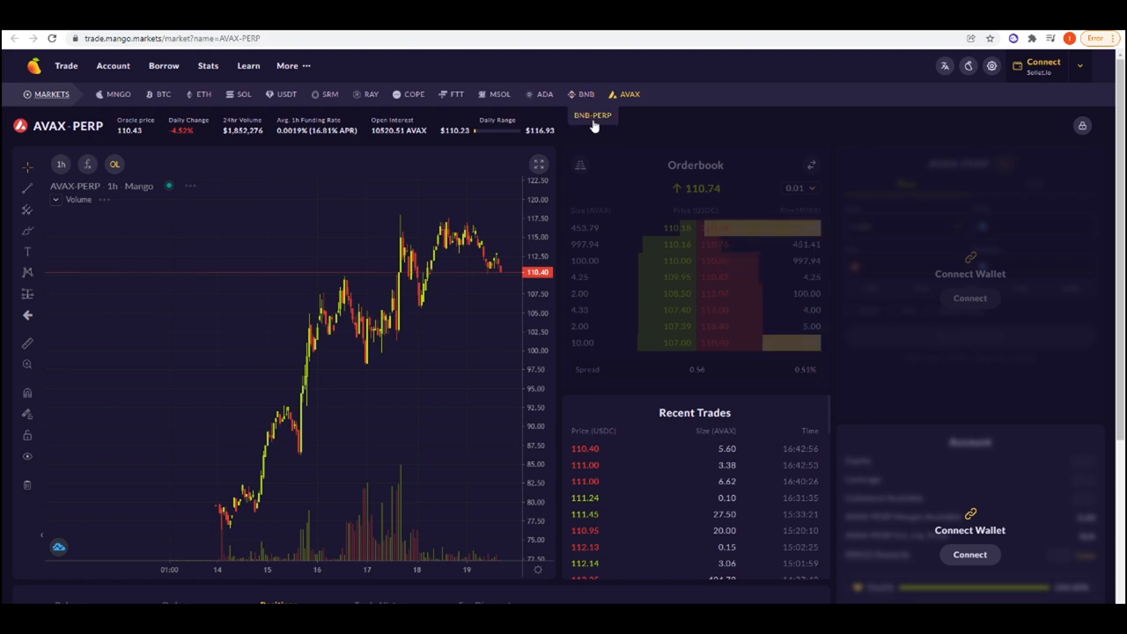
View the BNB-PERP market on Mango, then switch back to AVAX-PERP
left_click(591, 116)
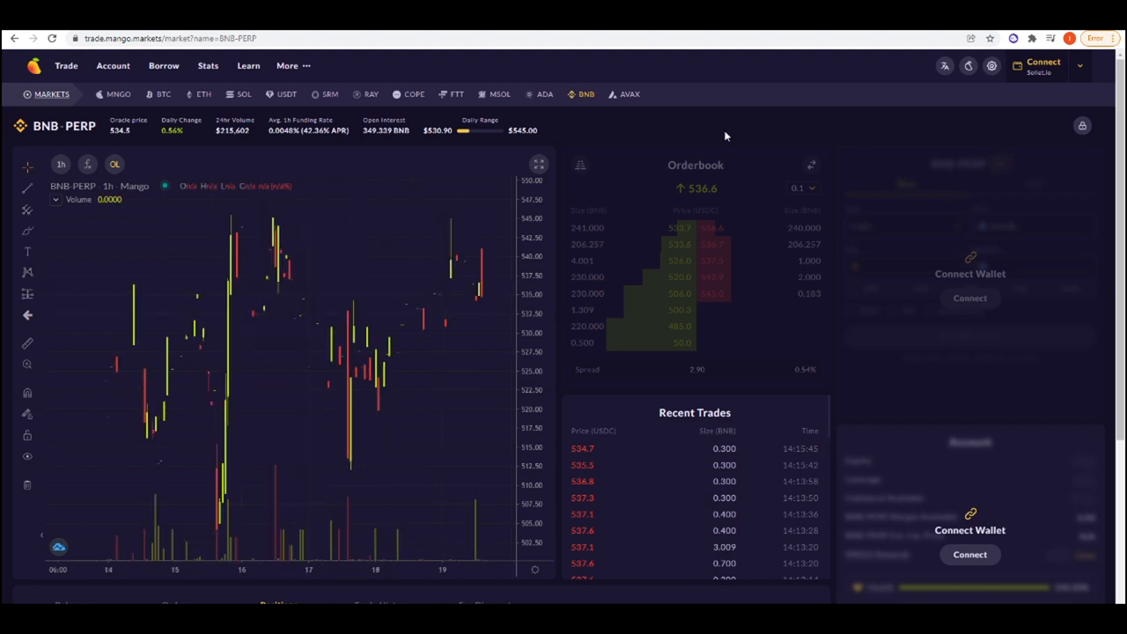
mouse_move(707, 130)
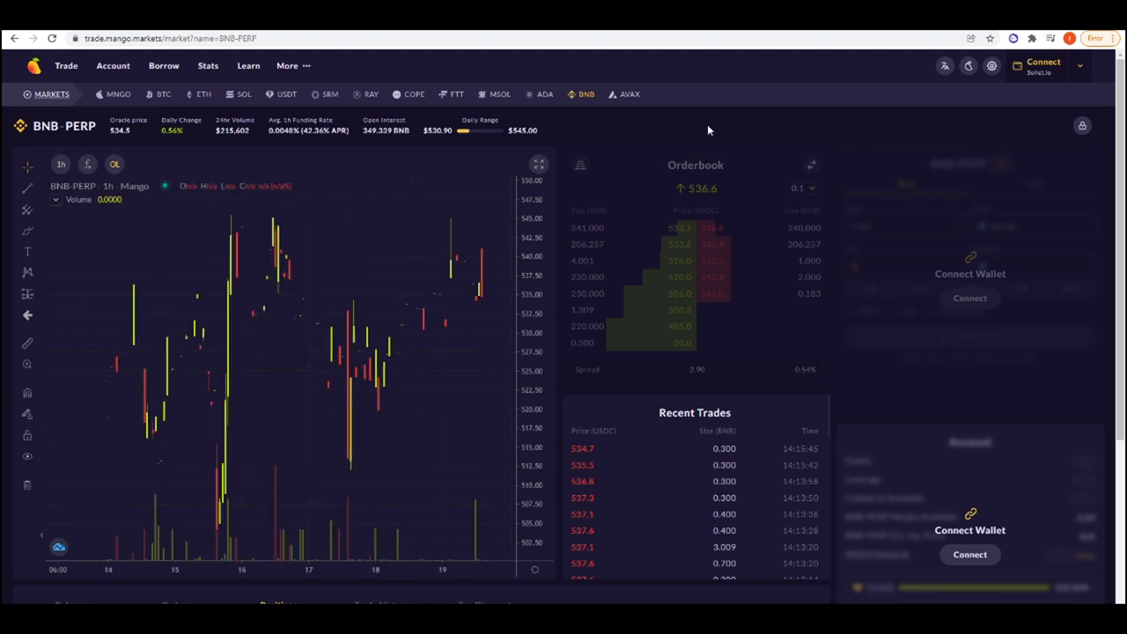
mouse_move(637, 109)
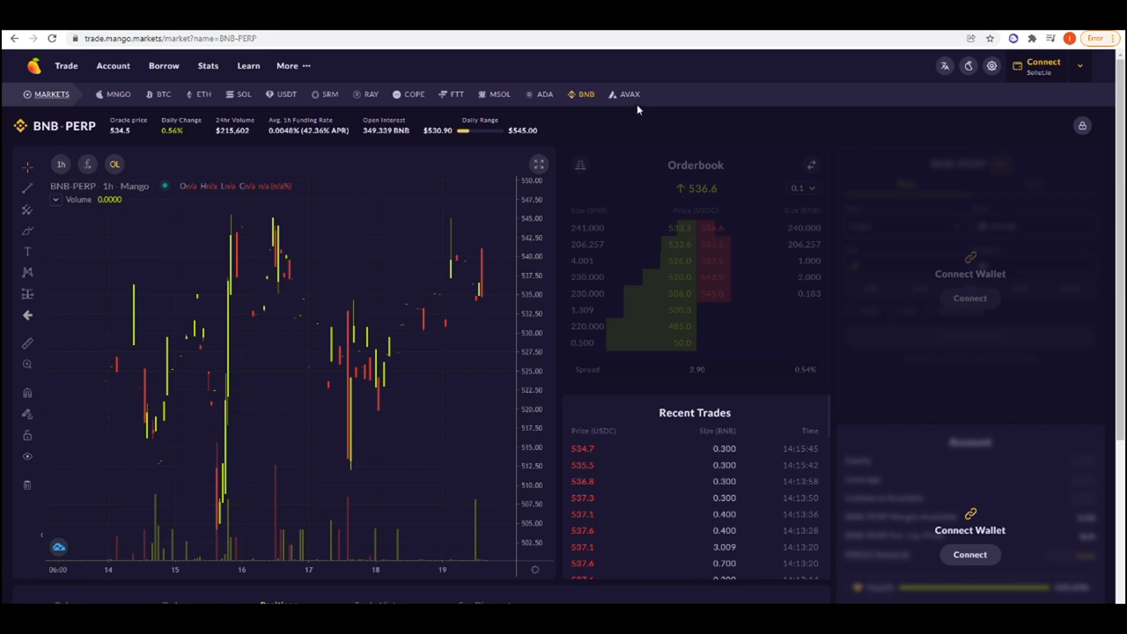
left_click(630, 95)
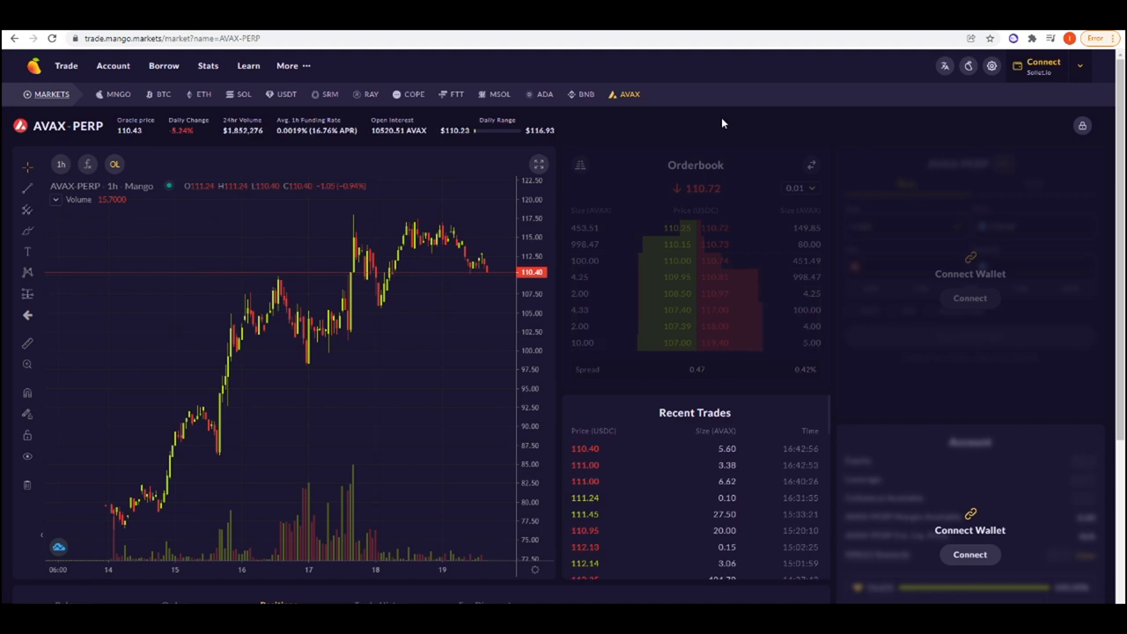
mouse_move(562, 152)
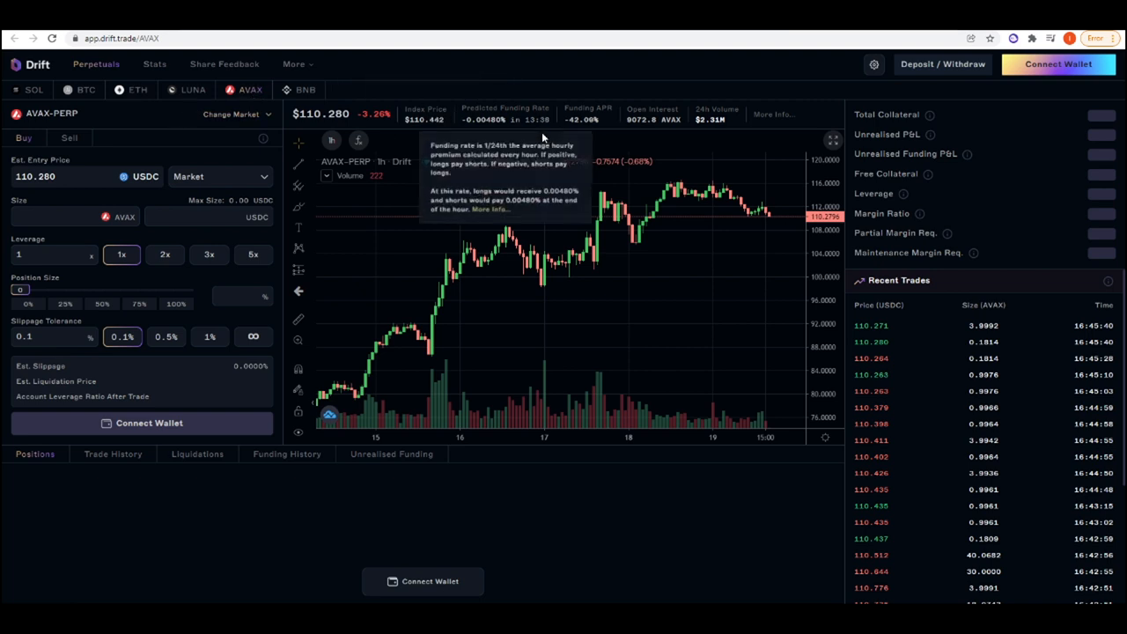
mouse_move(602, 137)
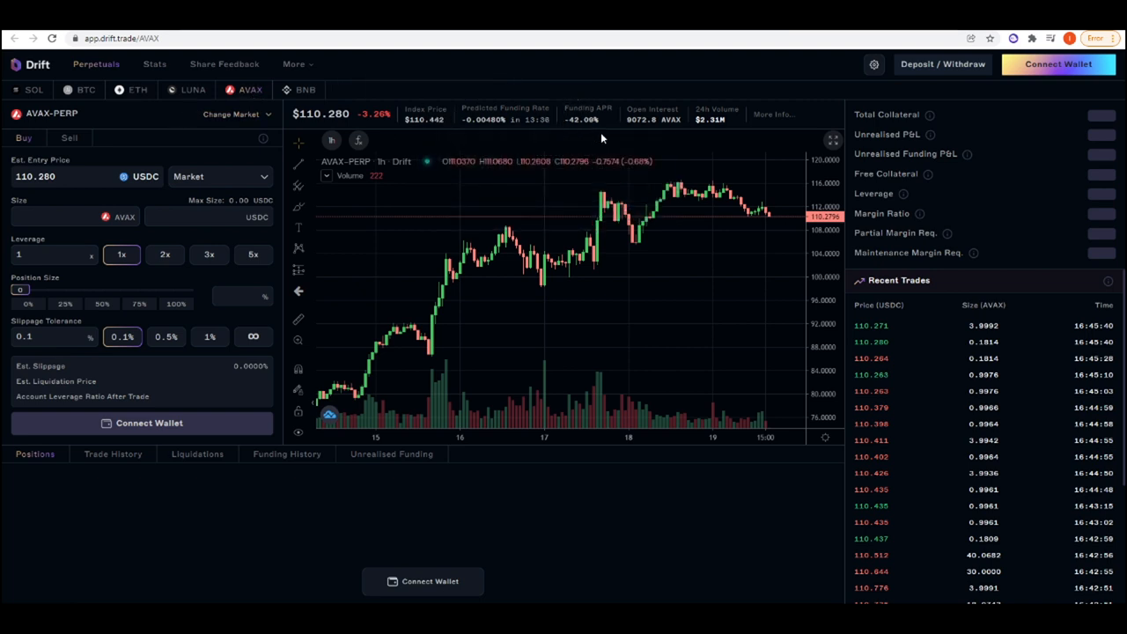
mouse_move(395, 63)
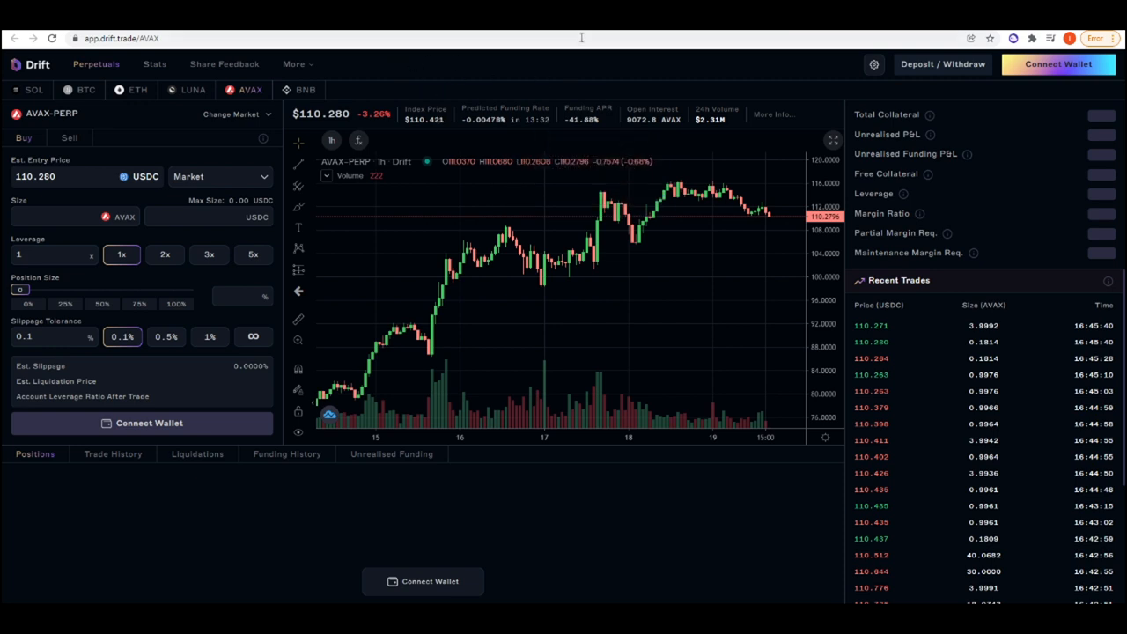
mouse_move(567, 134)
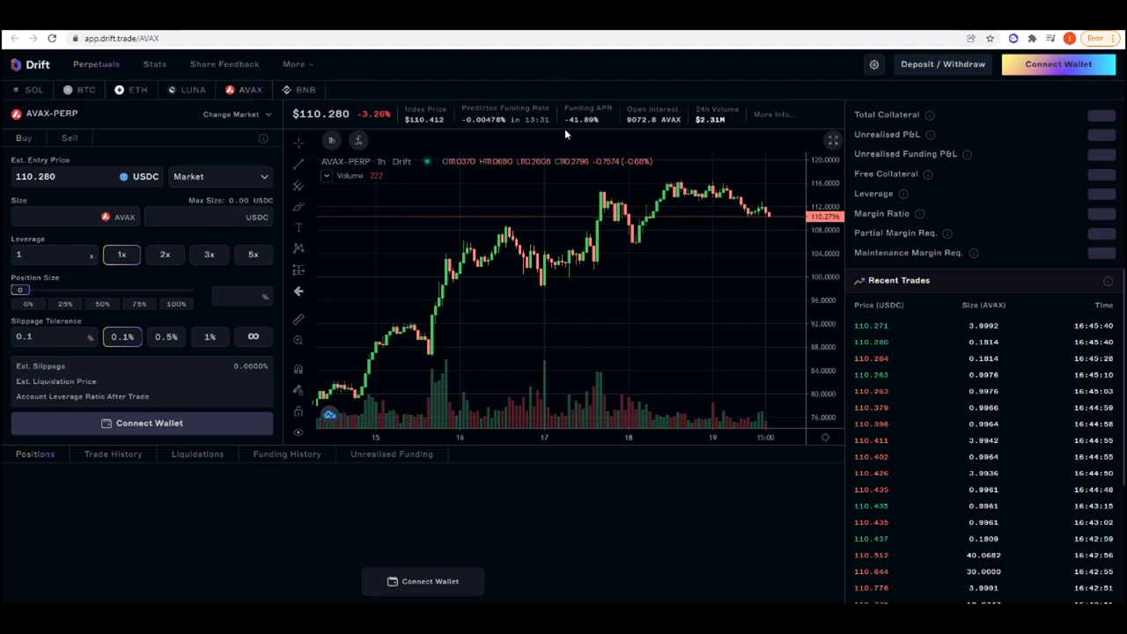
mouse_move(557, 91)
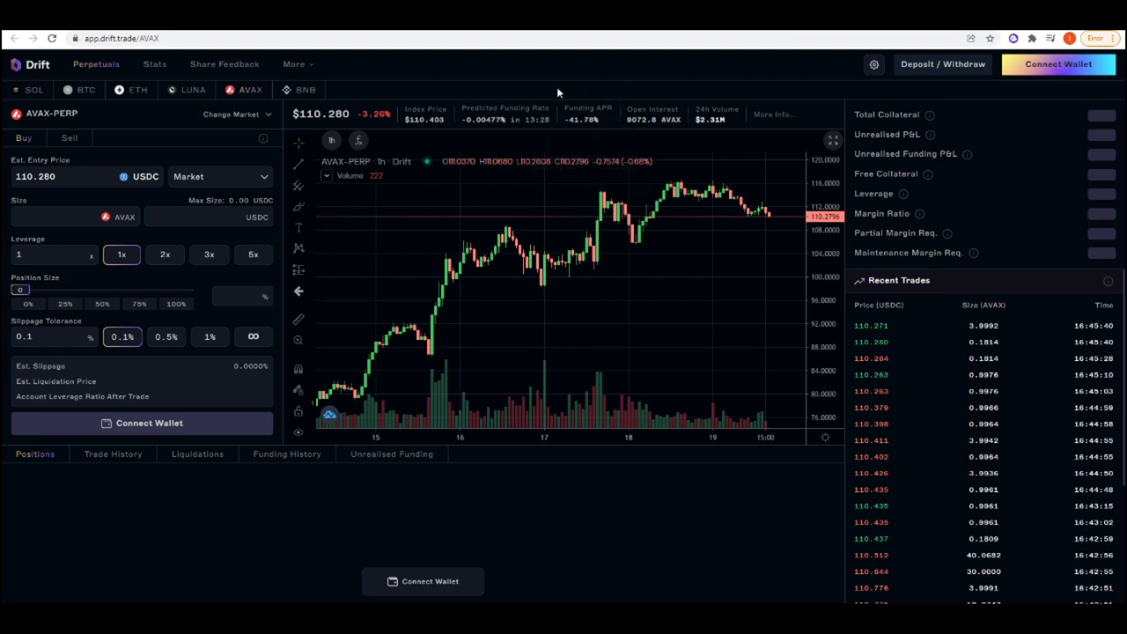
mouse_move(588, 120)
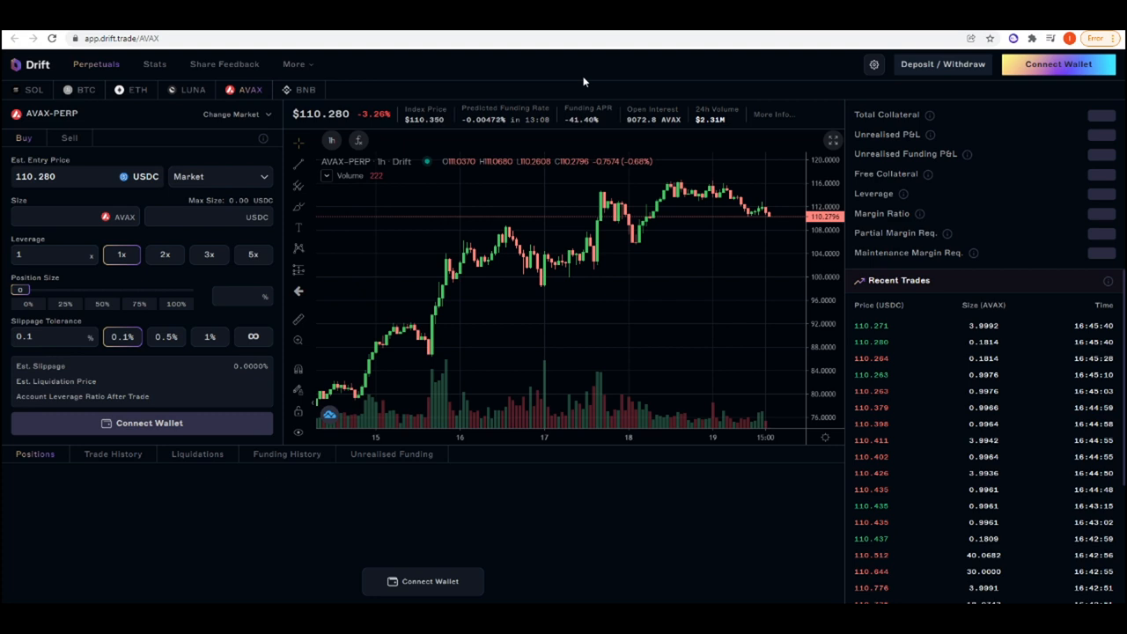
mouse_move(567, 85)
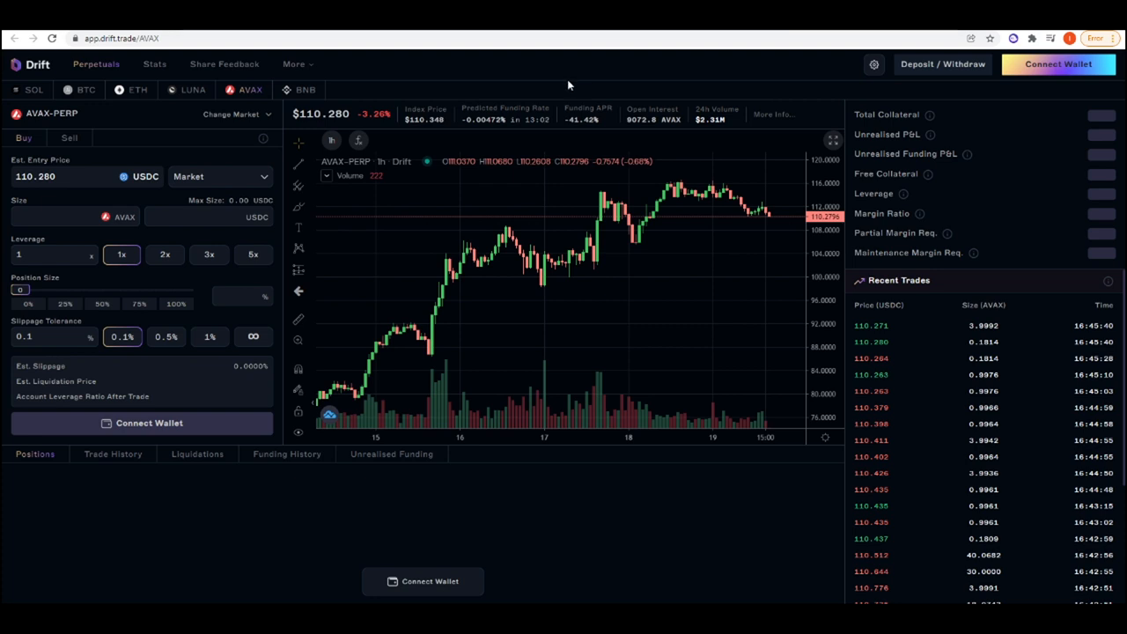
mouse_move(458, 70)
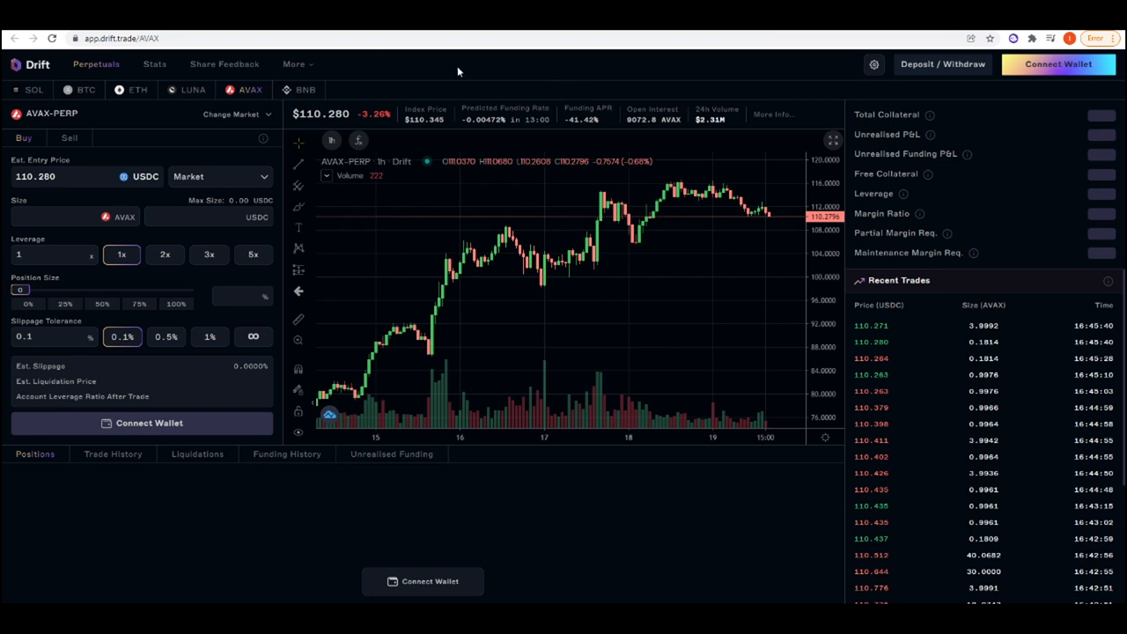
Switch Drift's trading page from AVAX-PERP to the BNB-PERP market
left_click(307, 90)
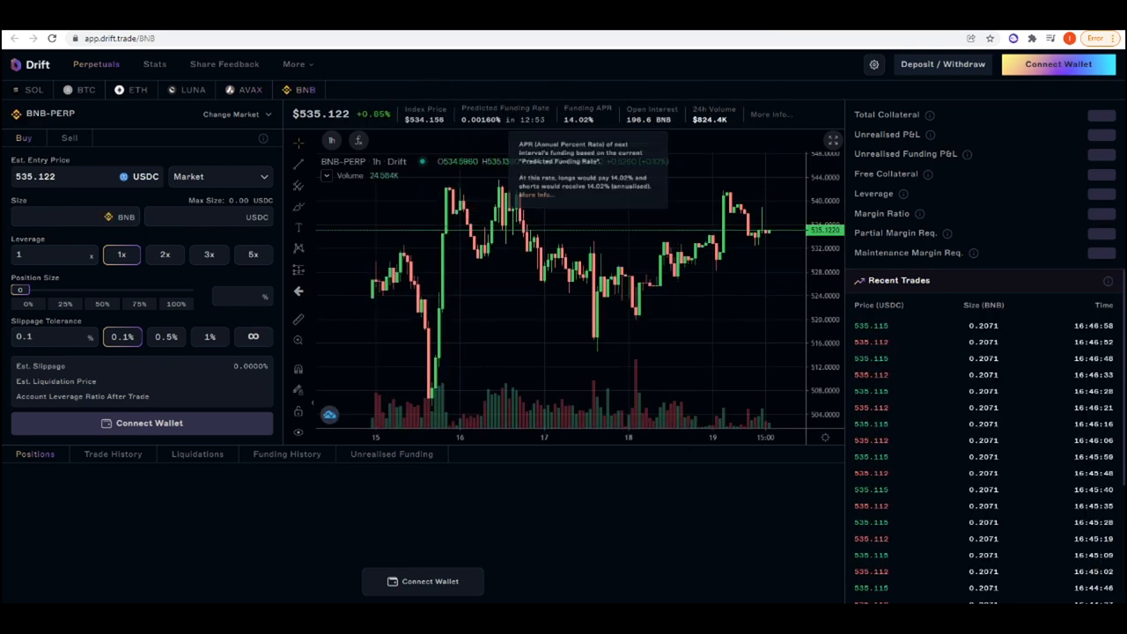
Bring up Mango Markets' perp page via trade.mango.markets for comparison with Drift's BNB-PERP
type("trade.mango.markets/market?name=AVAX-PERP")
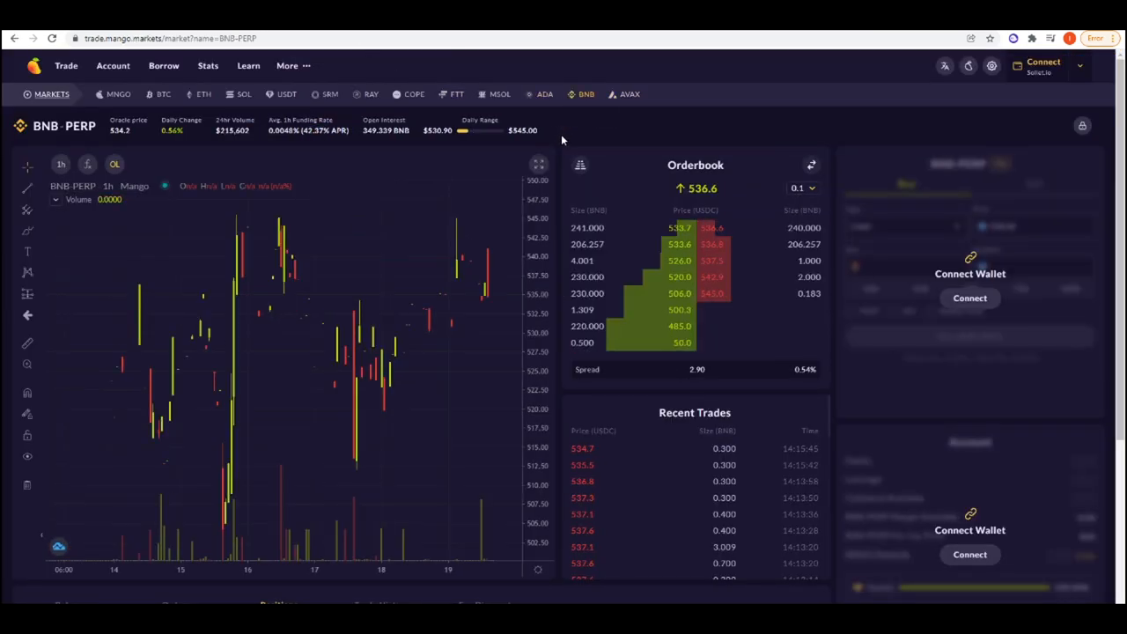
scroll("down", 3)
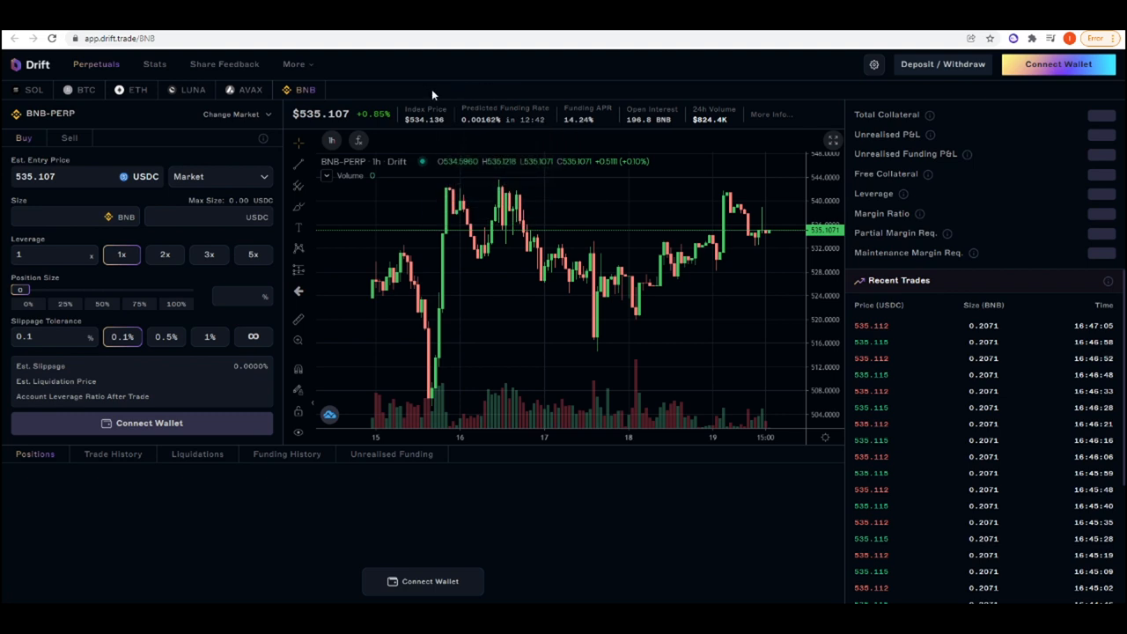
mouse_move(572, 86)
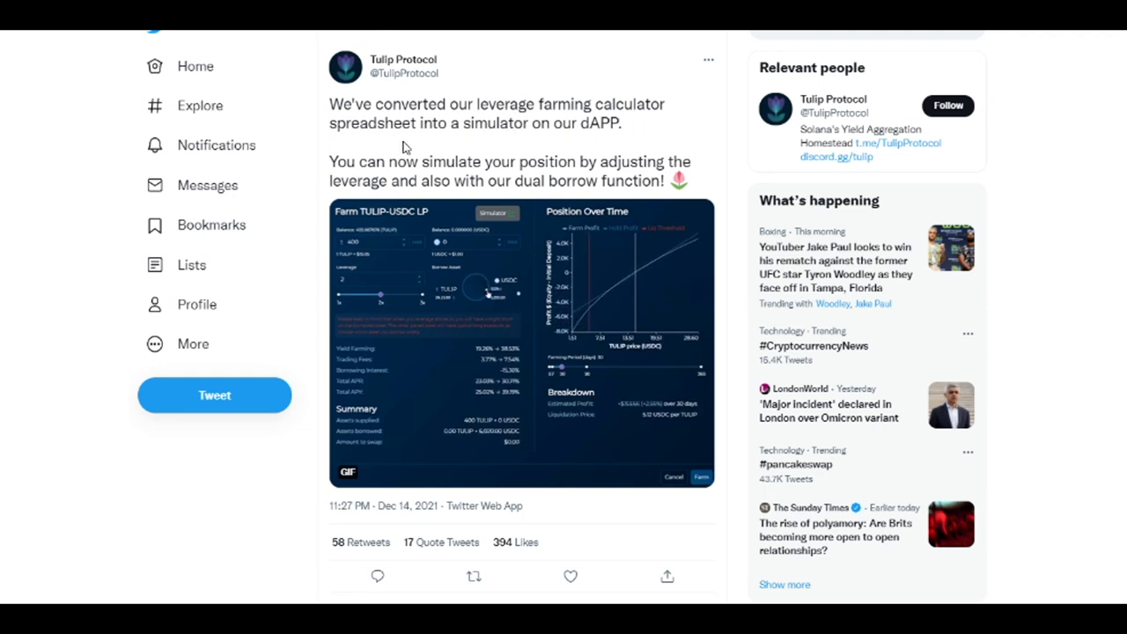
mouse_move(648, 145)
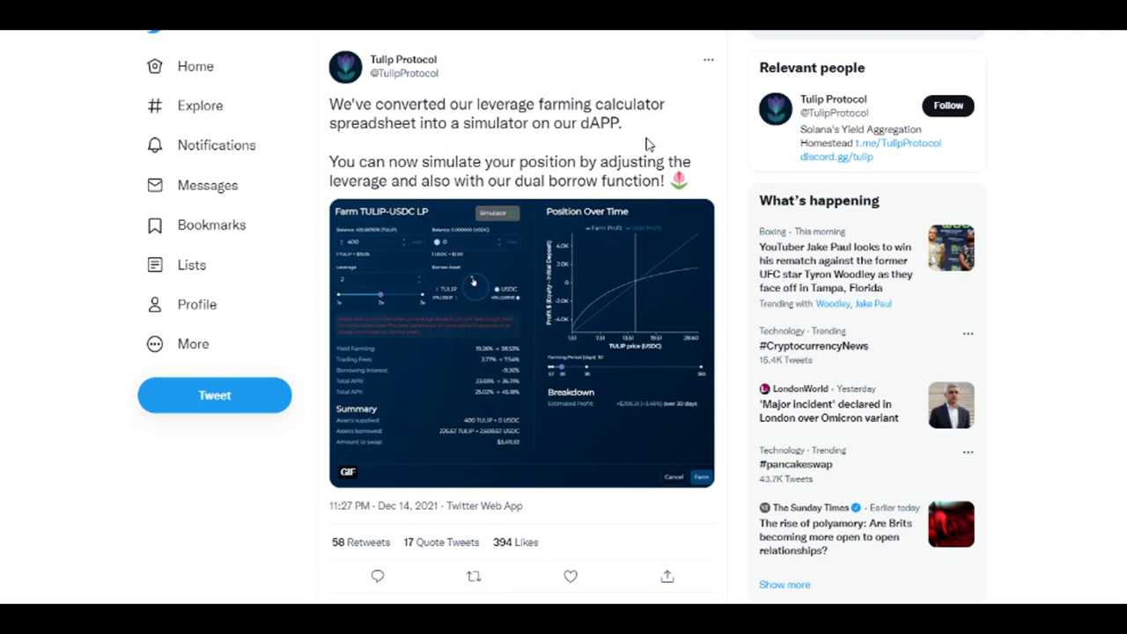
View Tulip Protocol's tweet about the leverage farming simulator and its screenshot
left_click_drag(475, 281, 482, 289)
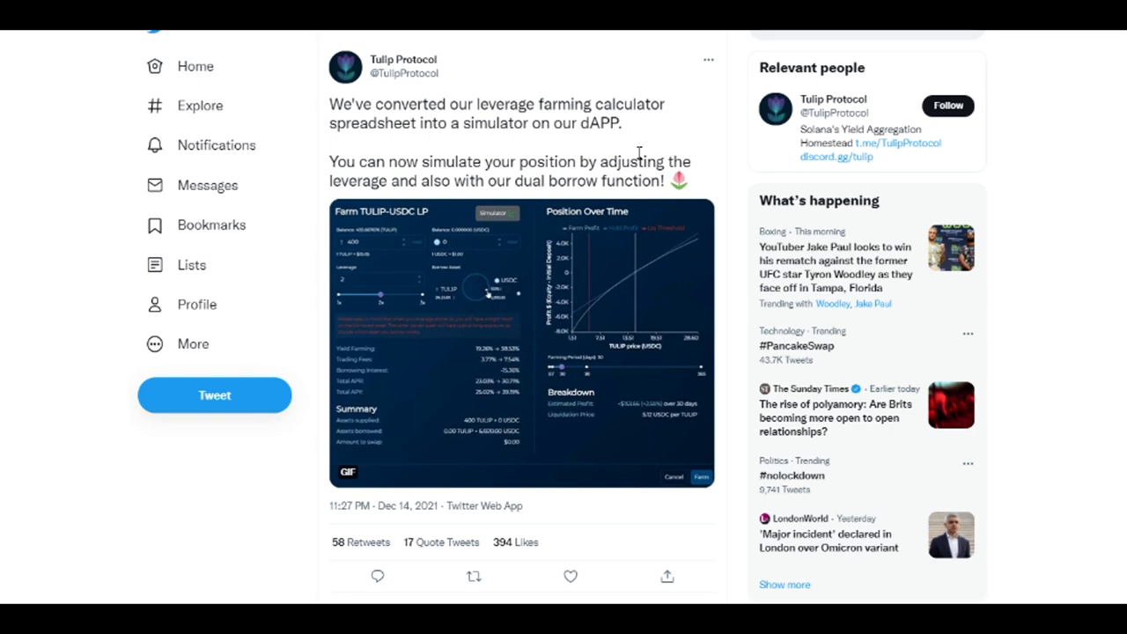
mouse_move(553, 232)
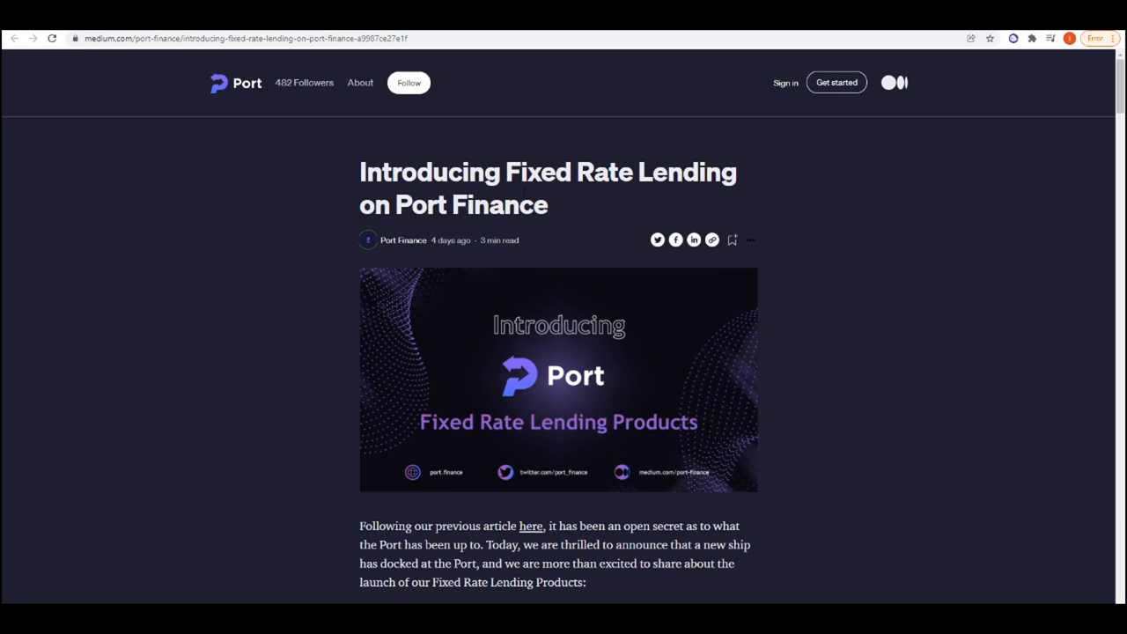
Read the Port Finance fixed rate lending article down to the March 2022 Expiry USDC launch section
scroll("down", 3)
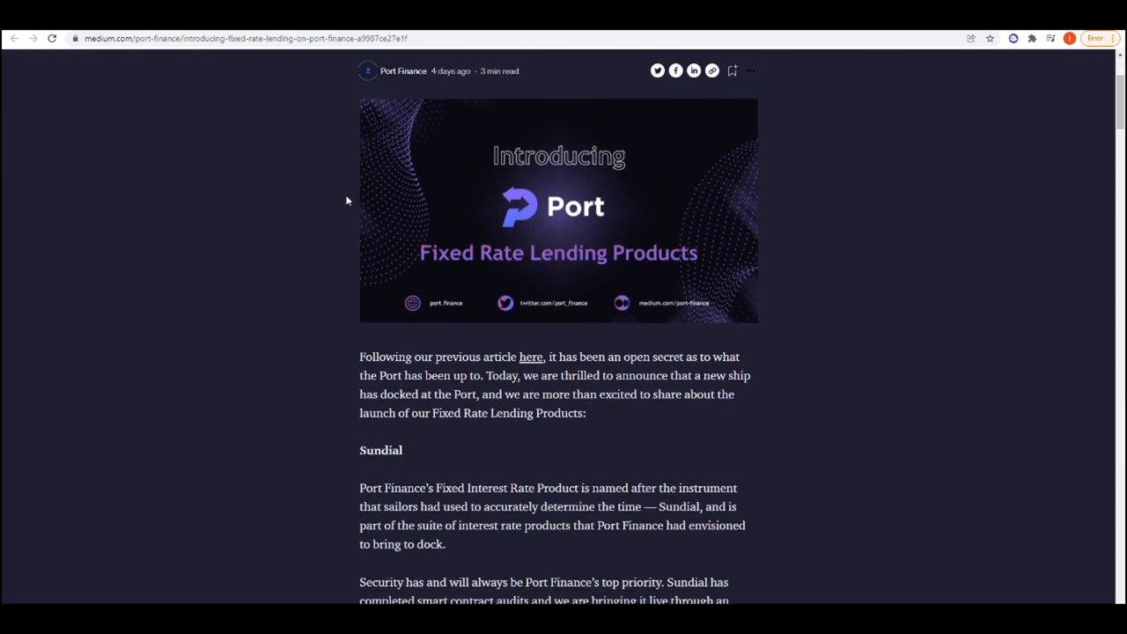
scroll("down", 3)
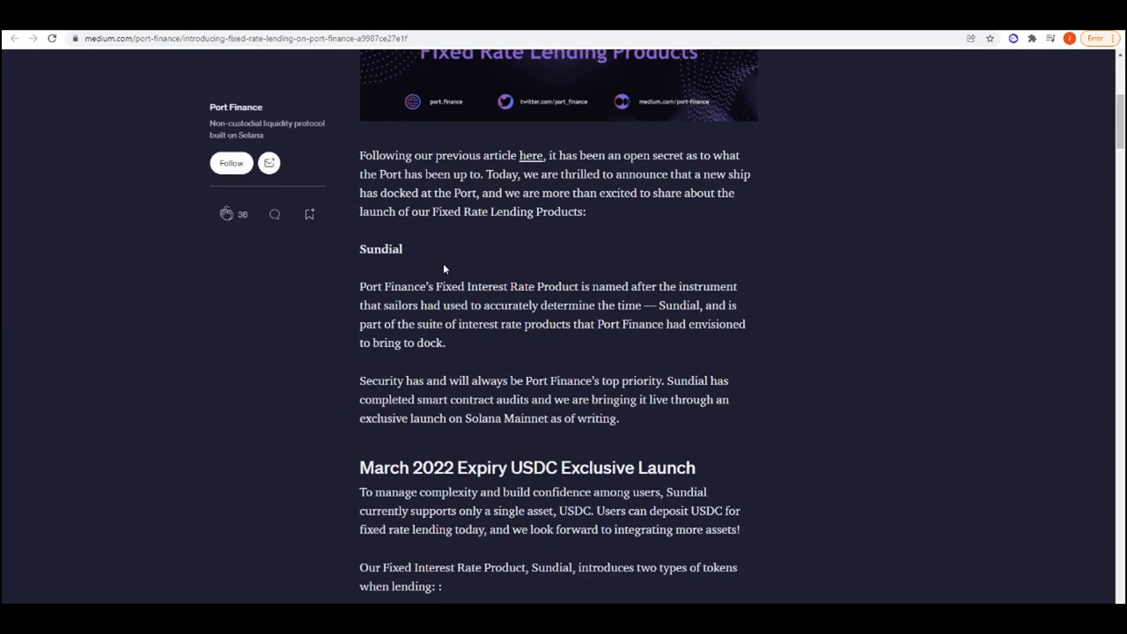
scroll("down", 3)
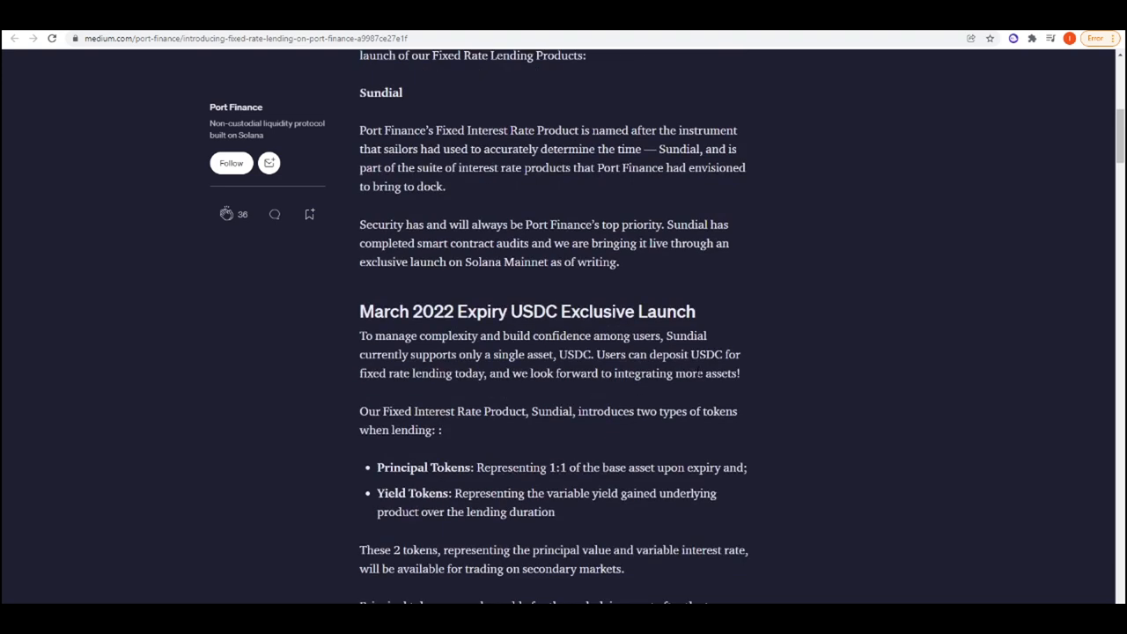
mouse_move(458, 391)
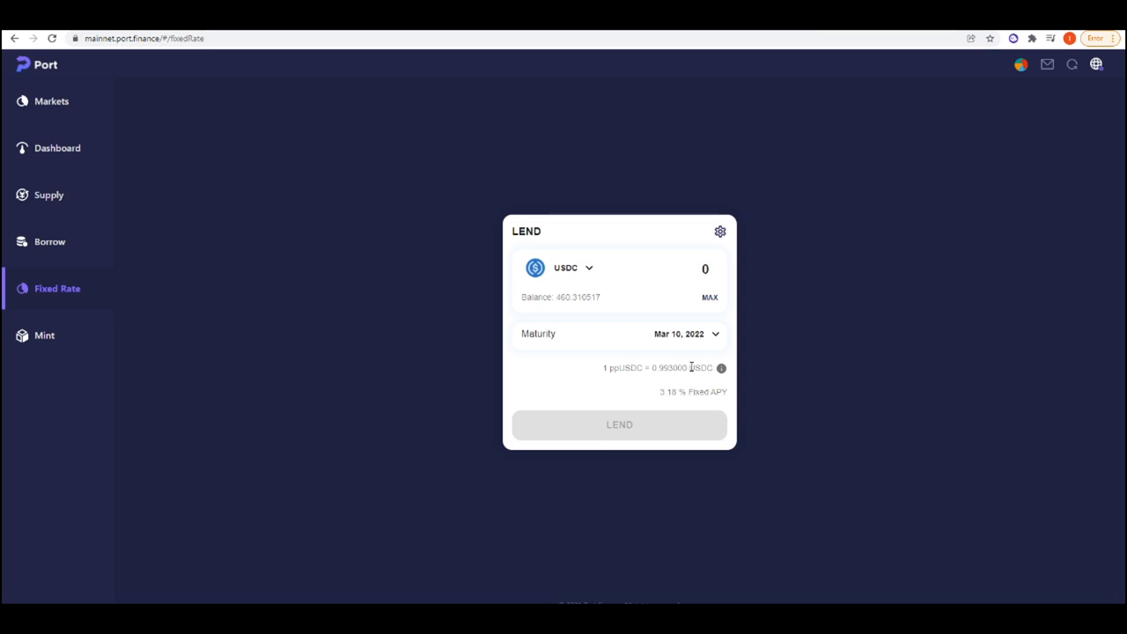
Check Port Finance's fixed-rate LEND card for USDC with Mar 10, 2022 maturity
double_click(661, 334)
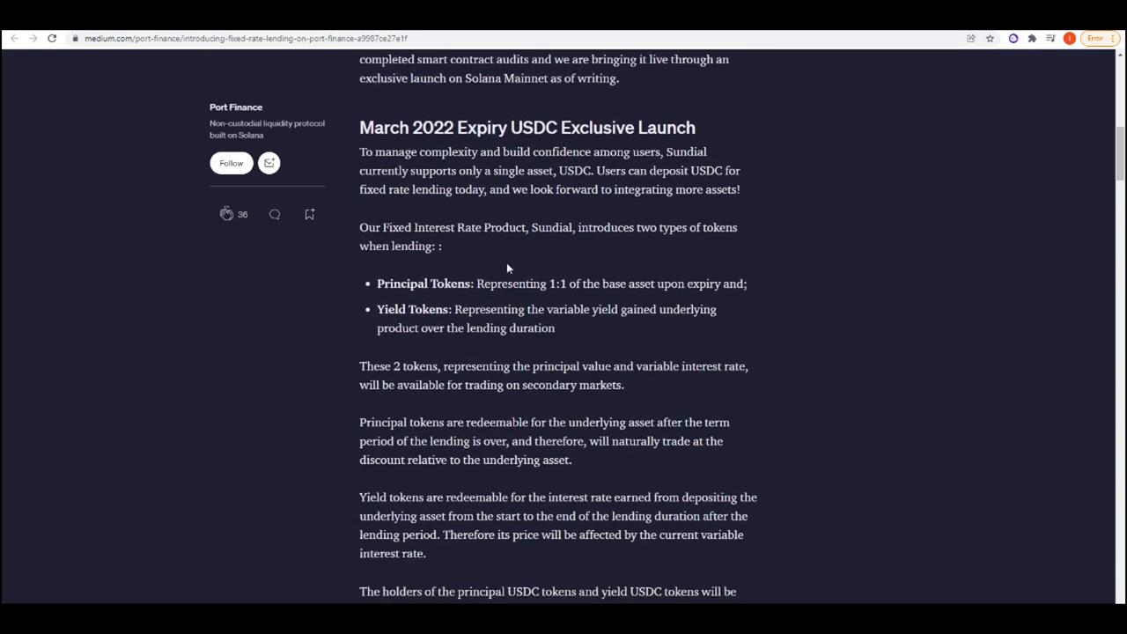
Read the principal and yield tokens explanation down to the March 2022 USDC token mint addresses
scroll("down", 3)
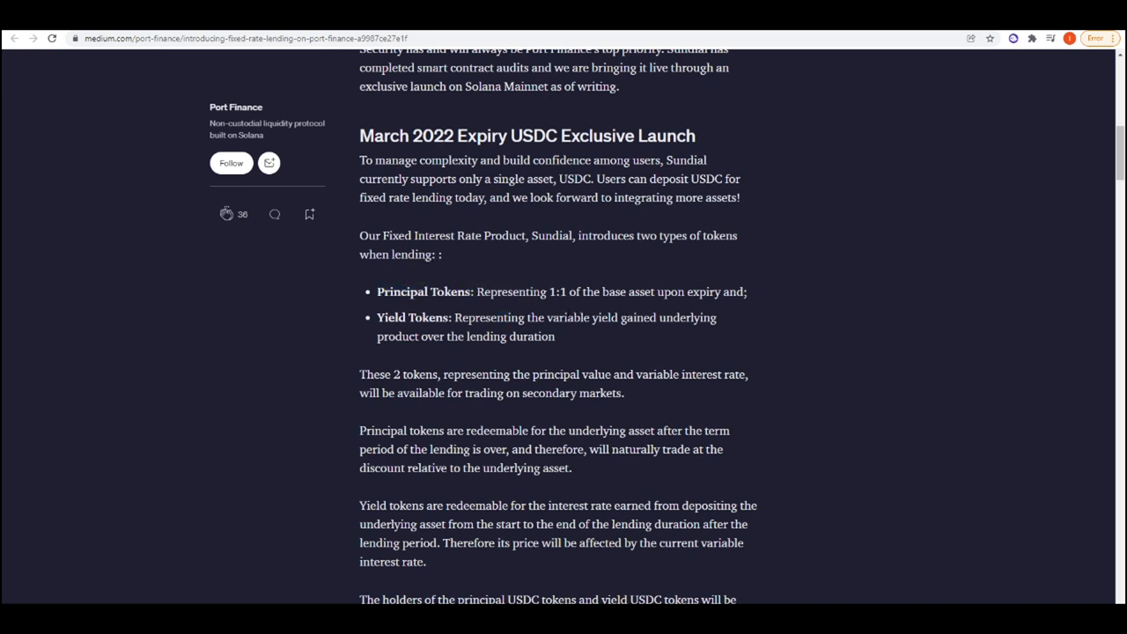
mouse_move(697, 308)
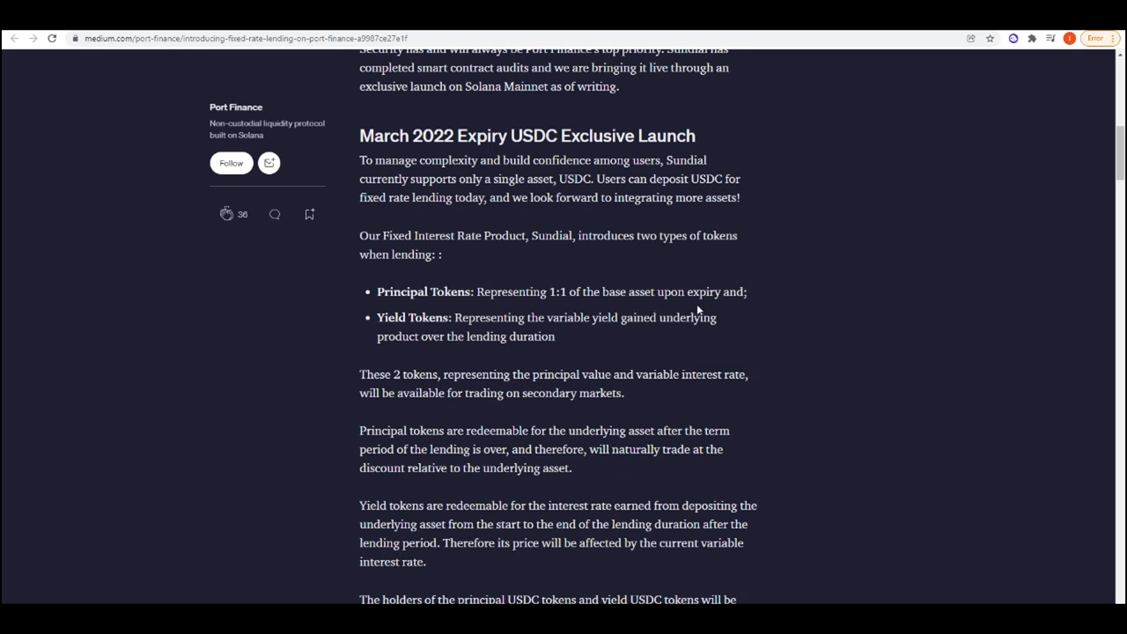
mouse_move(701, 310)
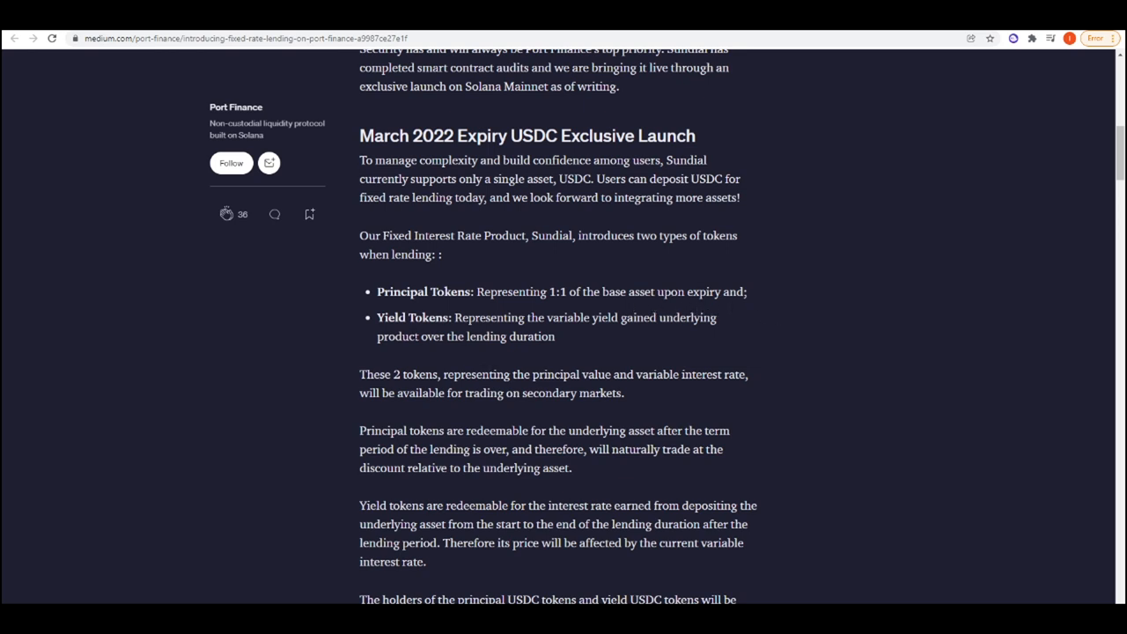
mouse_move(616, 329)
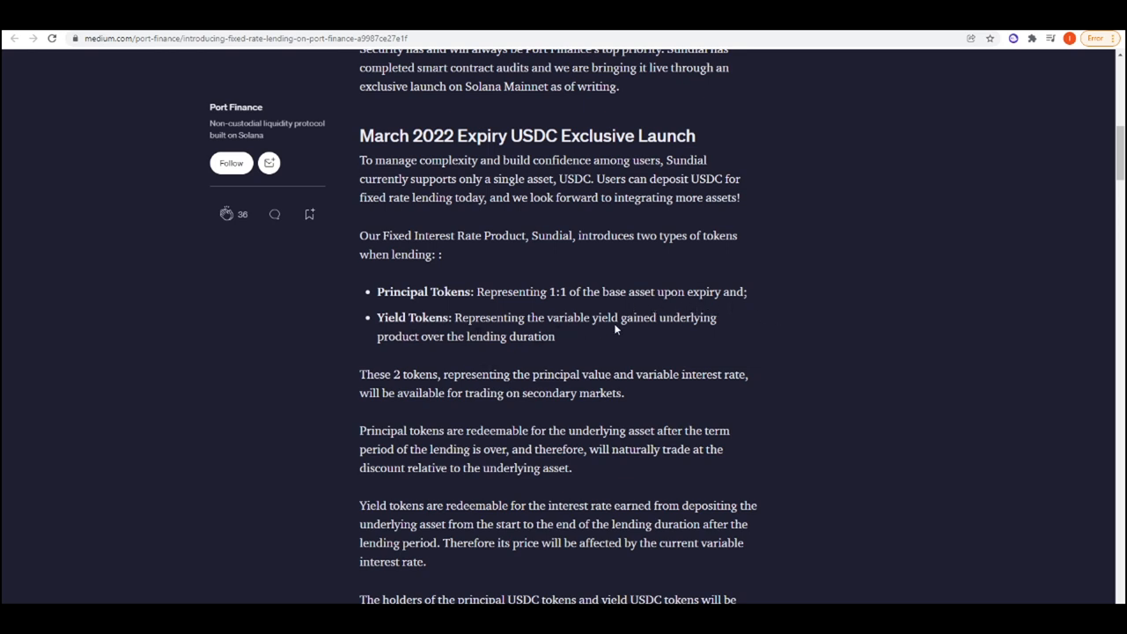
mouse_move(398, 352)
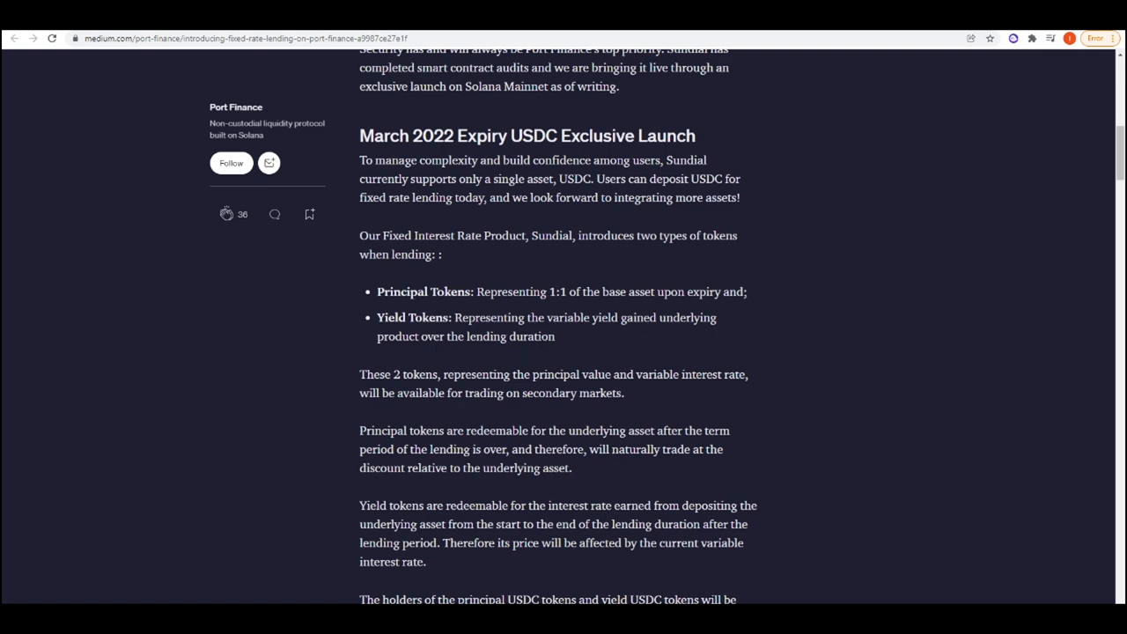
scroll("down", 3)
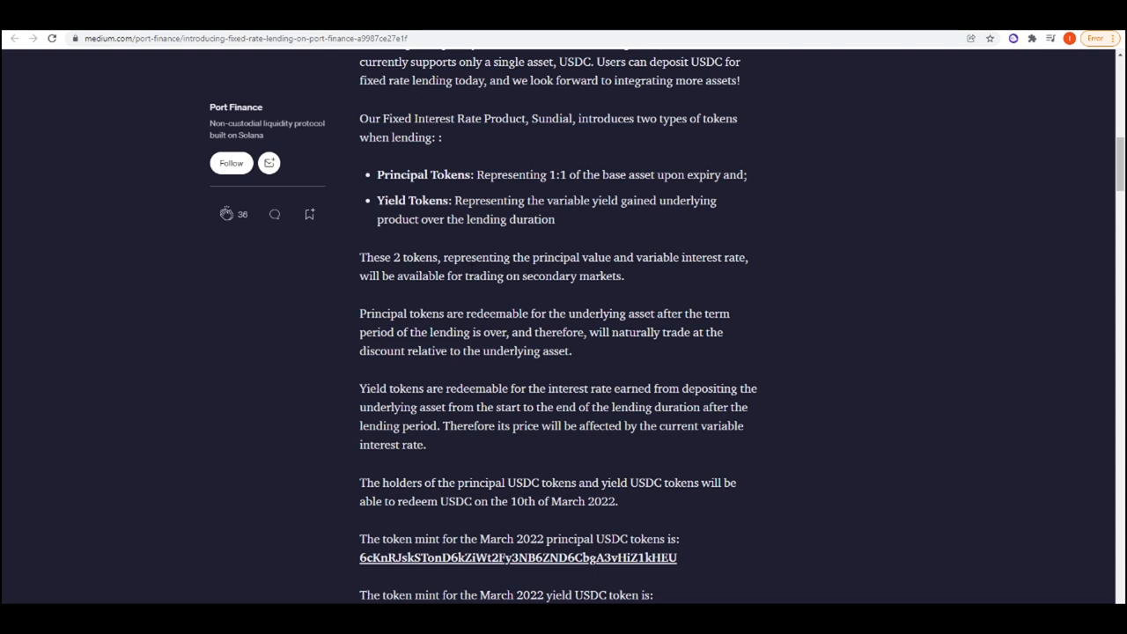
mouse_move(687, 272)
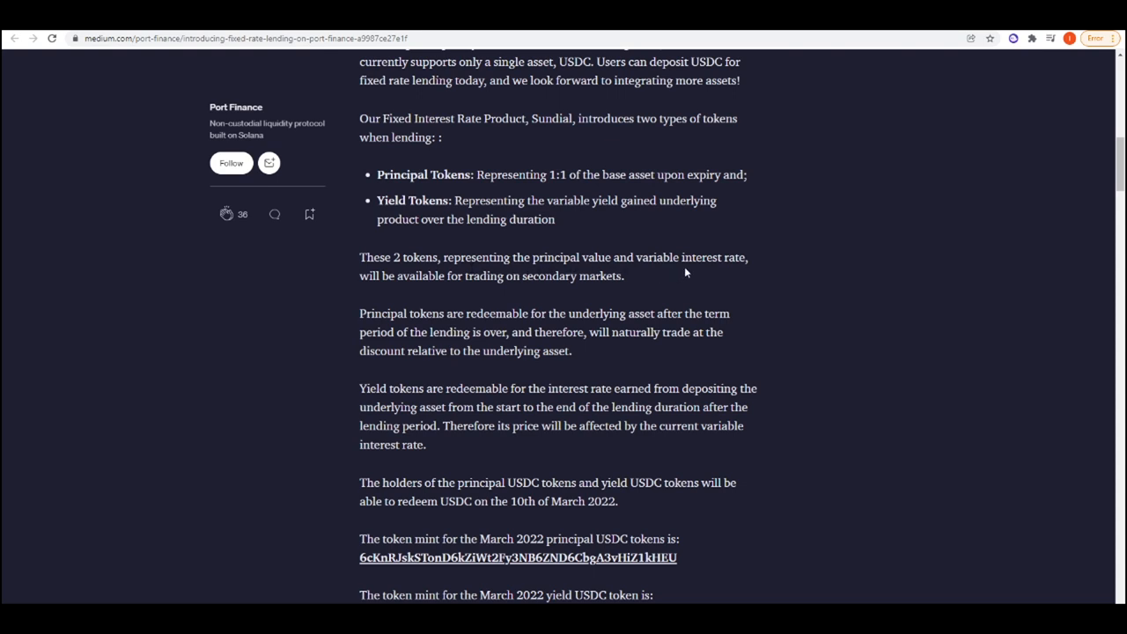
mouse_move(614, 303)
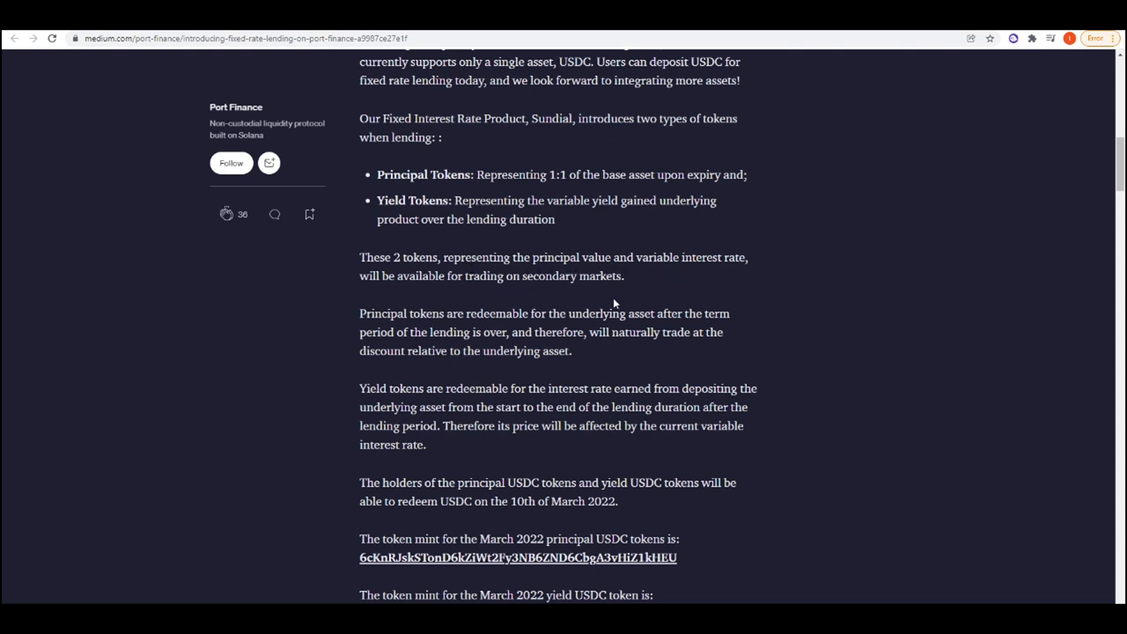
mouse_move(383, 404)
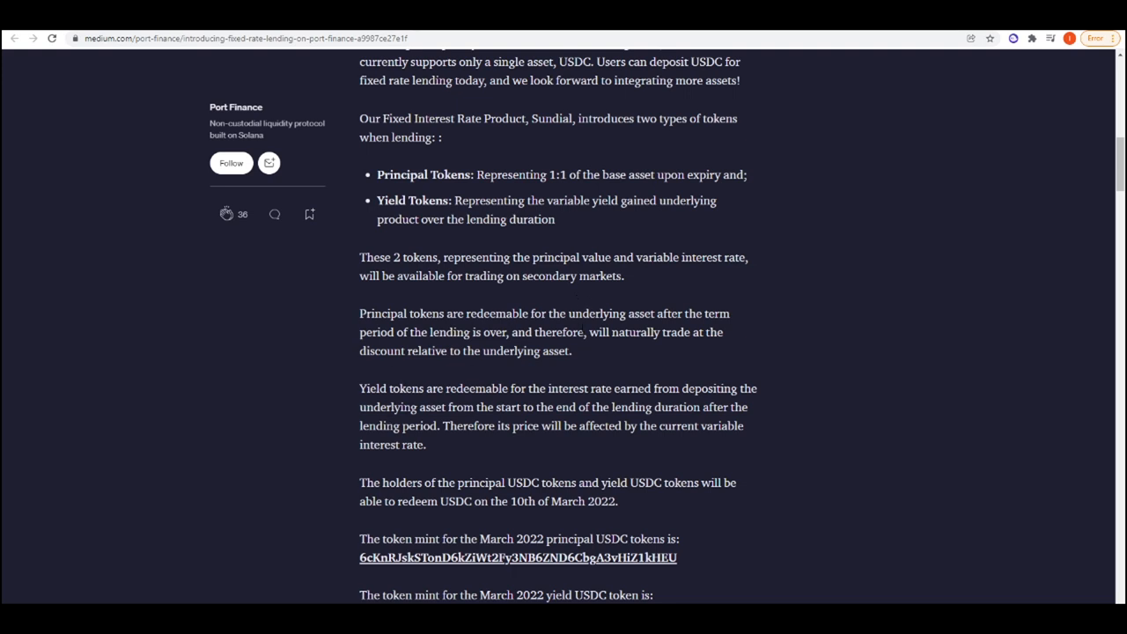
mouse_move(387, 349)
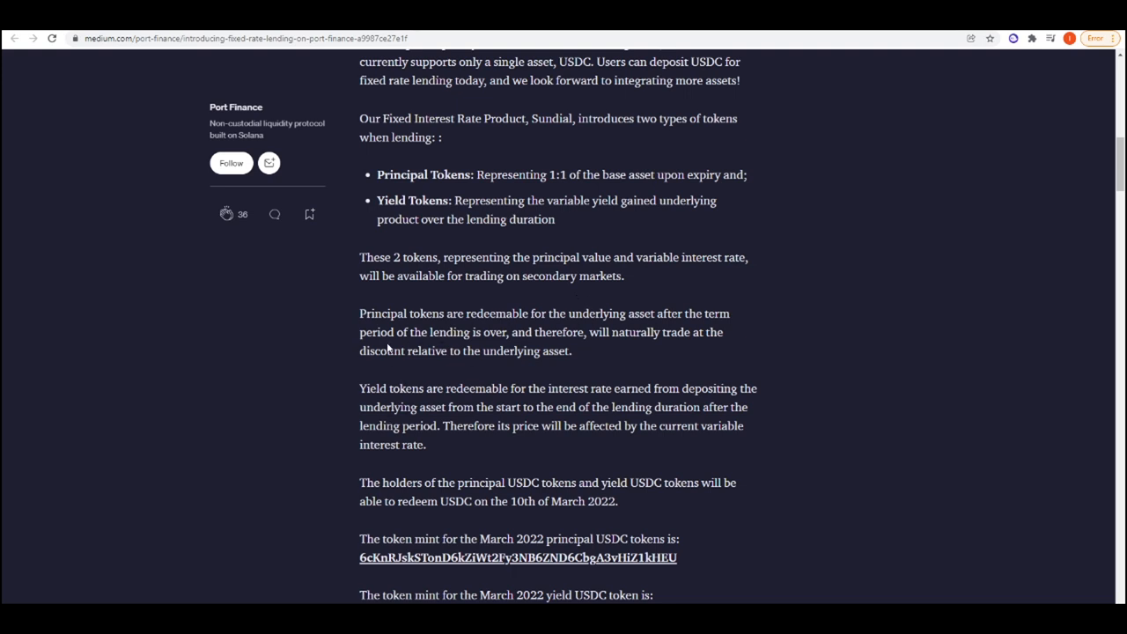
mouse_move(613, 350)
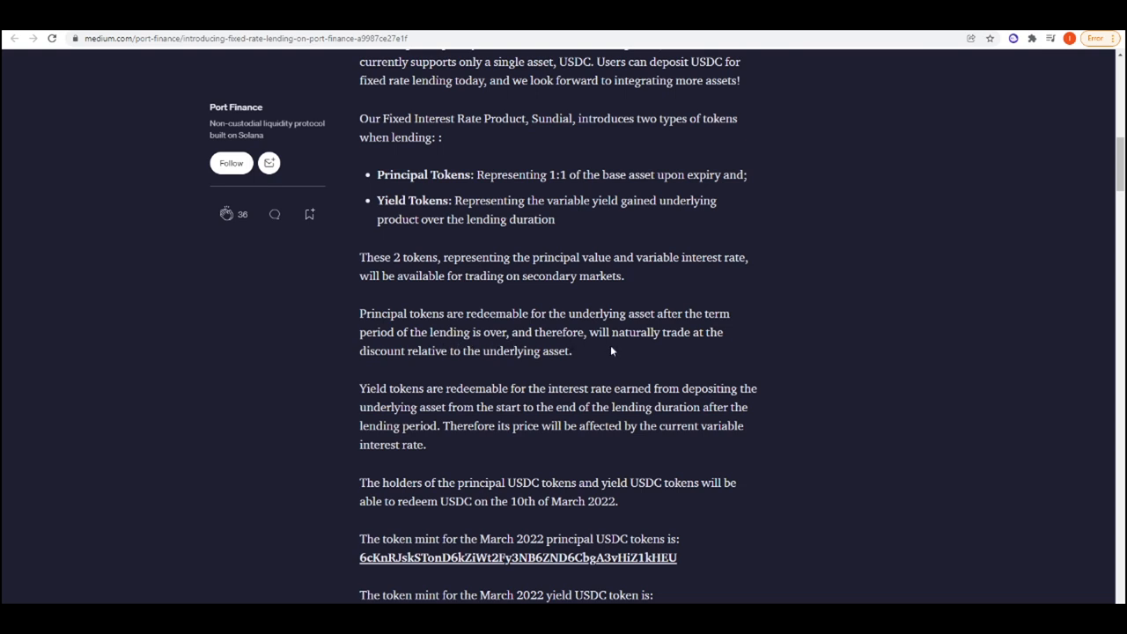
mouse_move(477, 370)
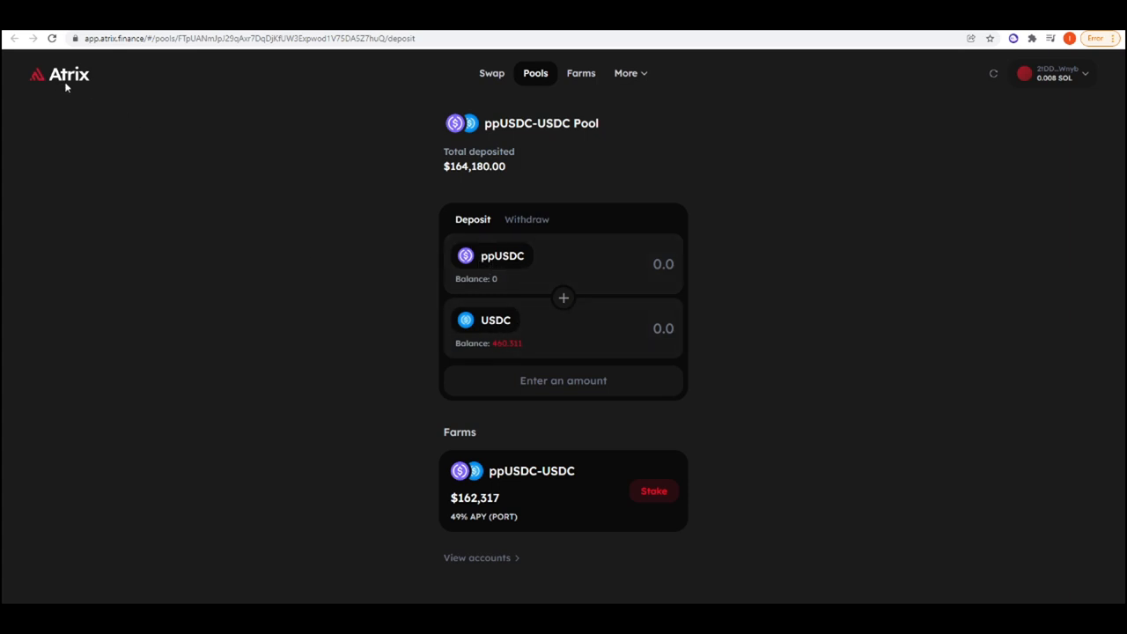
mouse_move(449, 519)
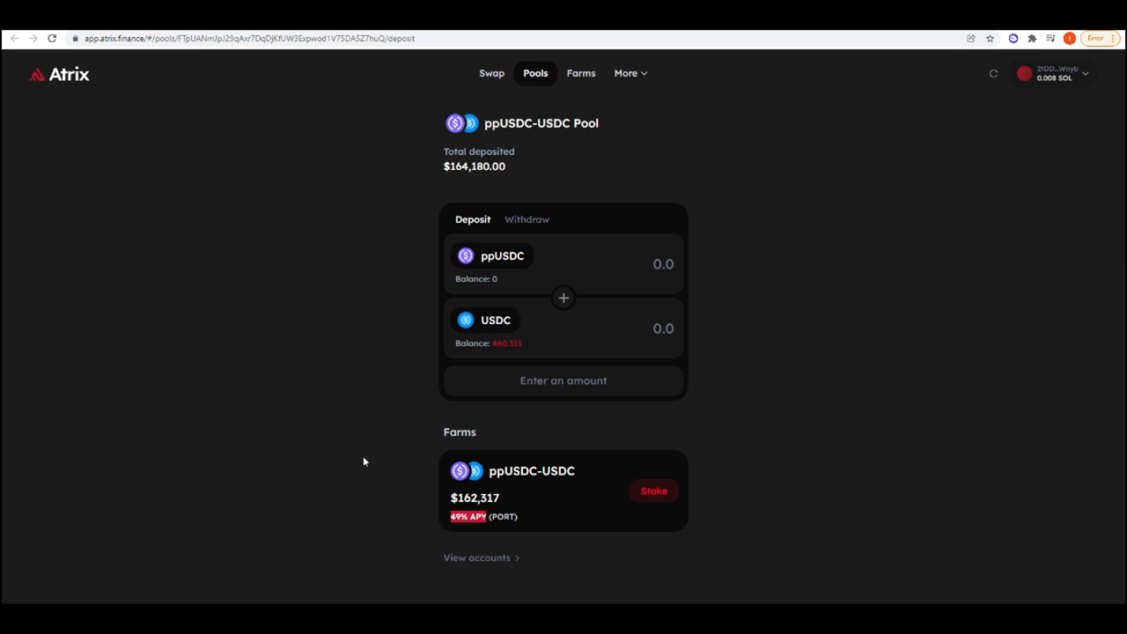
mouse_move(366, 450)
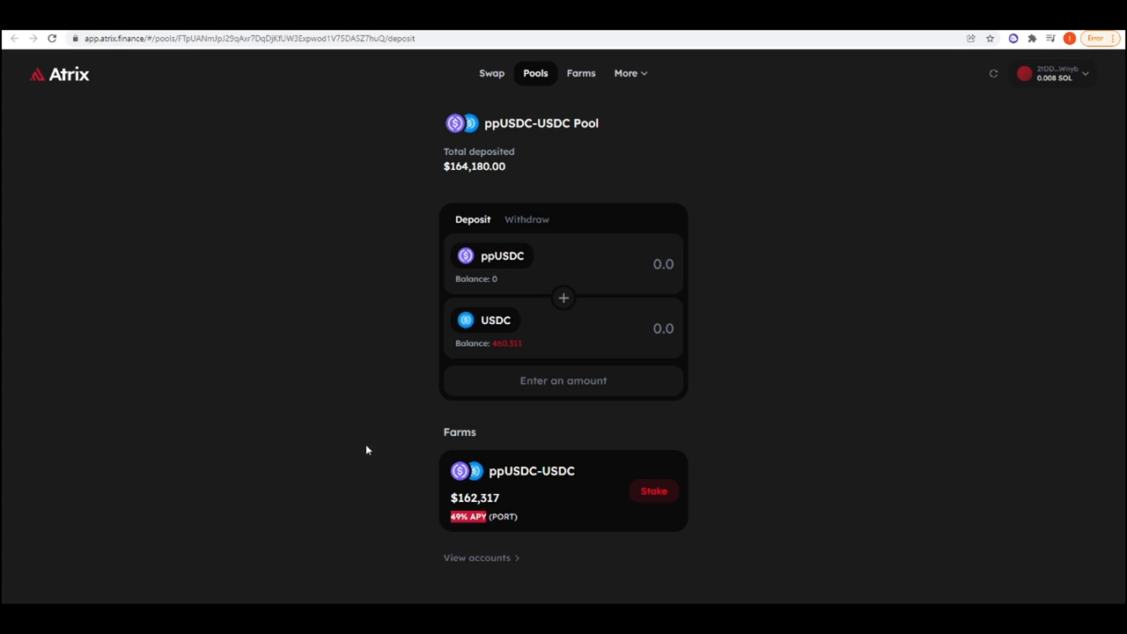
mouse_move(384, 444)
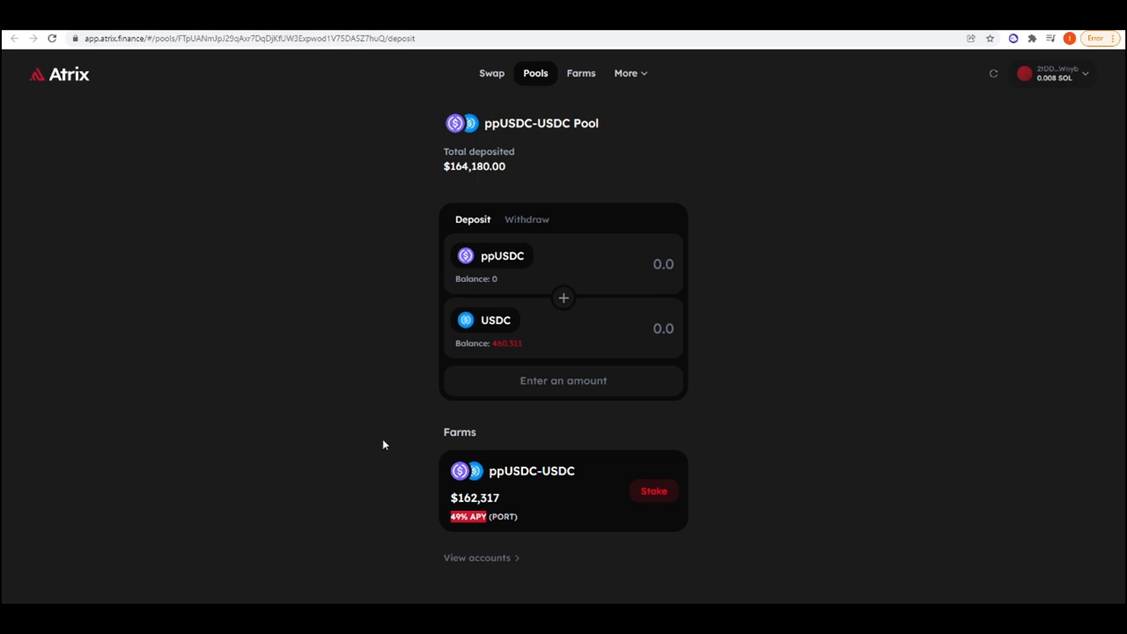
mouse_move(771, 338)
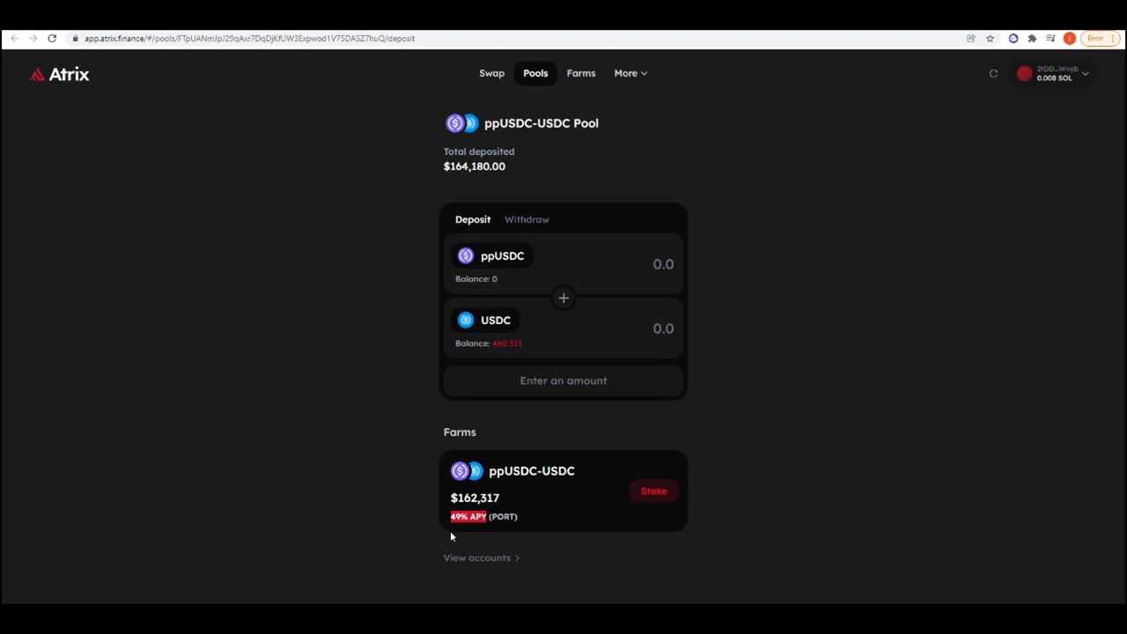
mouse_move(634, 496)
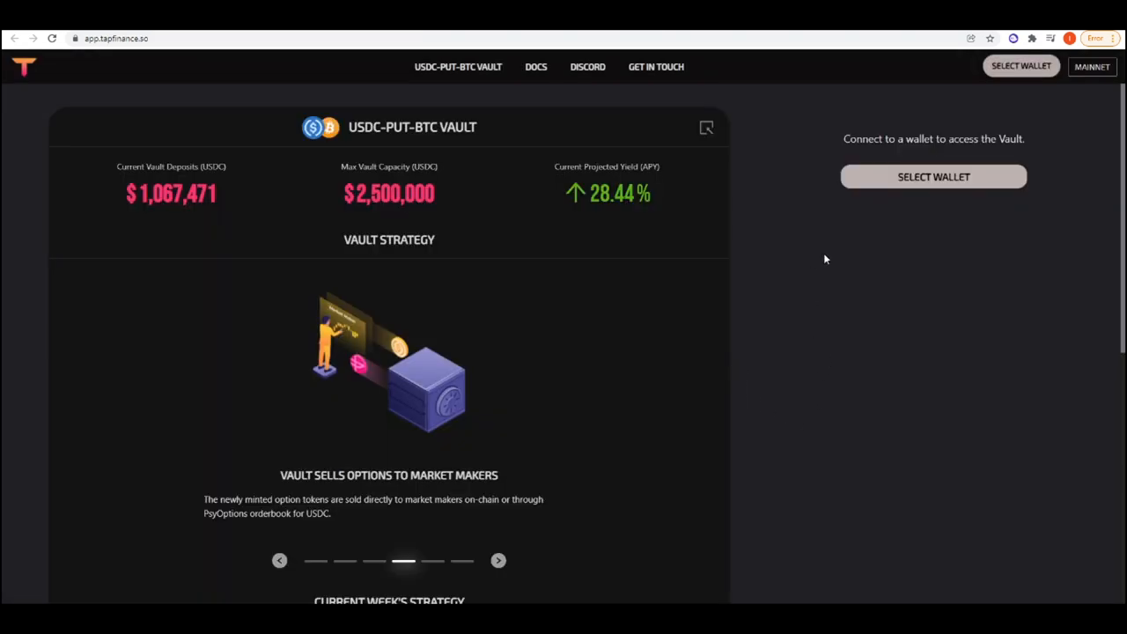
Advance through the USDC-PUT-BTC vault strategy slides to the options sale to market makers
left_click(497, 560)
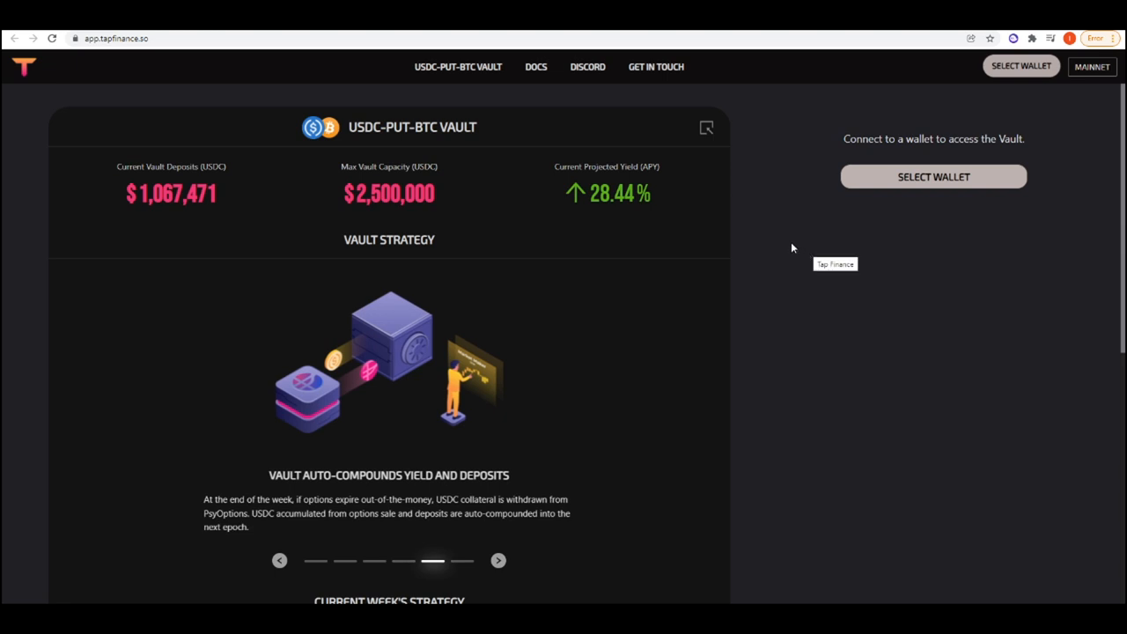
mouse_move(842, 227)
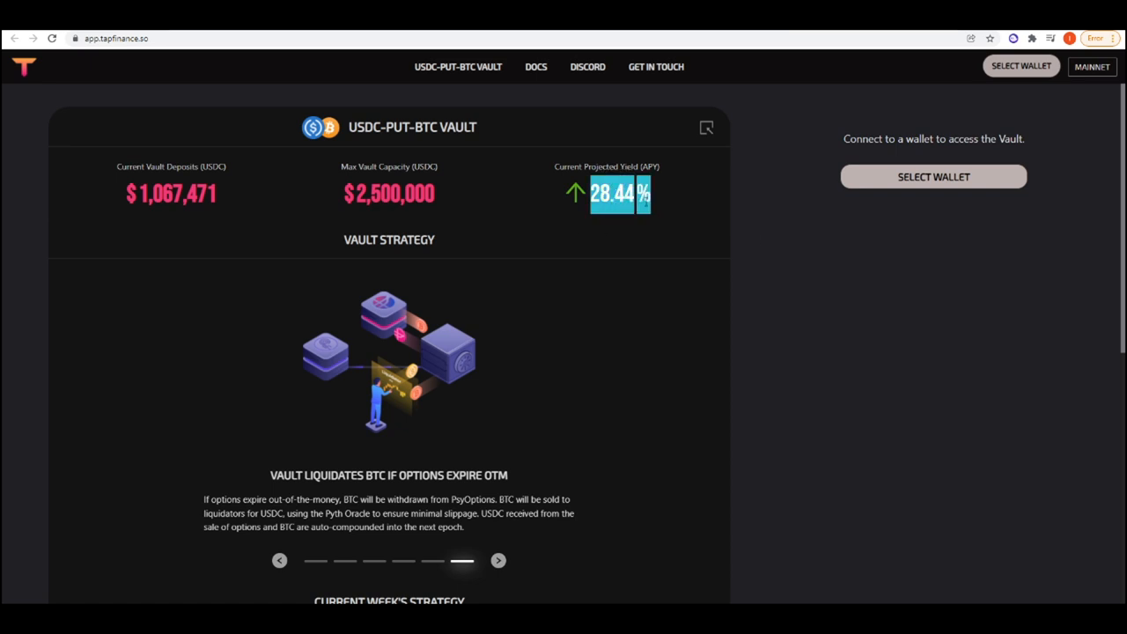
mouse_move(762, 244)
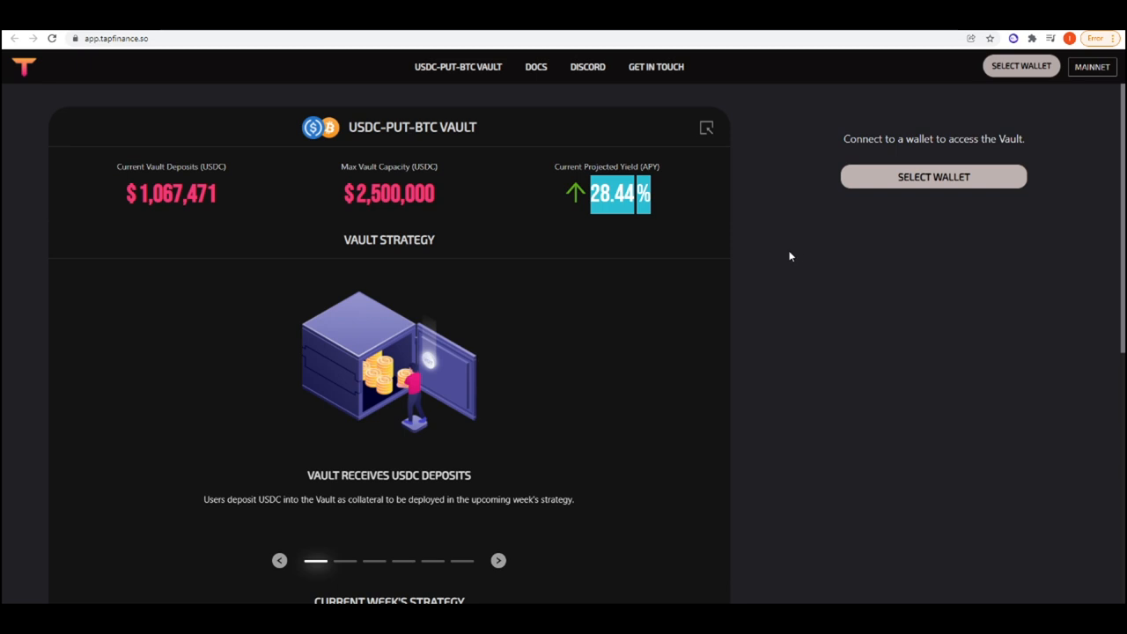
mouse_move(789, 255)
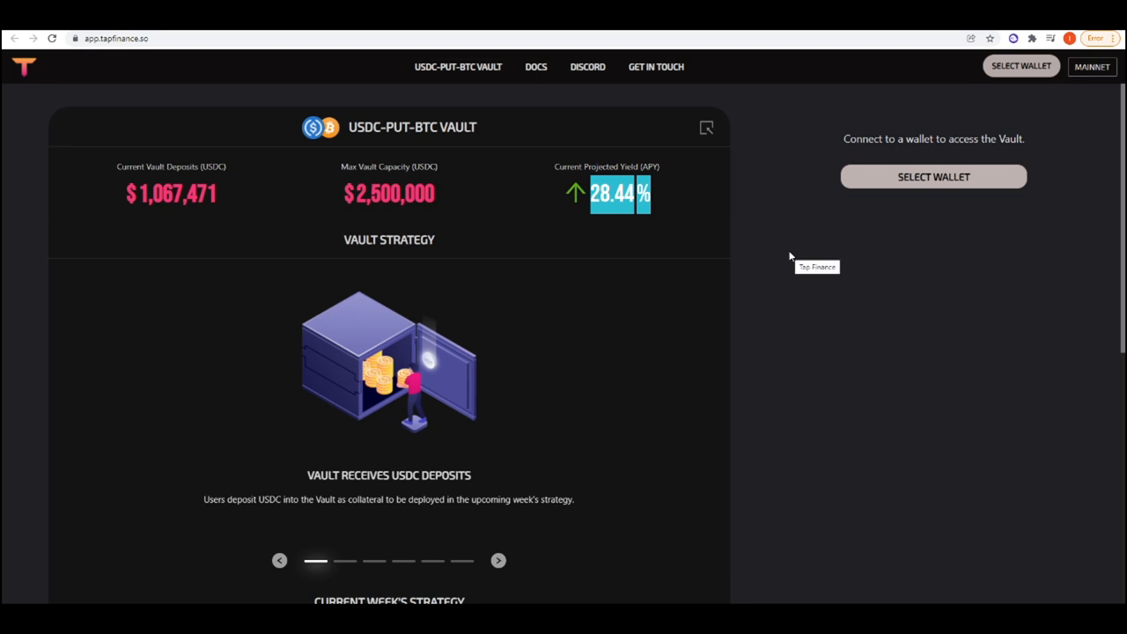
left_click(496, 560)
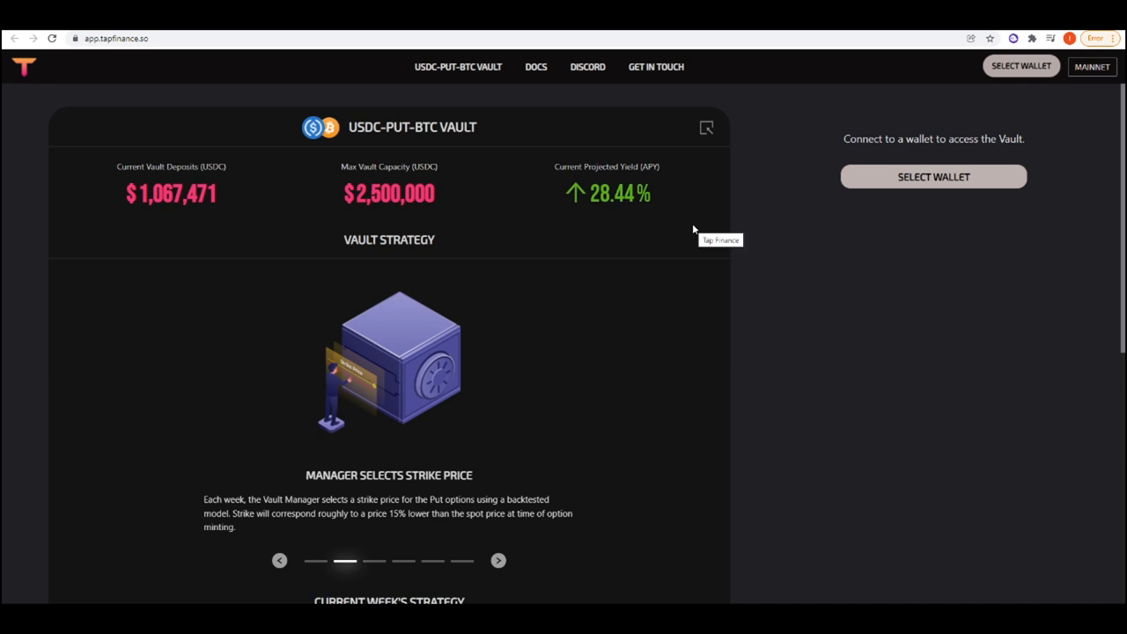
mouse_move(430, 156)
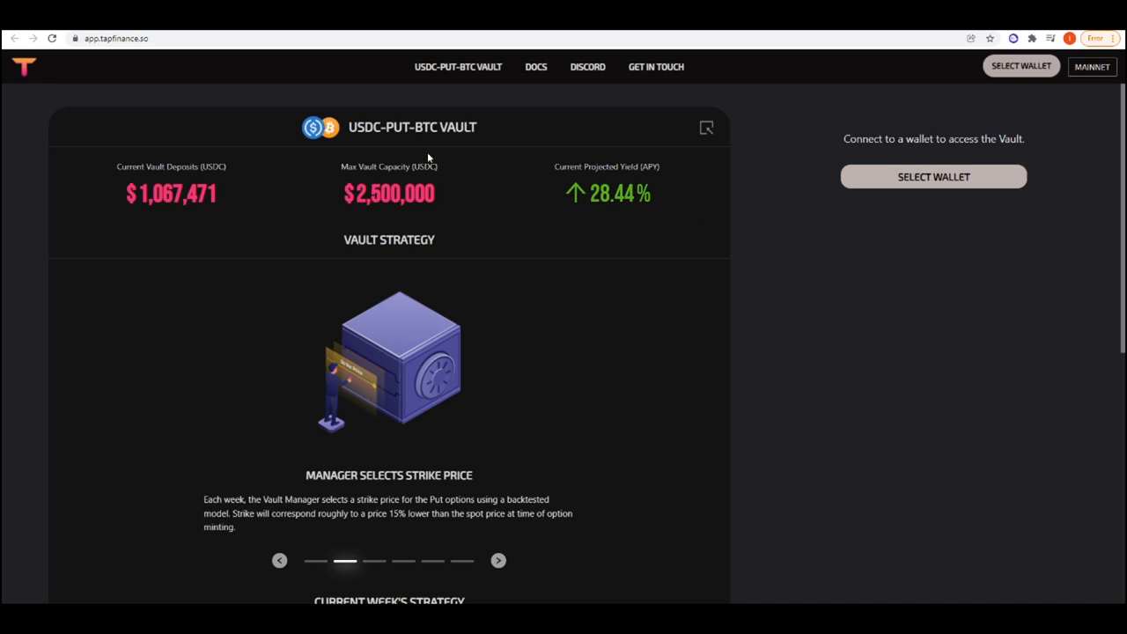
left_click(497, 560)
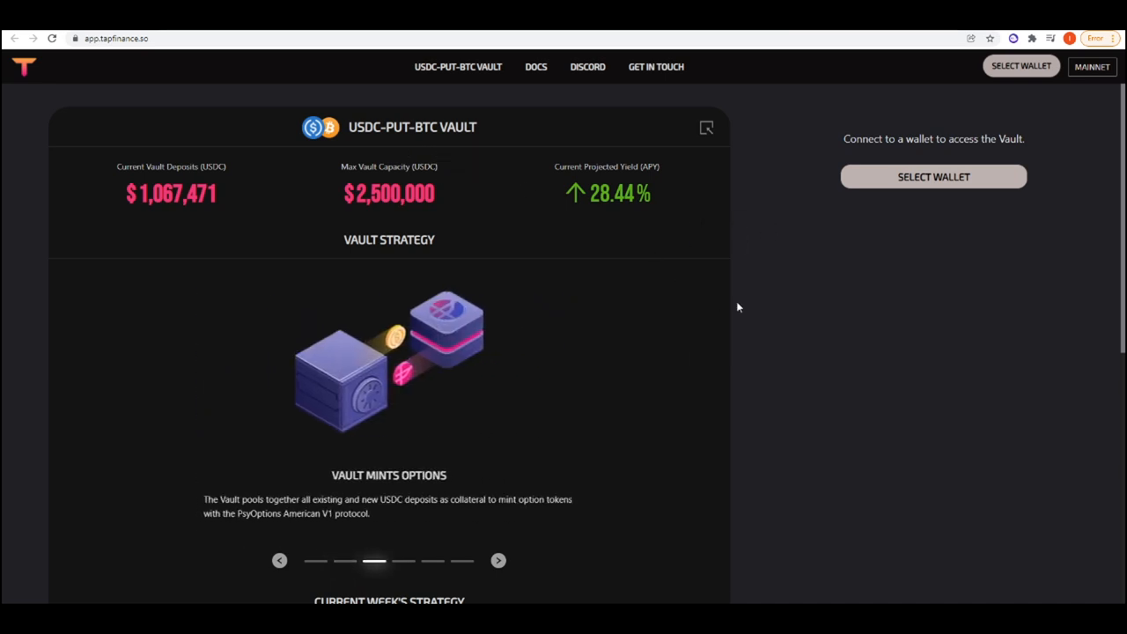
mouse_move(738, 306)
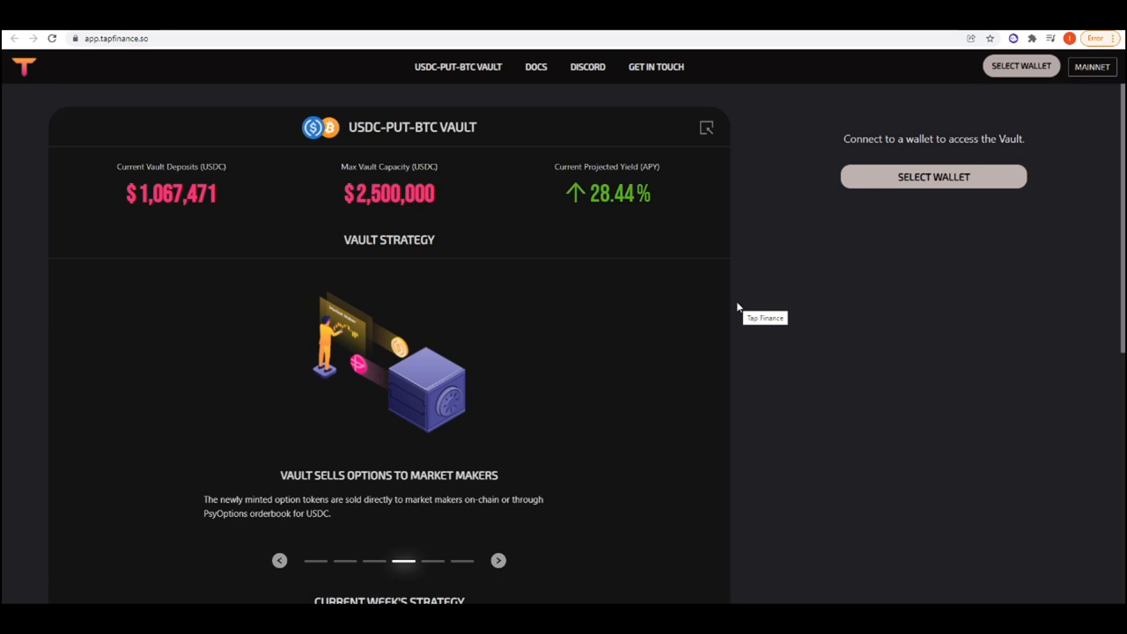
left_click(496, 560)
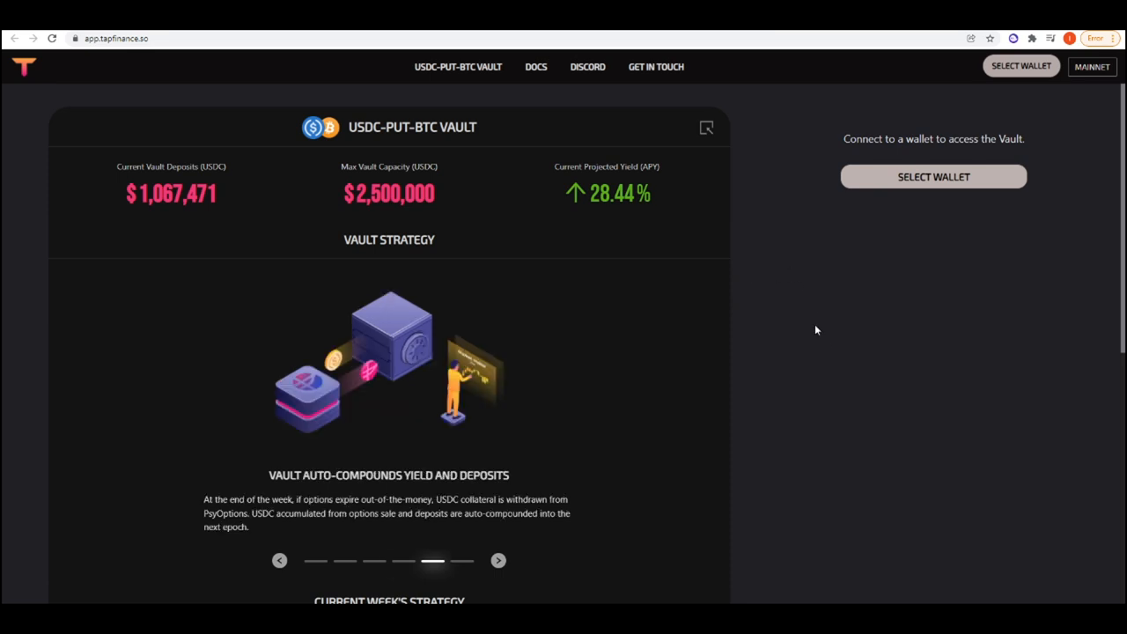
left_click(496, 560)
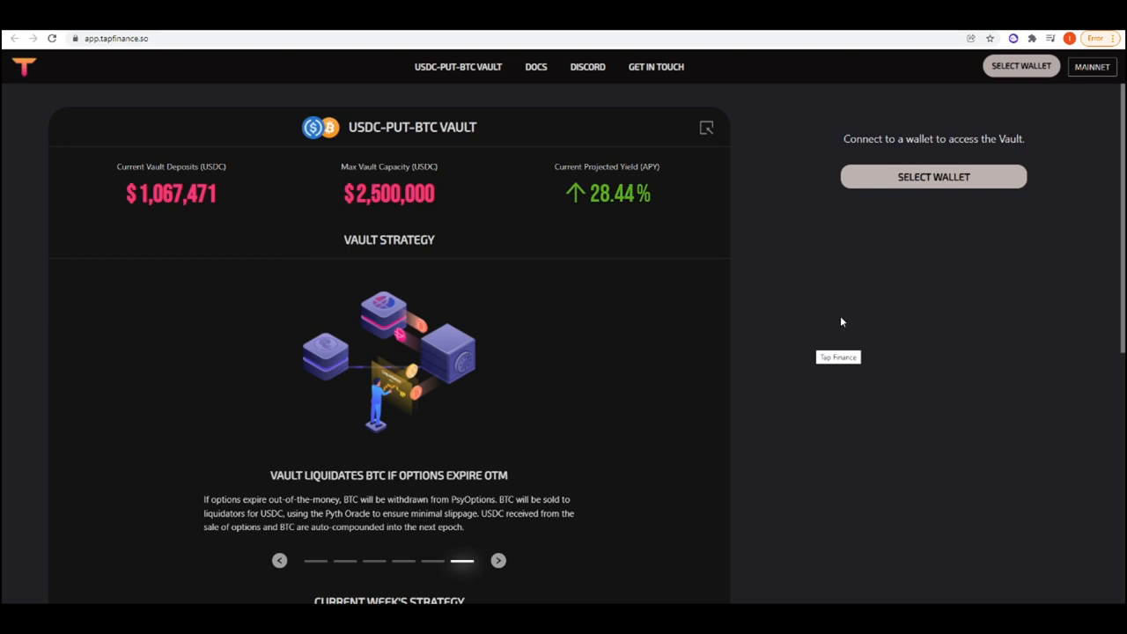
mouse_move(817, 282)
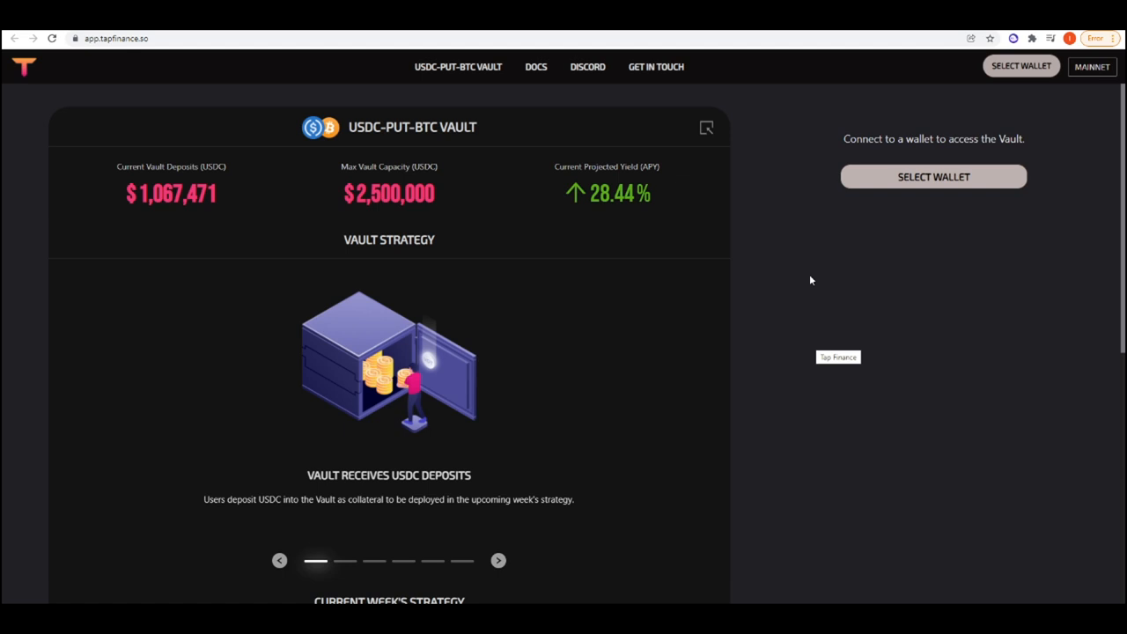
mouse_move(803, 282)
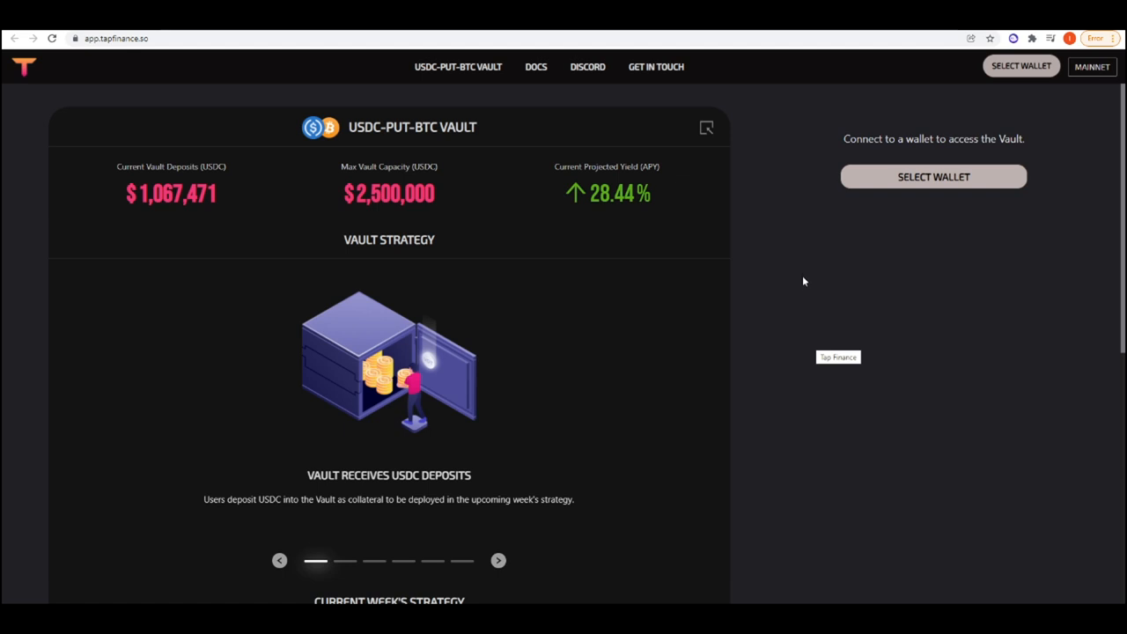
left_click(496, 560)
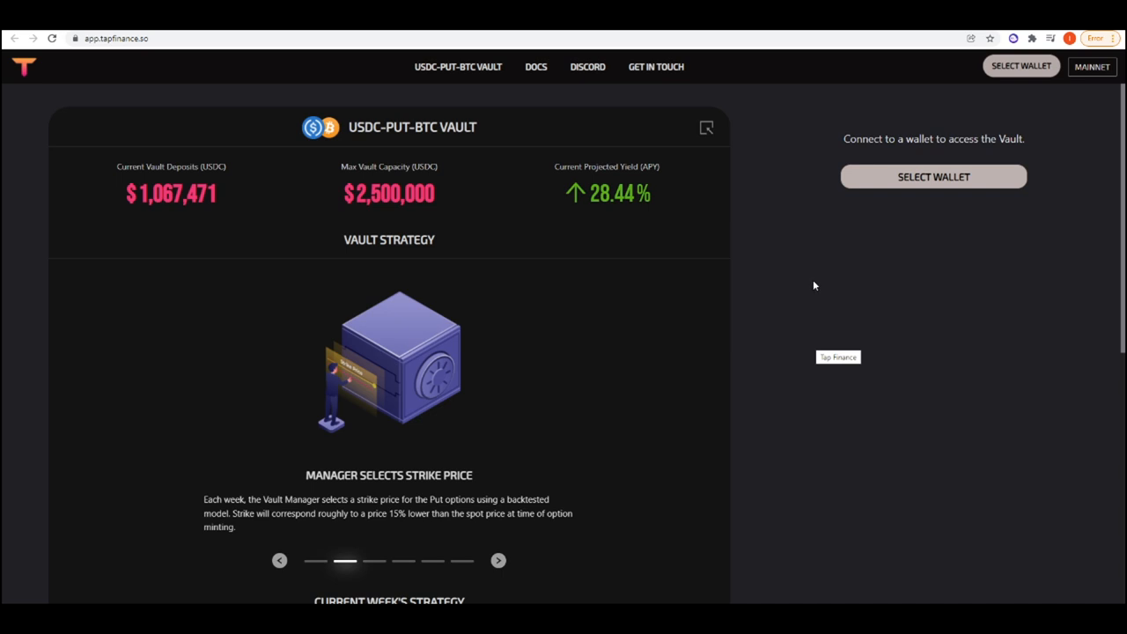
mouse_move(782, 246)
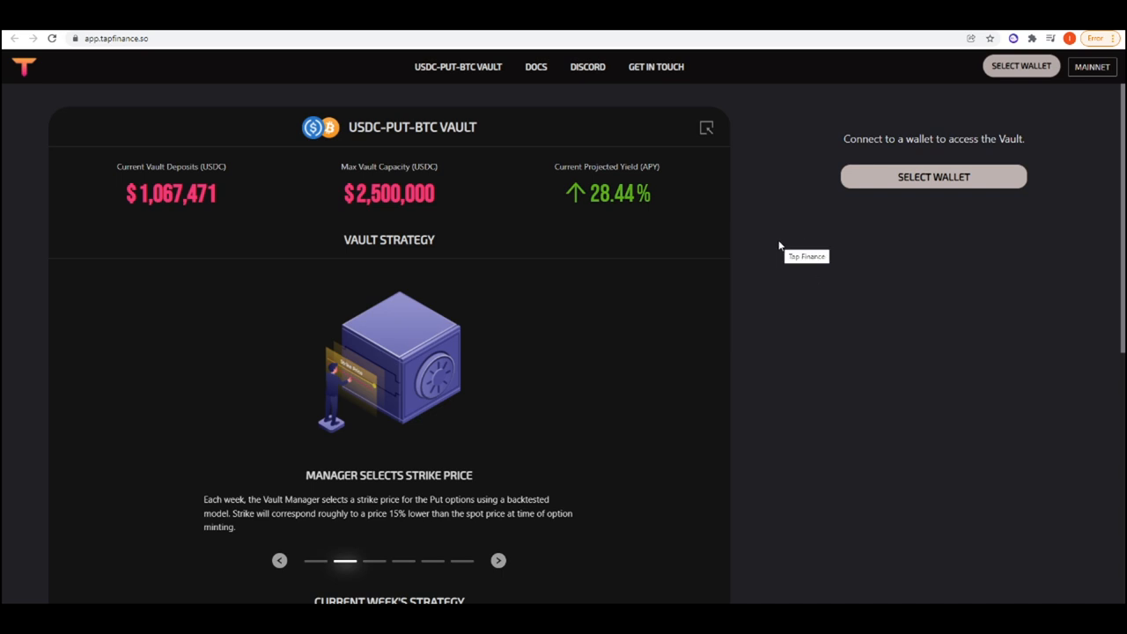
left_click(497, 560)
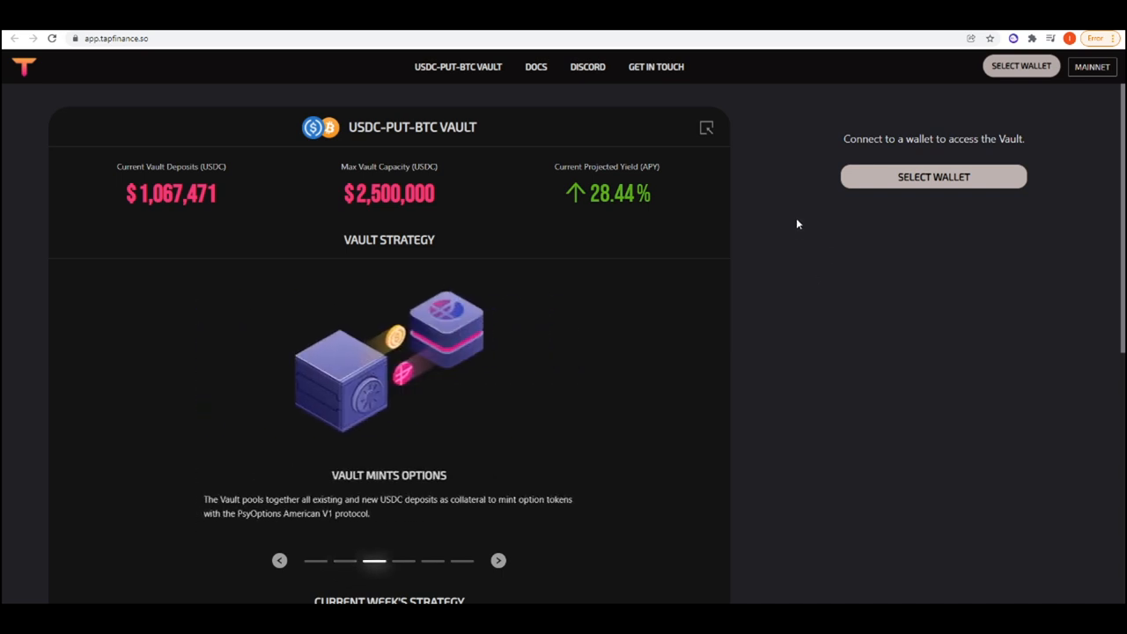
Scroll down the page below the vault strategy carousel
scroll("down", 3)
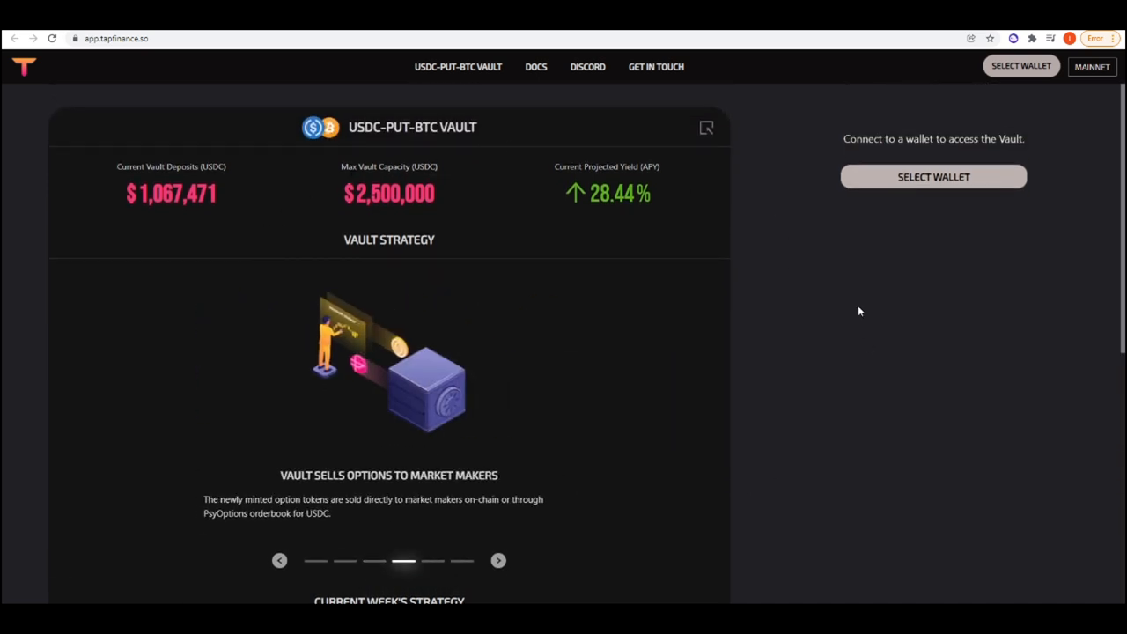
scroll("down", 3)
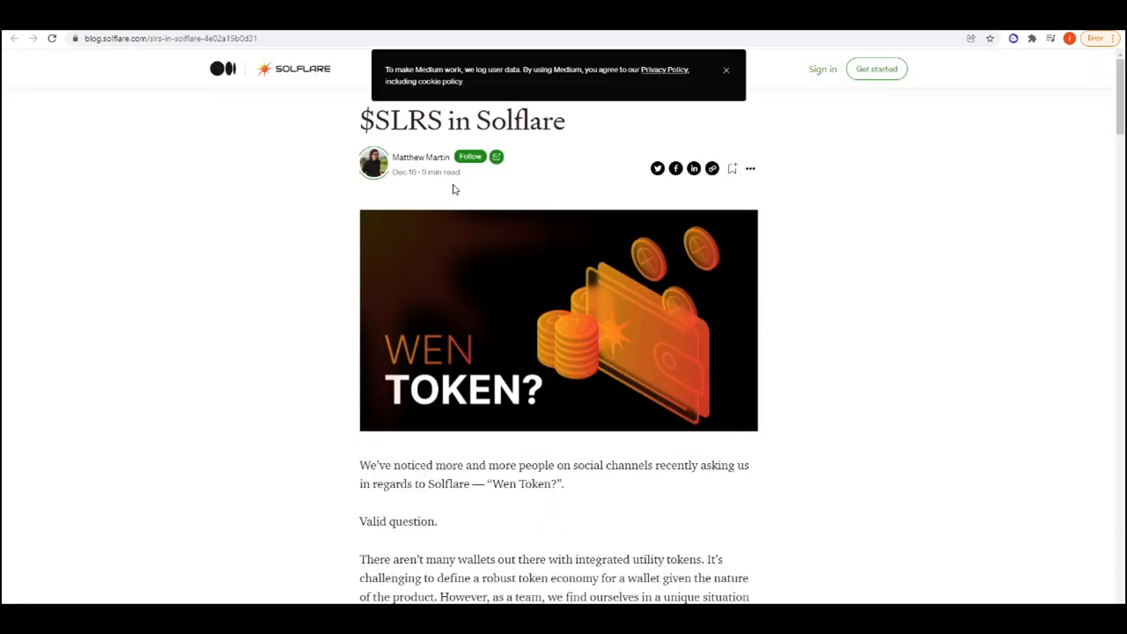
mouse_move(725, 72)
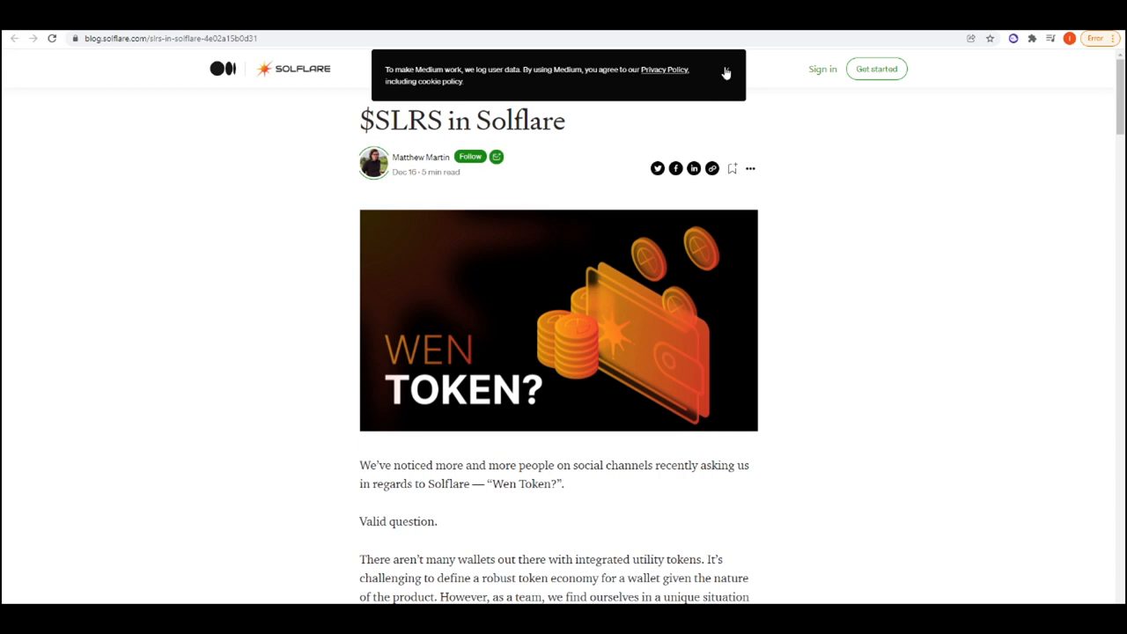
Dismiss the cookie notice and highlight "$SLRS" in the Solflare article title
left_click(725, 72)
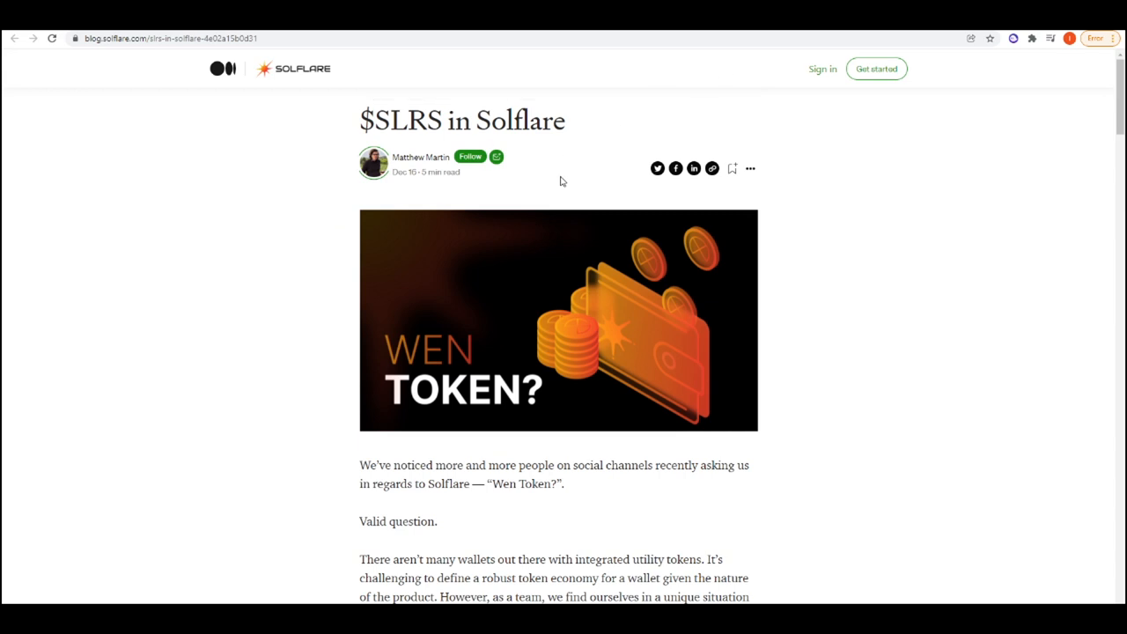
mouse_move(426, 159)
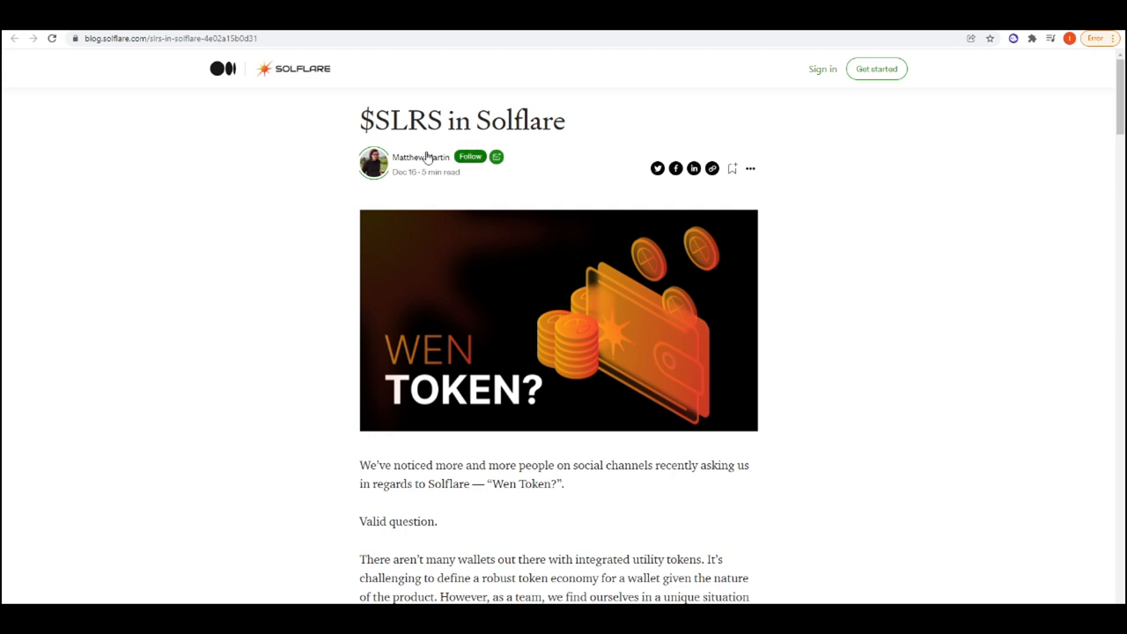
double_click(402, 120)
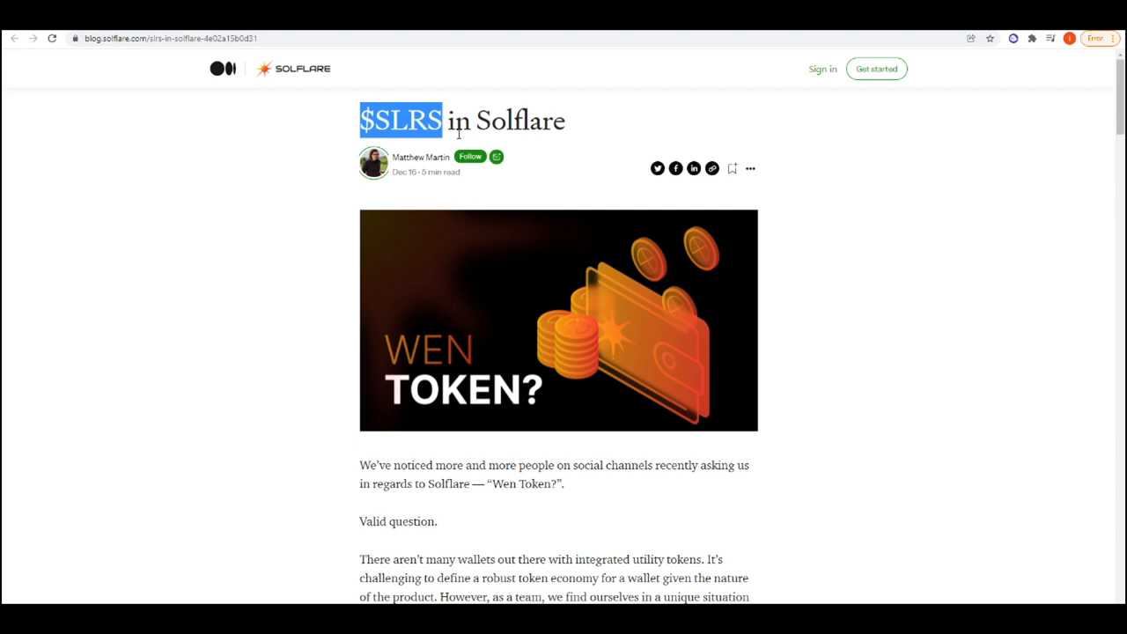
mouse_move(577, 159)
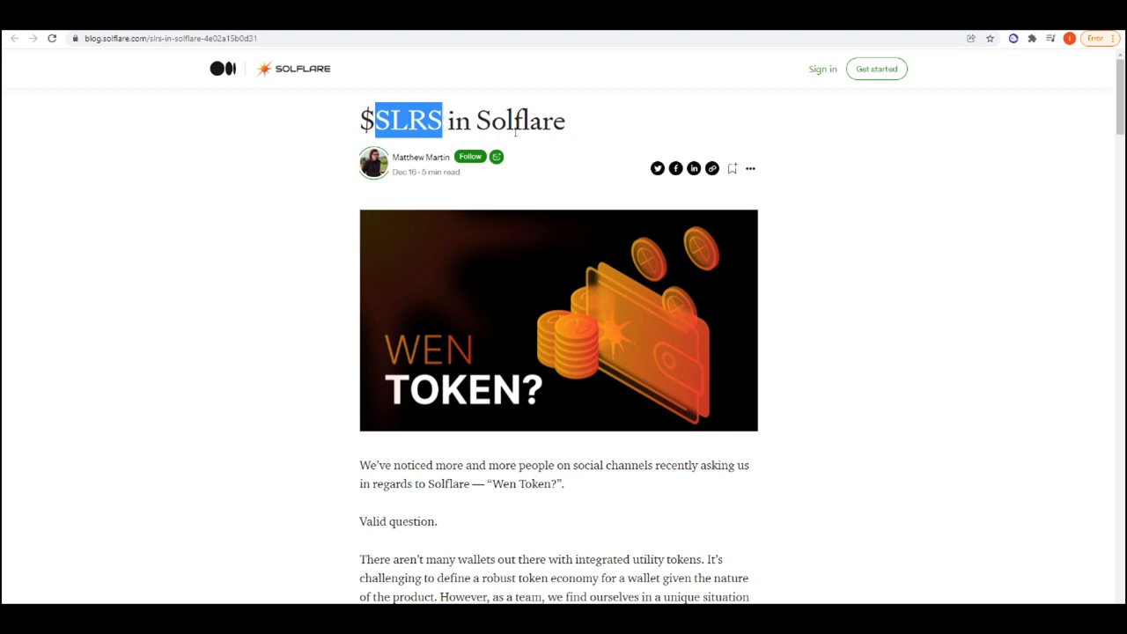
mouse_move(569, 155)
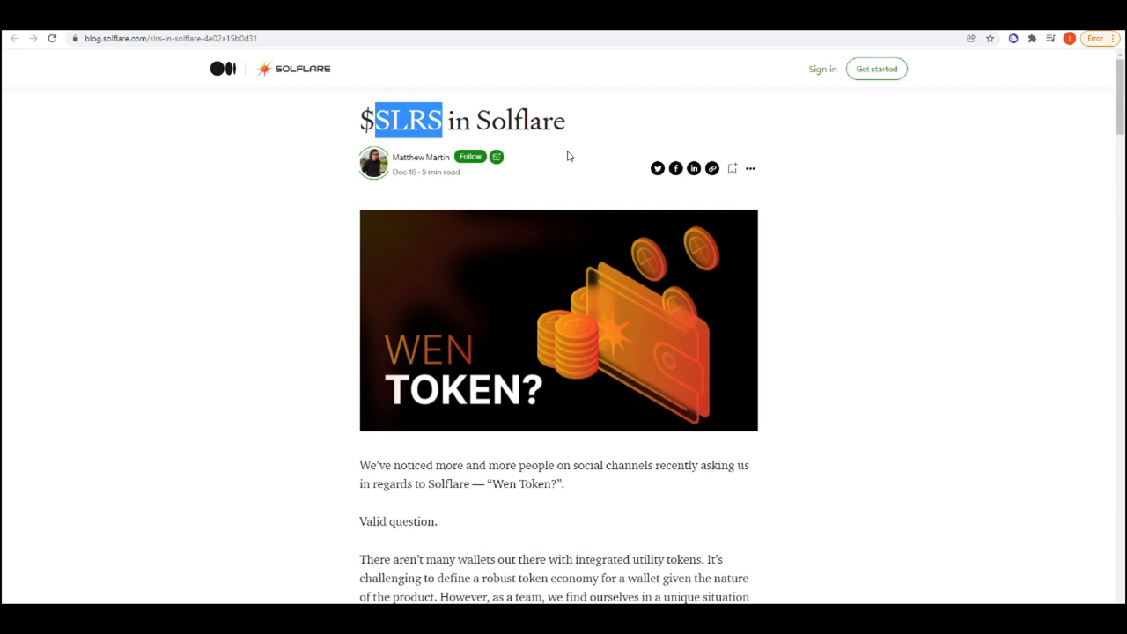
Scroll the Solflare article down to its closing "So, TLDR?" summary and author credits
scroll("down", 3)
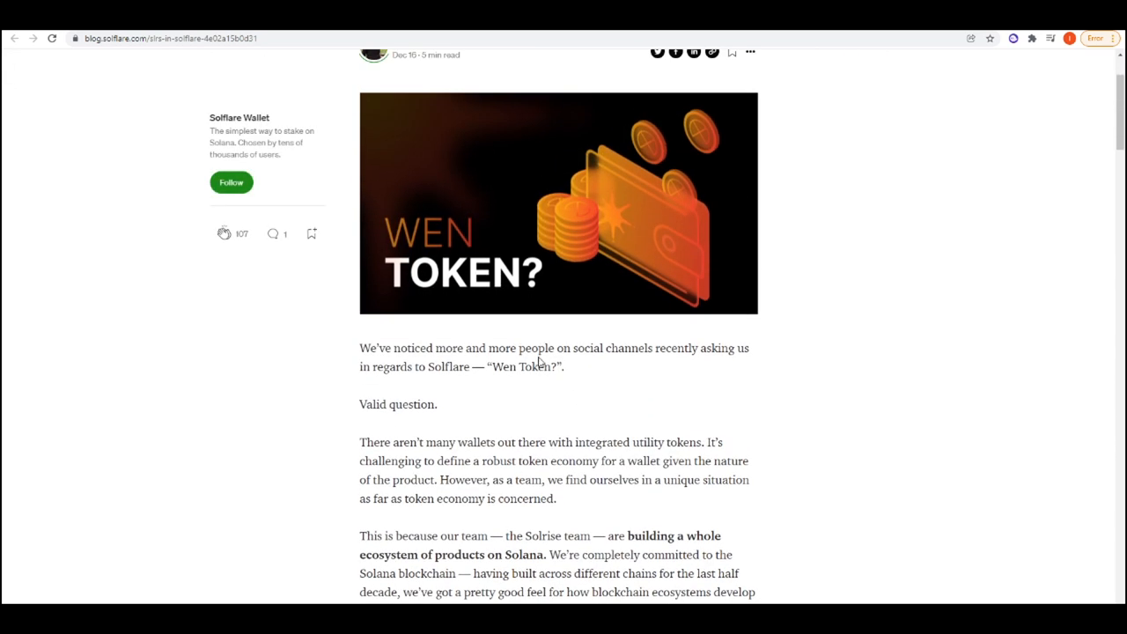
scroll("up", 3)
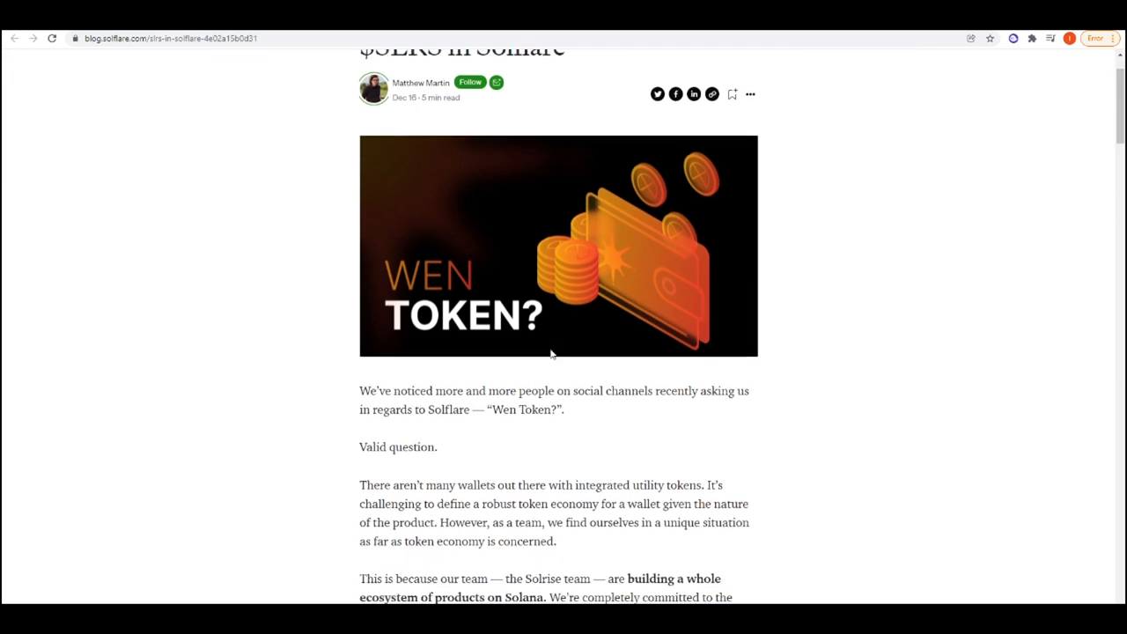
scroll("down", 3)
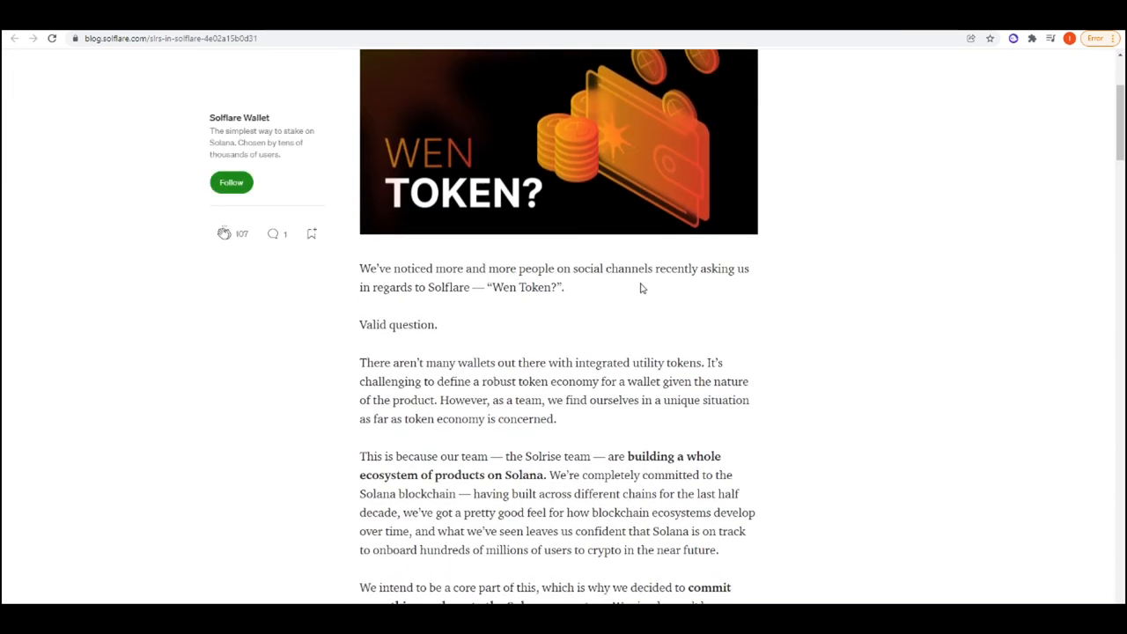
scroll("down", 3)
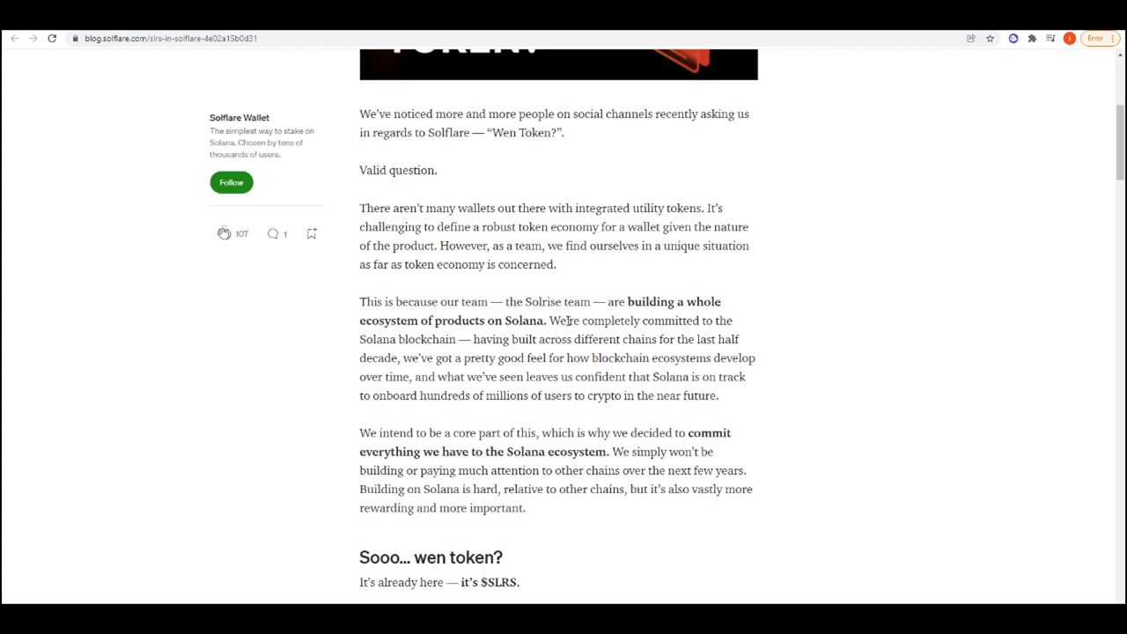
scroll("down", 3)
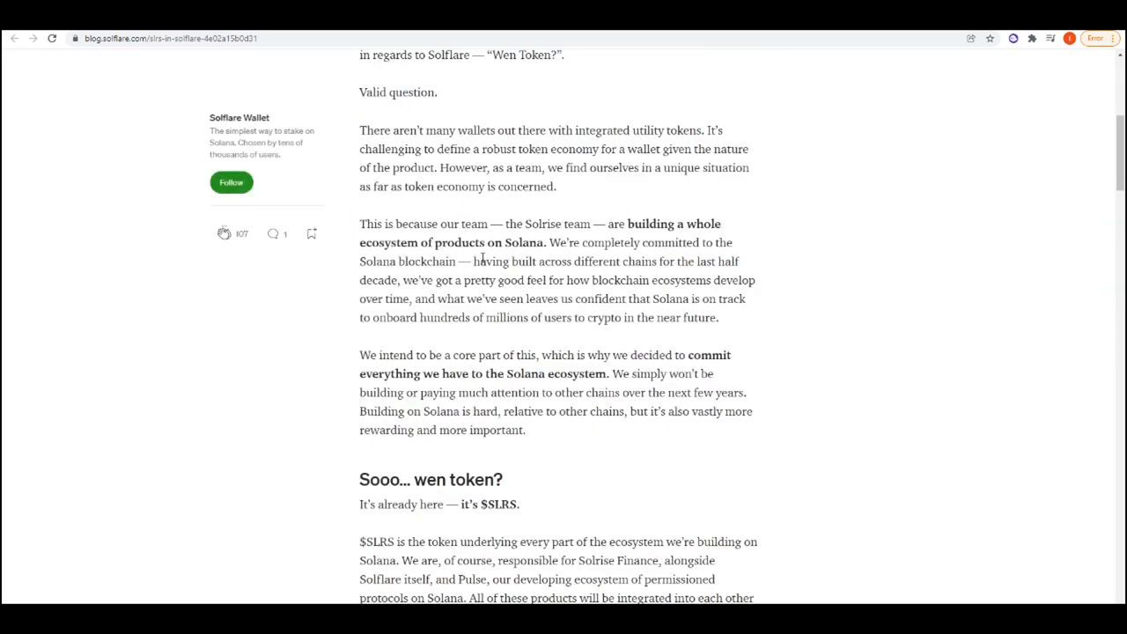
scroll("down", 3)
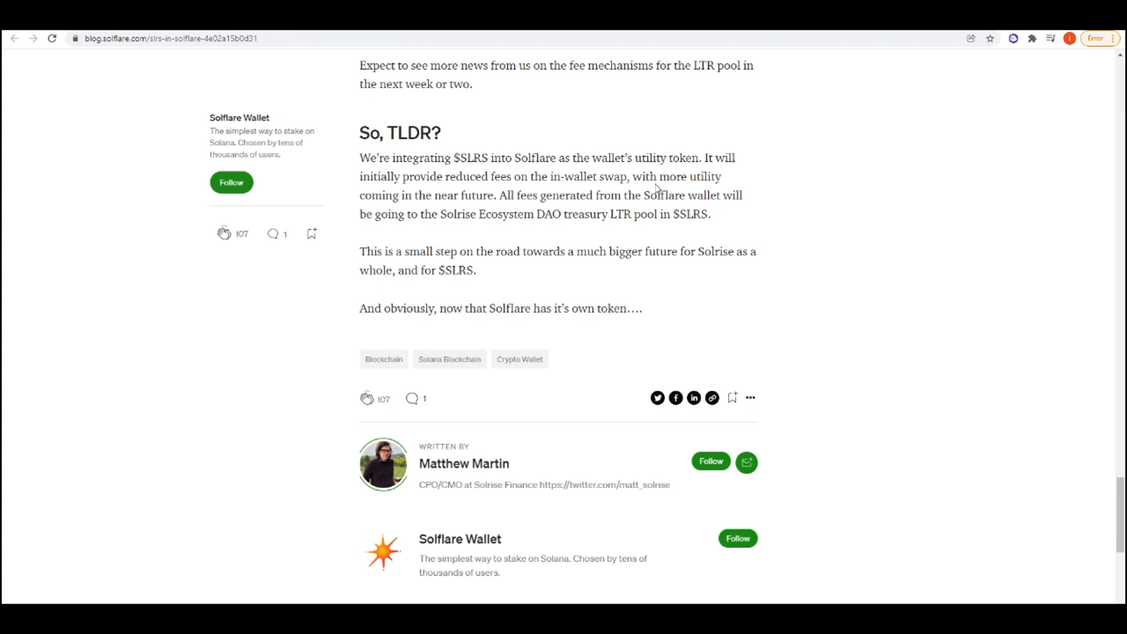
mouse_move(531, 200)
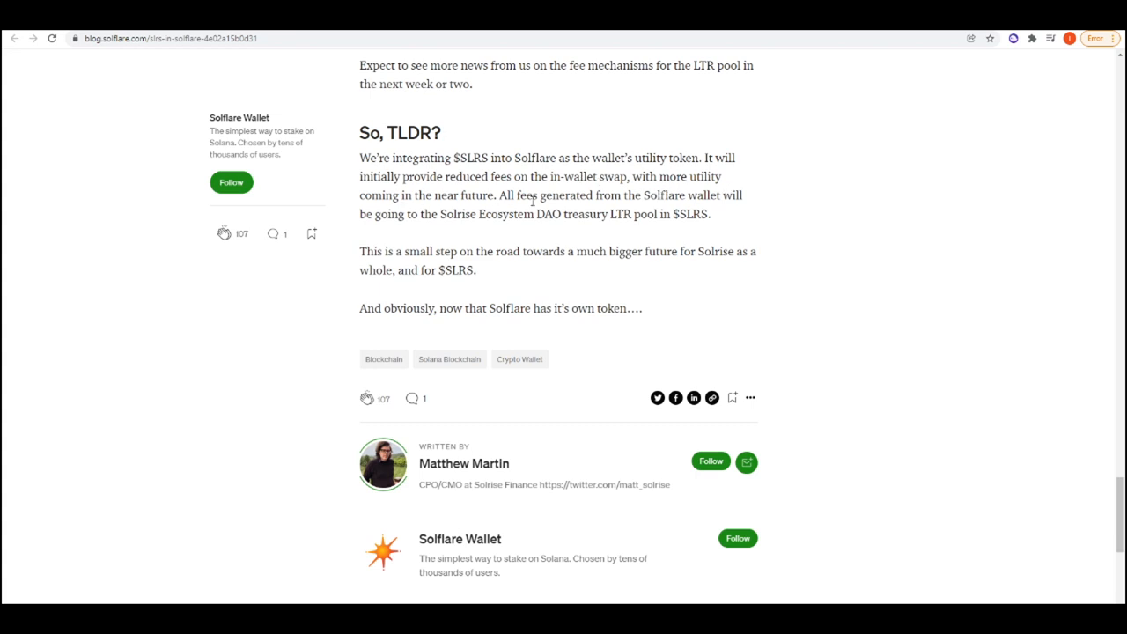
mouse_move(666, 209)
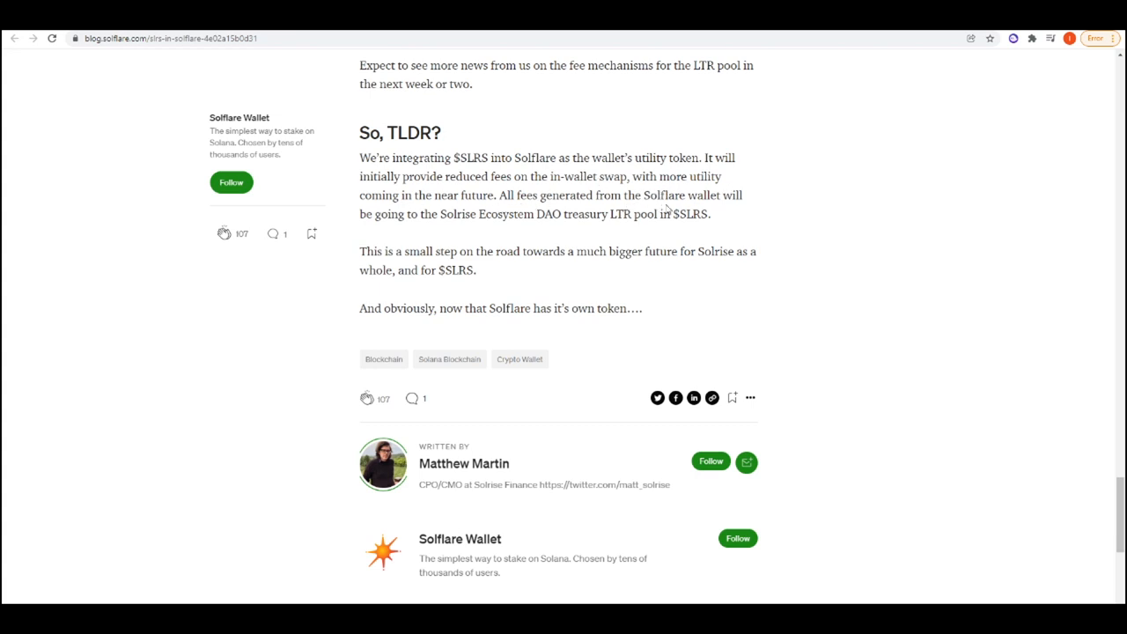
mouse_move(517, 229)
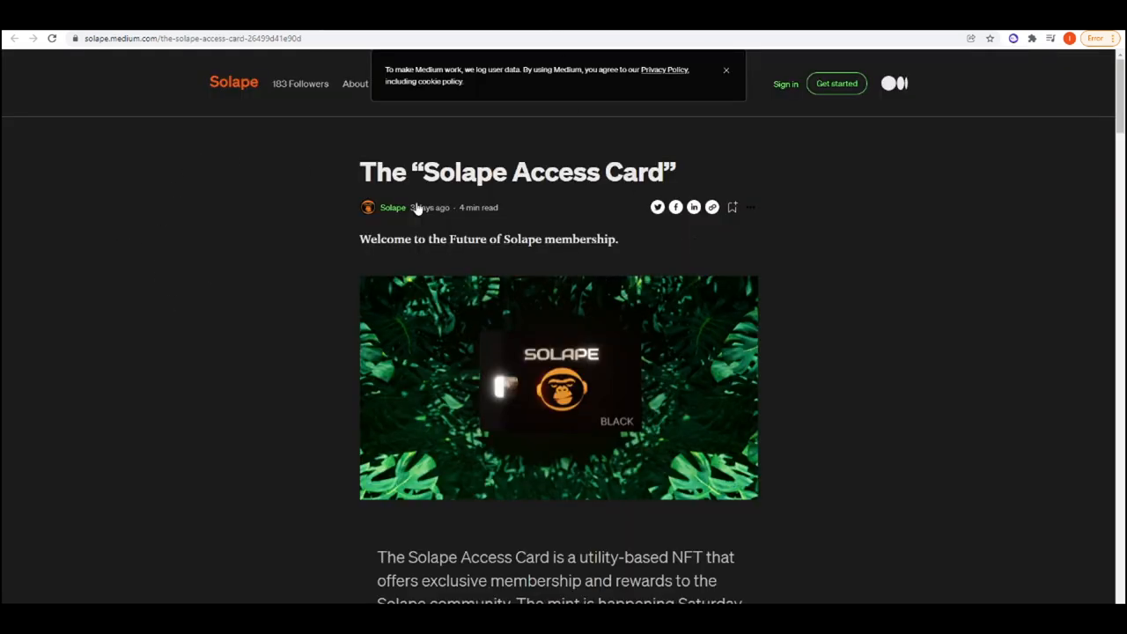
Highlight the Solape Access Card title and scroll to the card mint and two-rarities description
triple_click(518, 172)
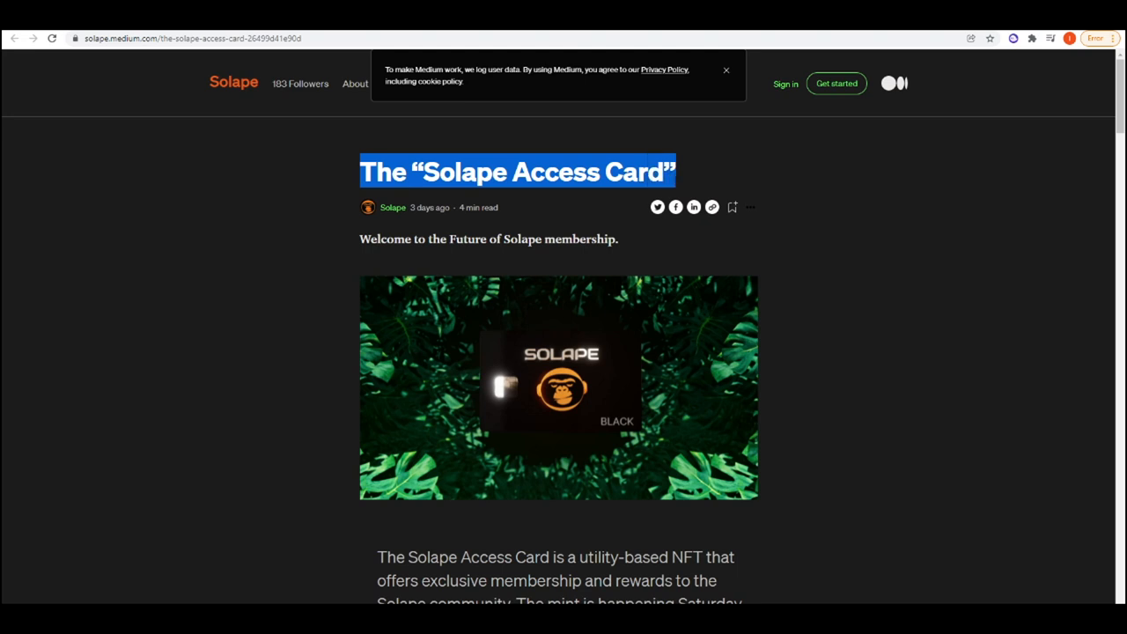
scroll("down", 3)
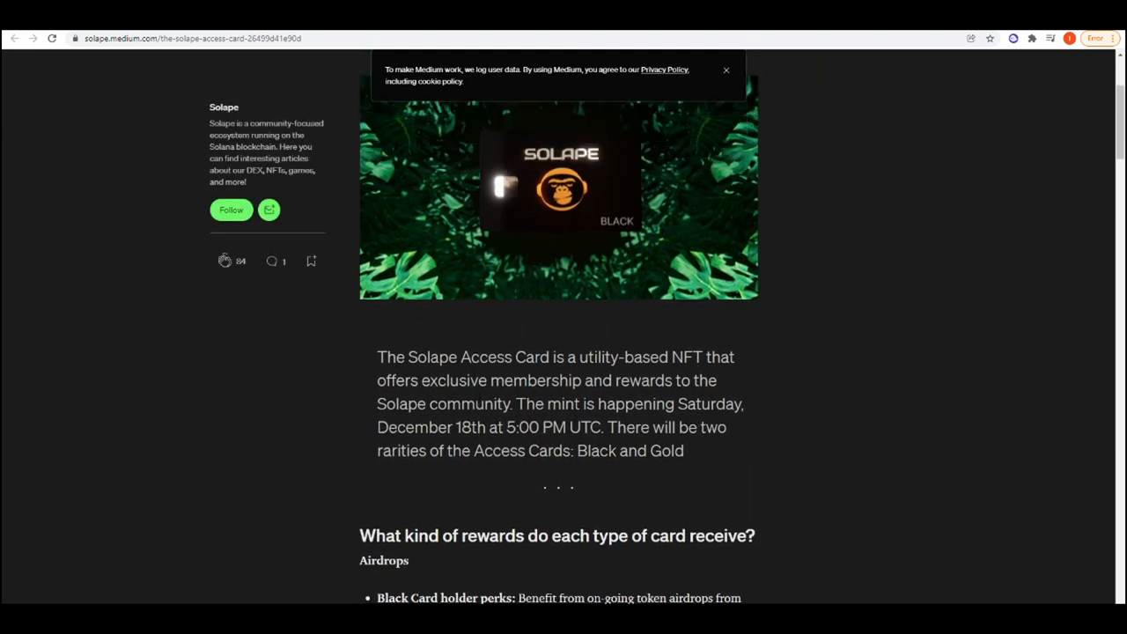
scroll("down", 3)
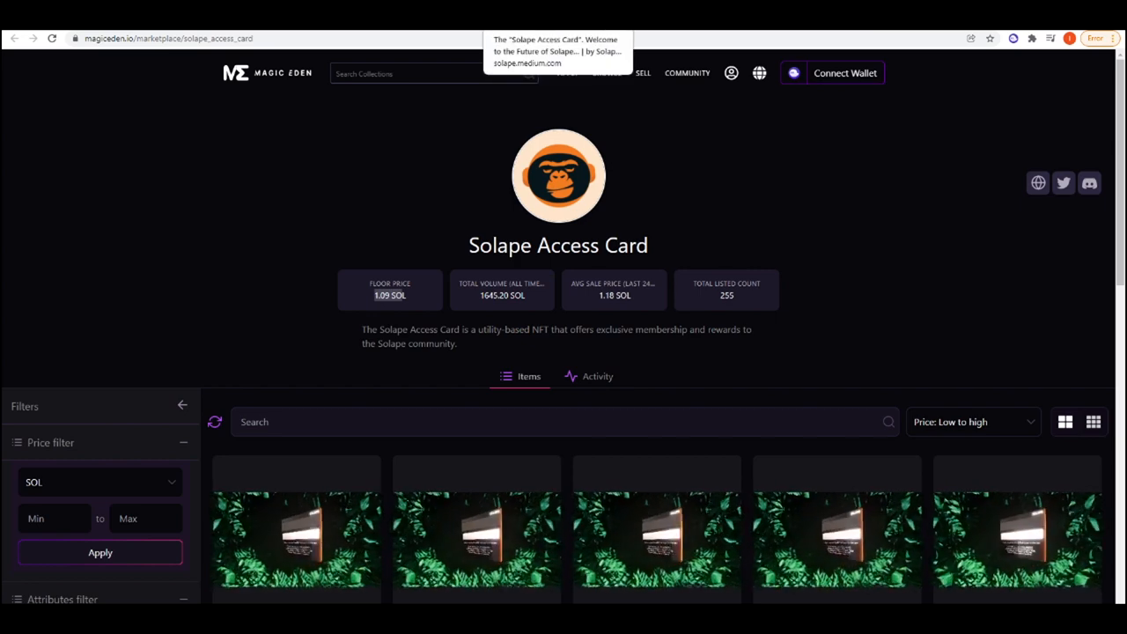
scroll("down", 3)
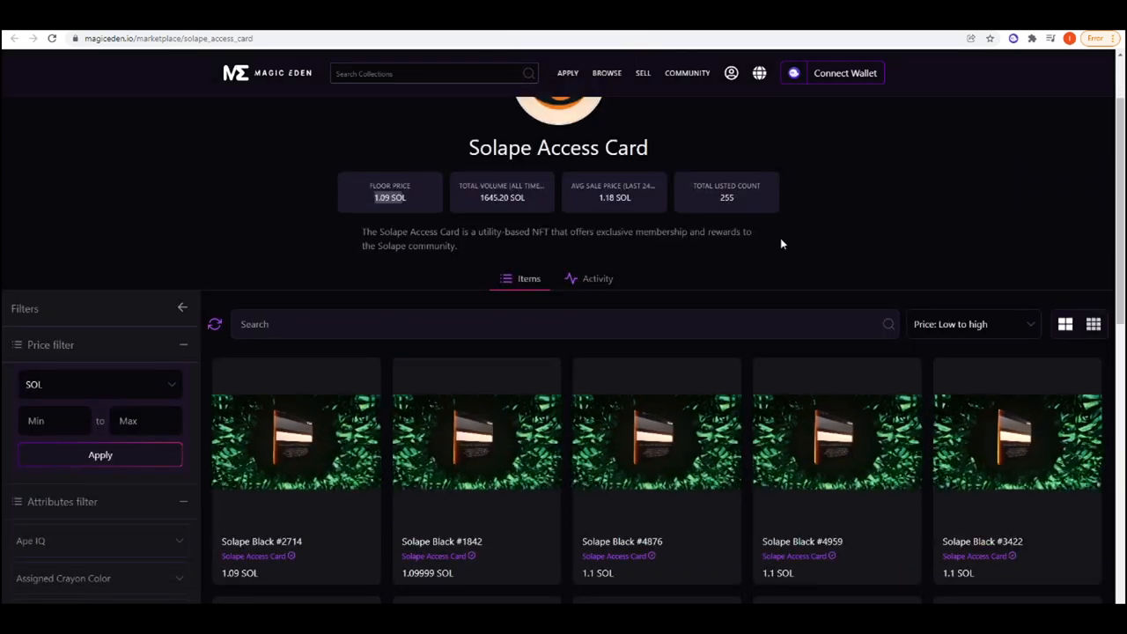
scroll("up", 3)
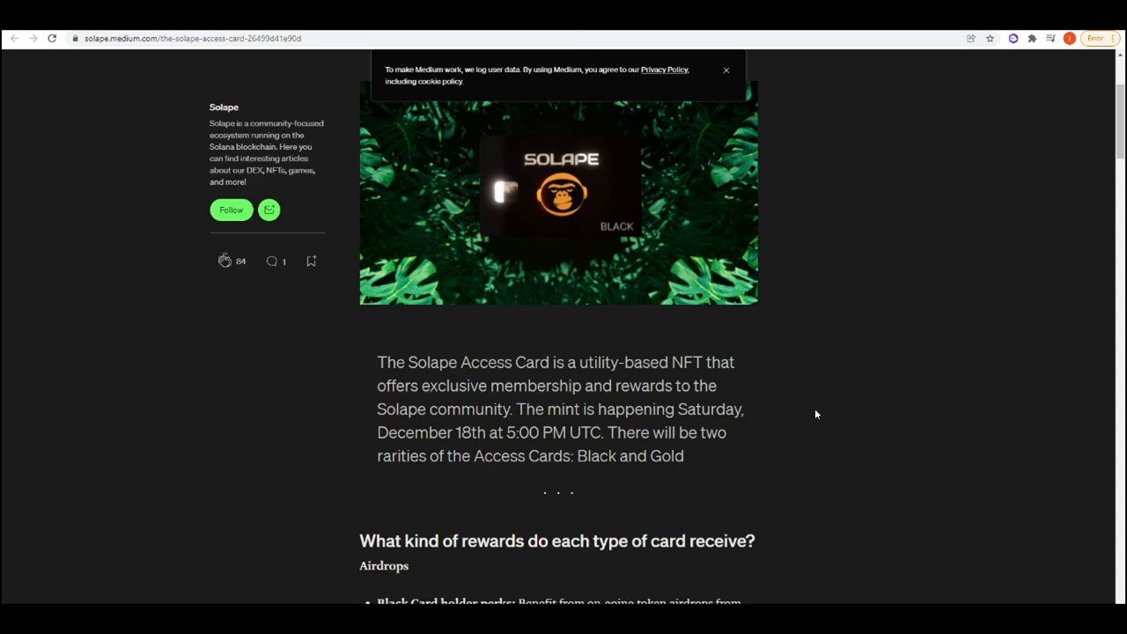
Scroll to the "What kind of rewards do each type of card receive?" section
scroll("down", 3)
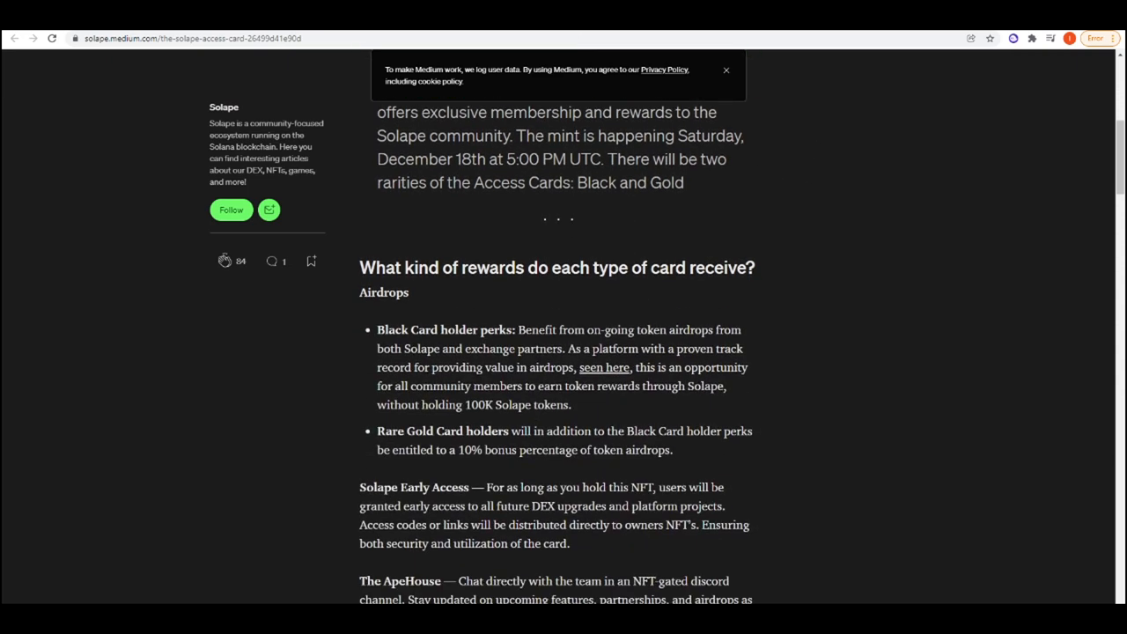
mouse_move(532, 310)
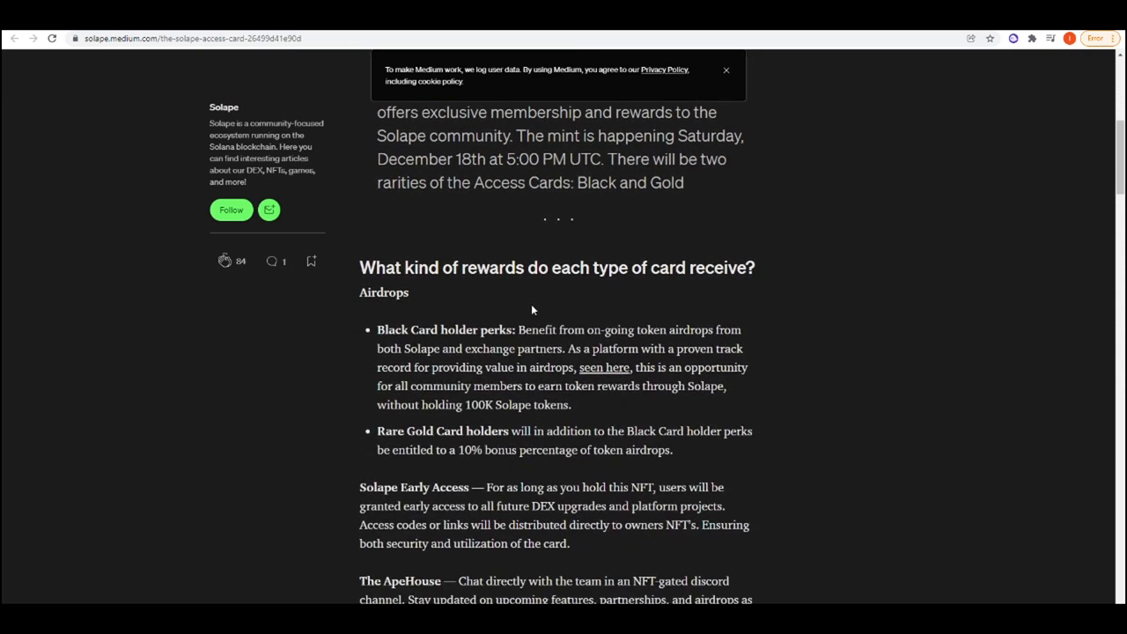
mouse_move(366, 422)
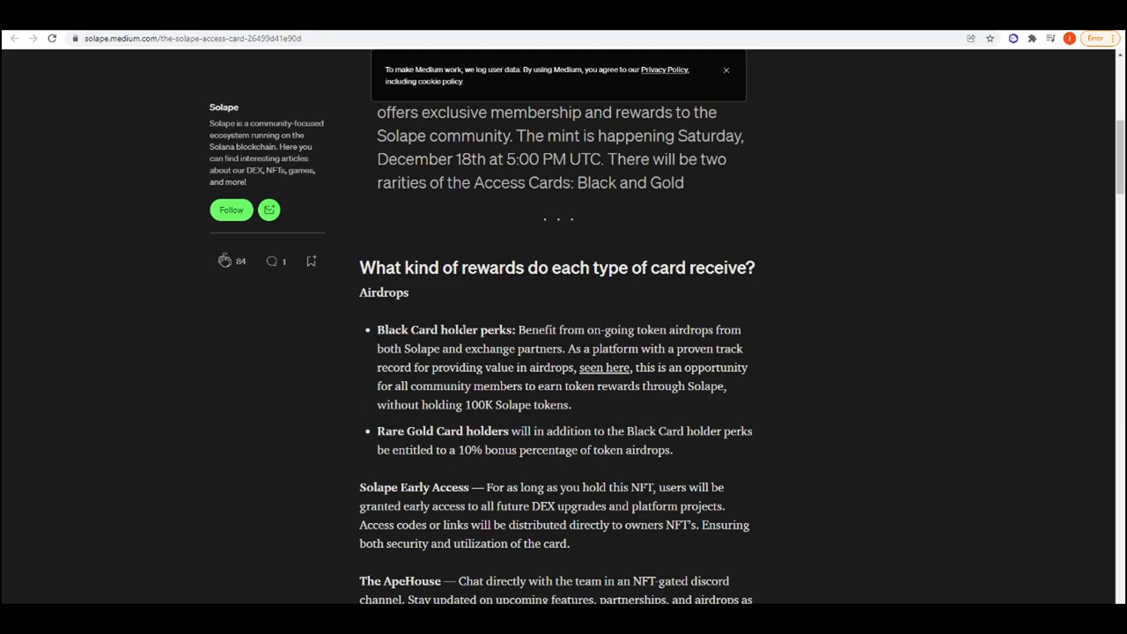
mouse_move(602, 341)
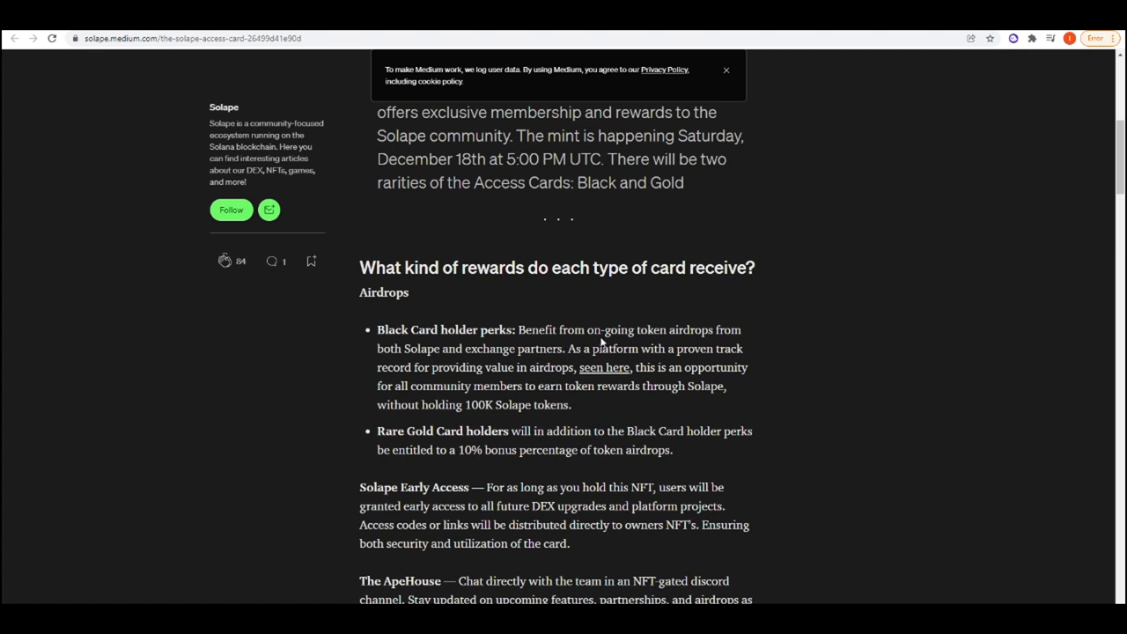
mouse_move(697, 341)
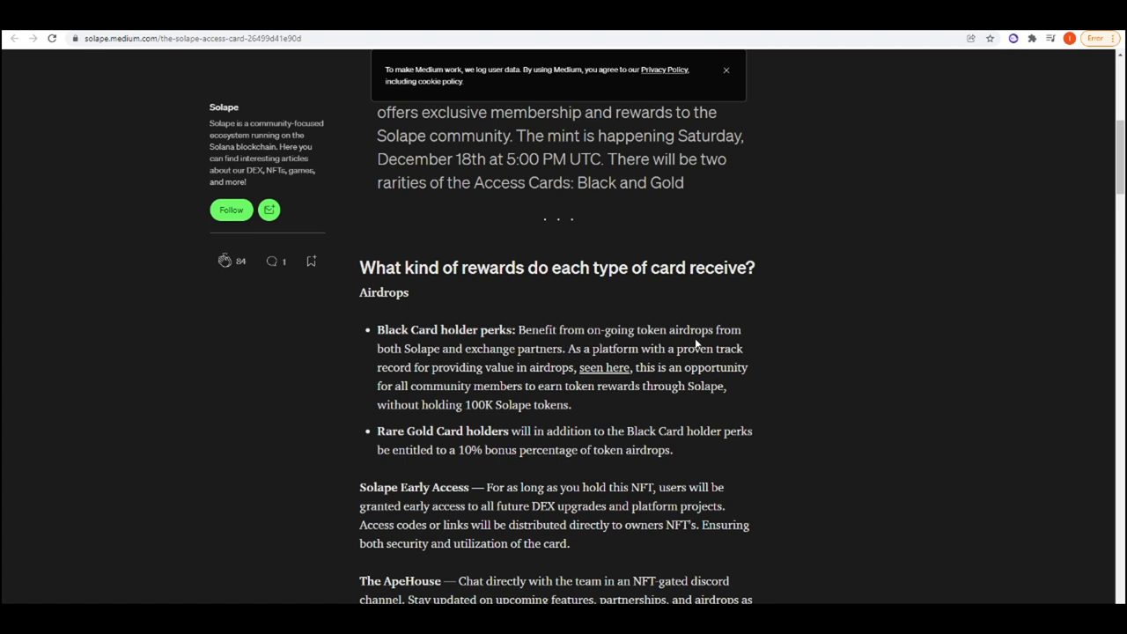
mouse_move(696, 343)
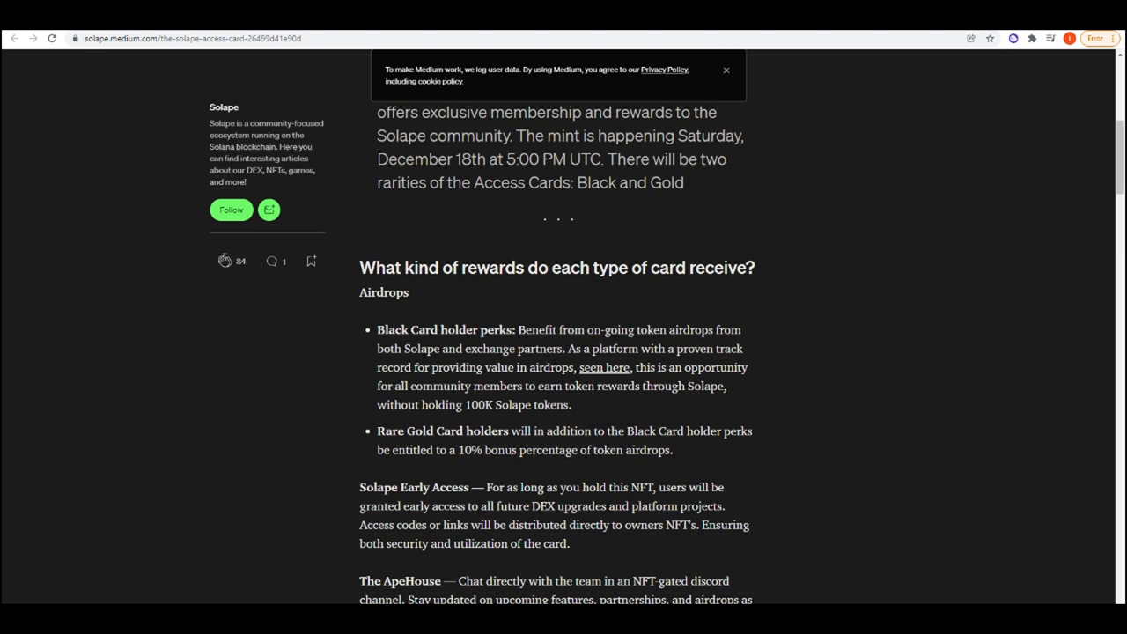
mouse_move(604, 373)
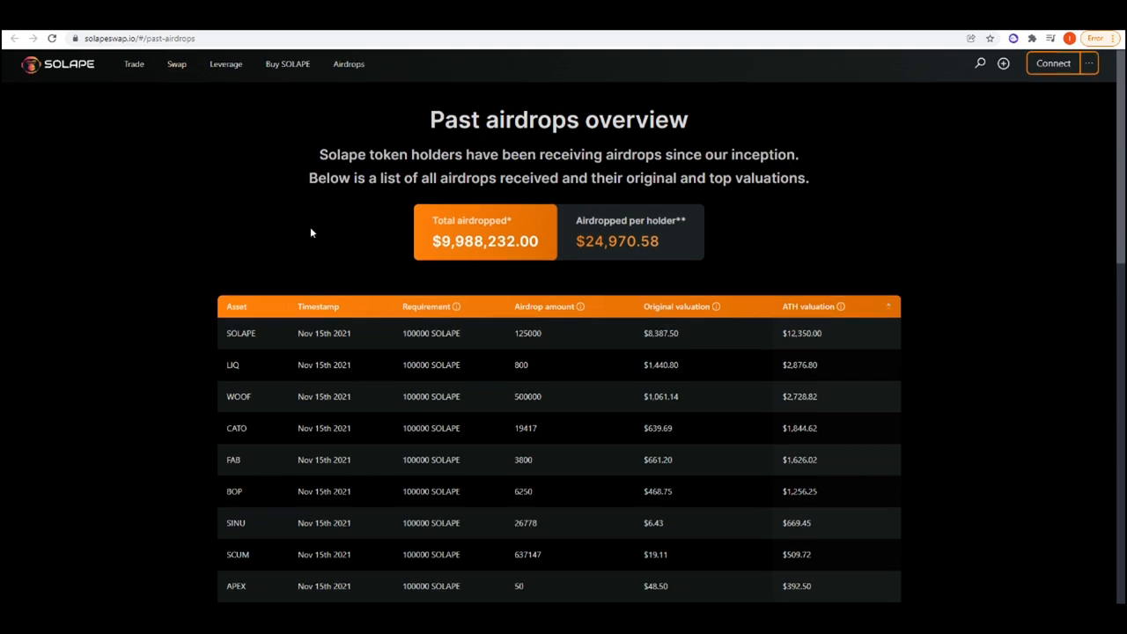
Scroll through the past airdrops table showing $9,988,232 total airdropped
scroll("down", 3)
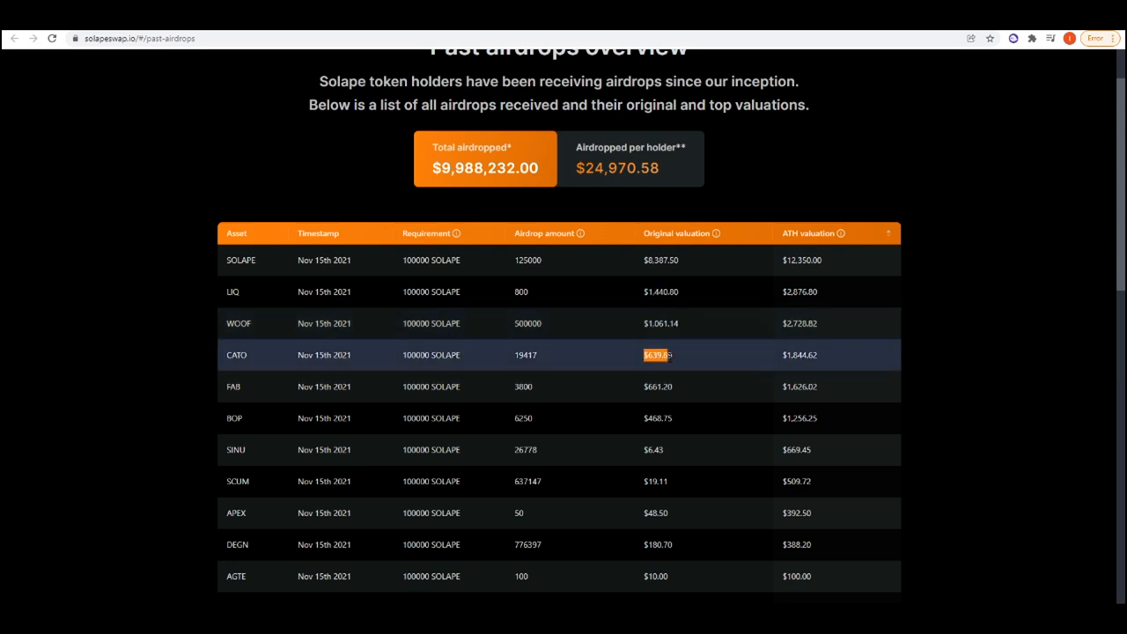
mouse_move(856, 293)
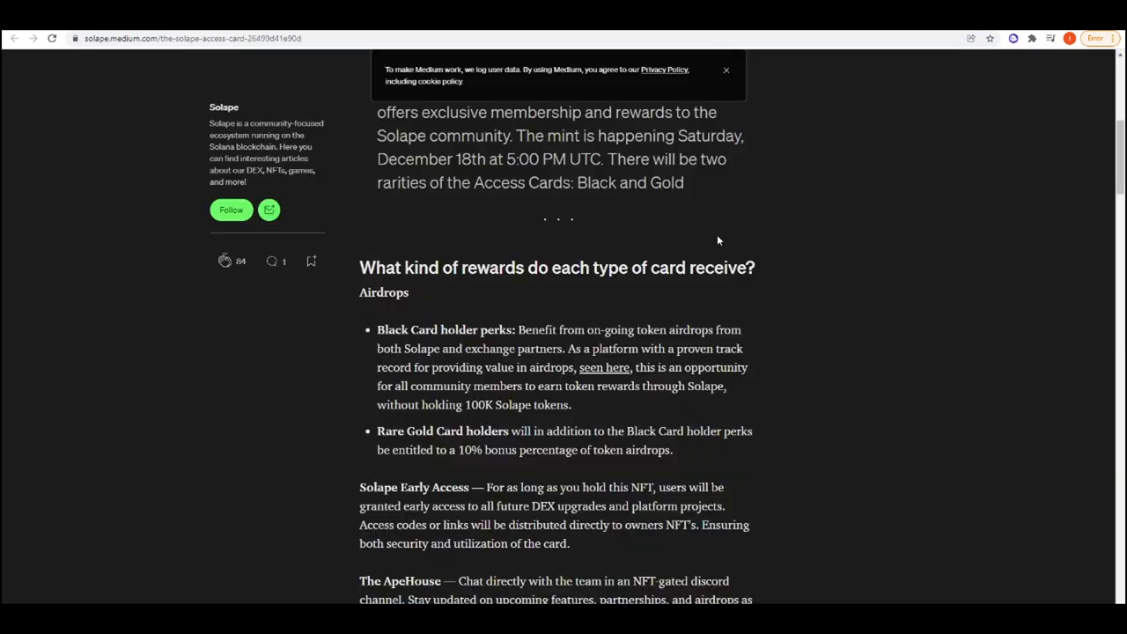
Scroll past the Early Access, ApeHouse and Card Personalization perks to the drop details
scroll("down", 3)
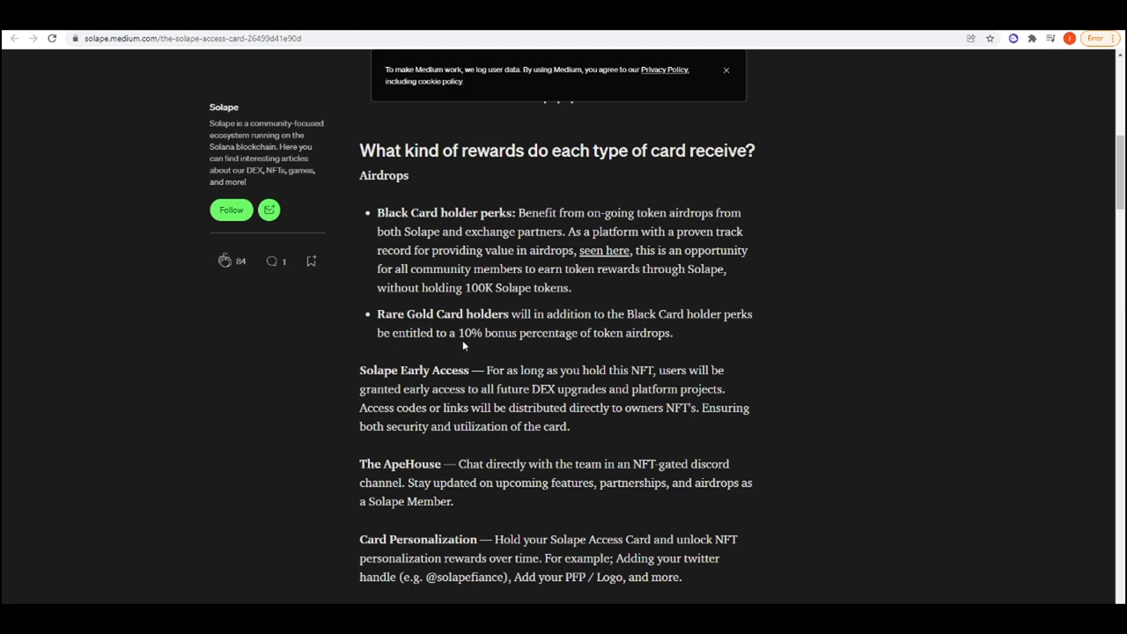
mouse_move(676, 354)
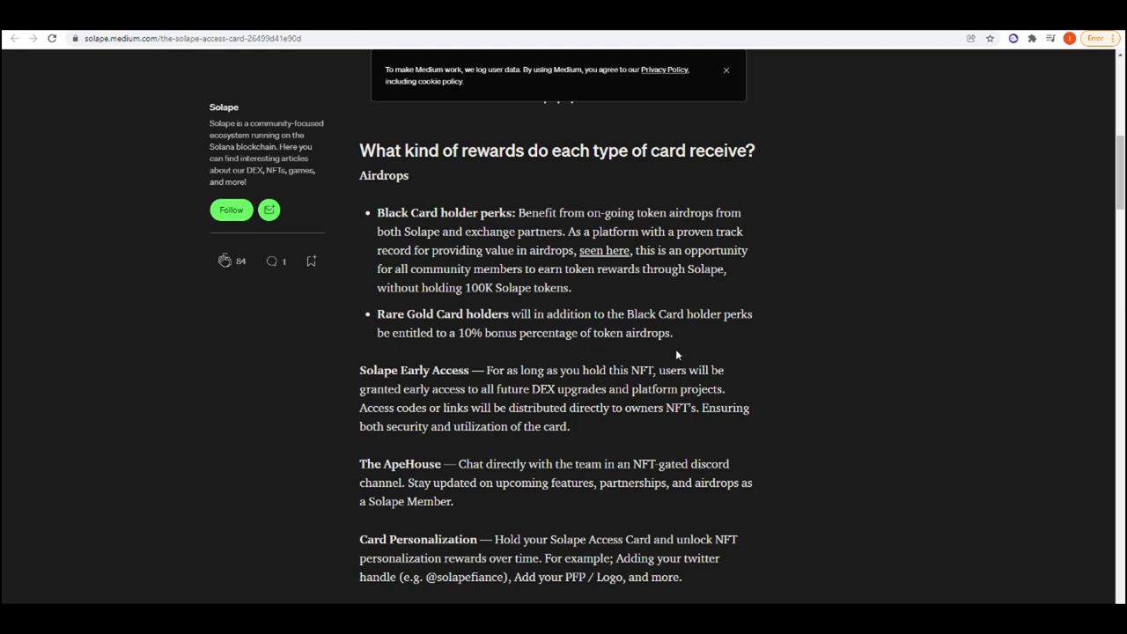
scroll("down", 3)
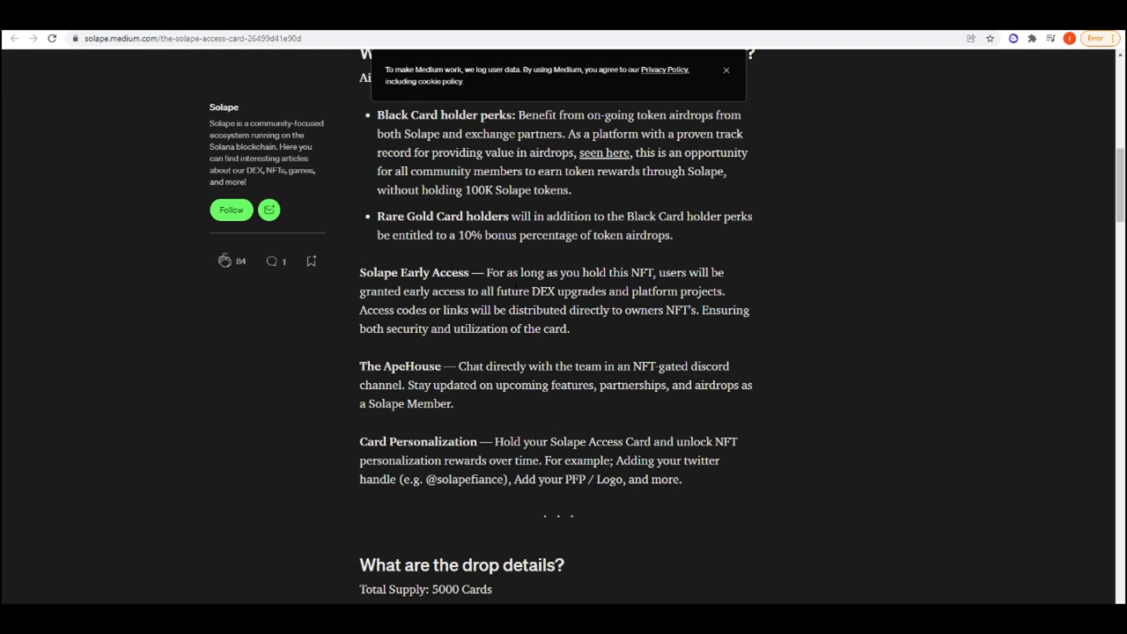
mouse_move(575, 303)
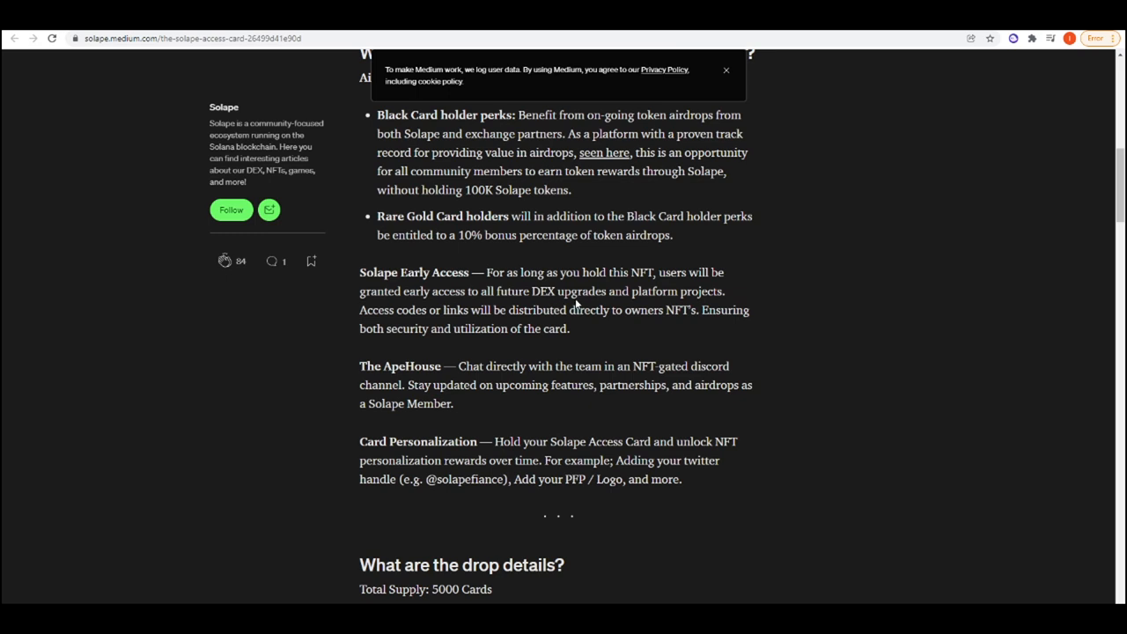
mouse_move(419, 324)
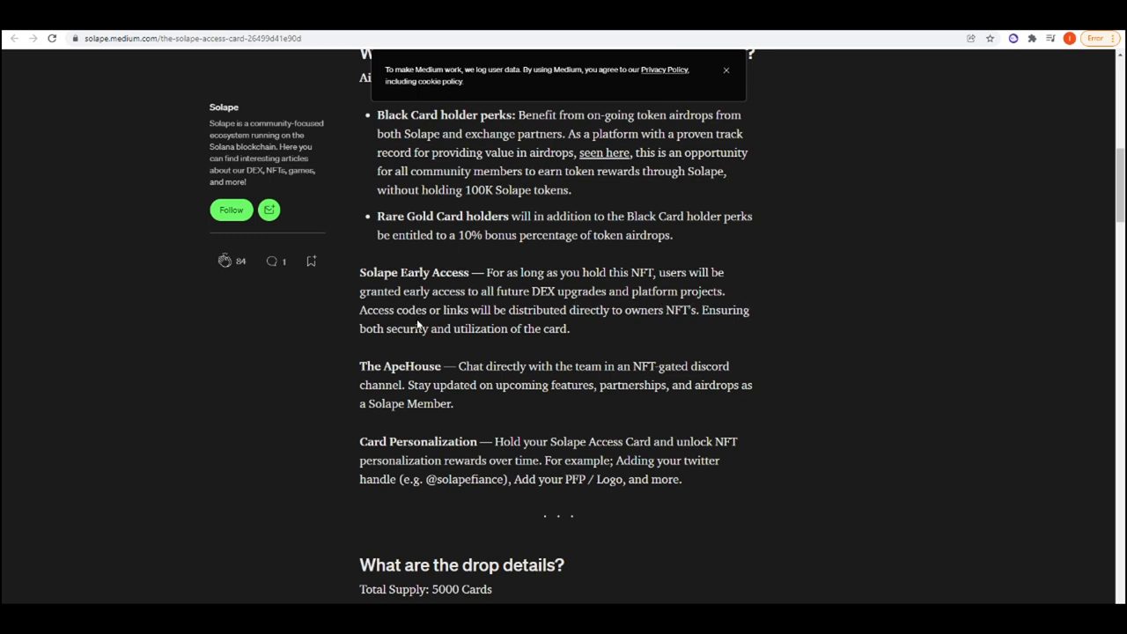
mouse_move(526, 324)
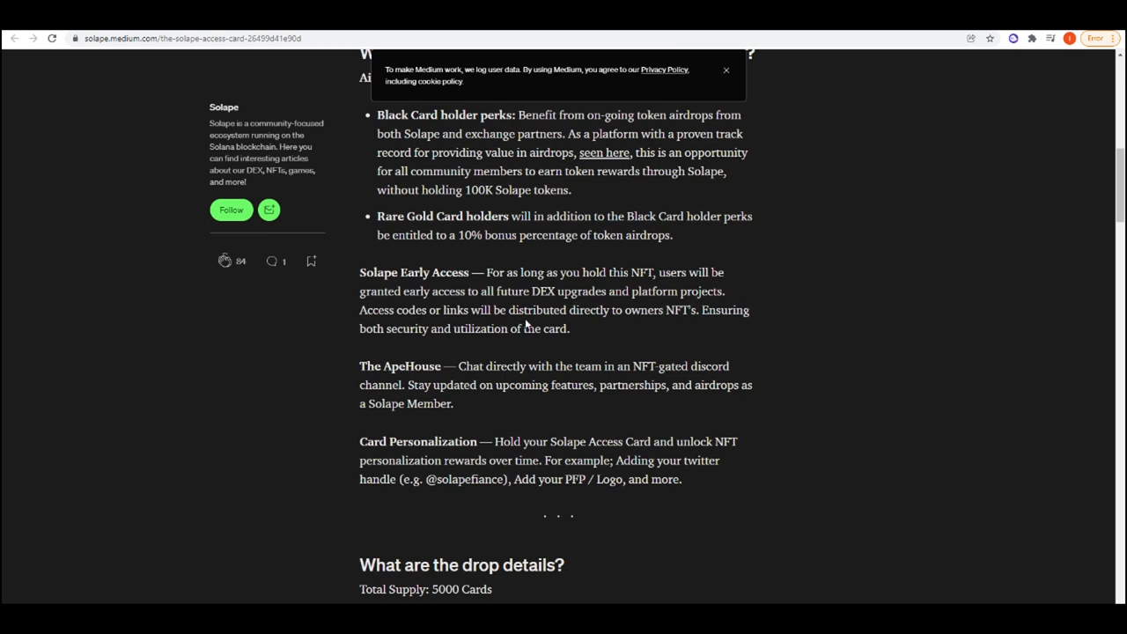
mouse_move(687, 333)
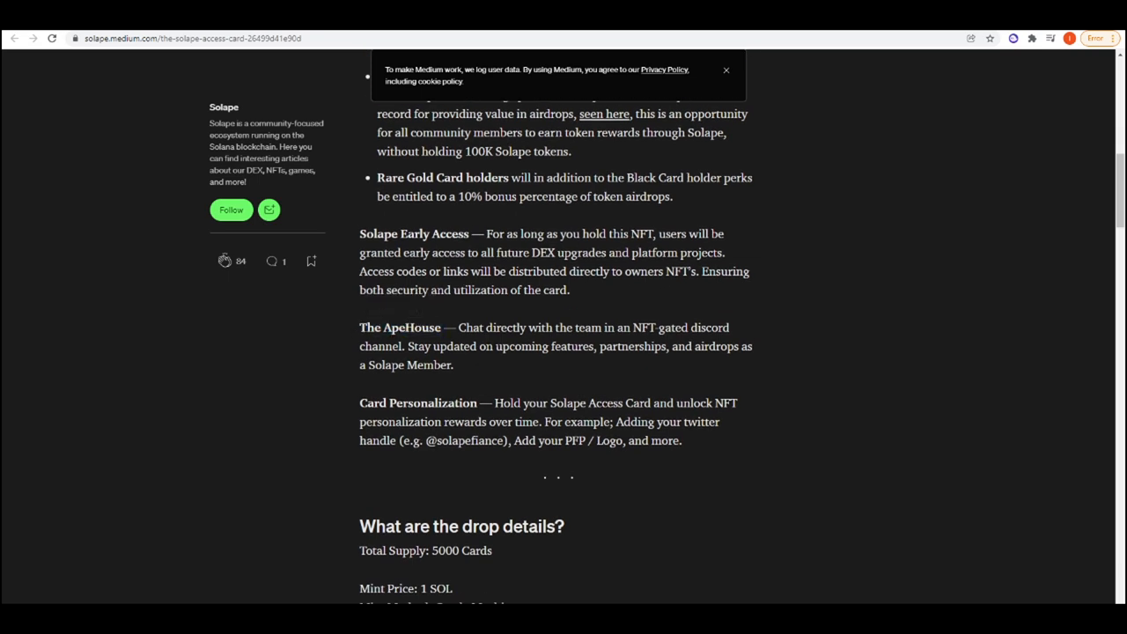
mouse_move(697, 341)
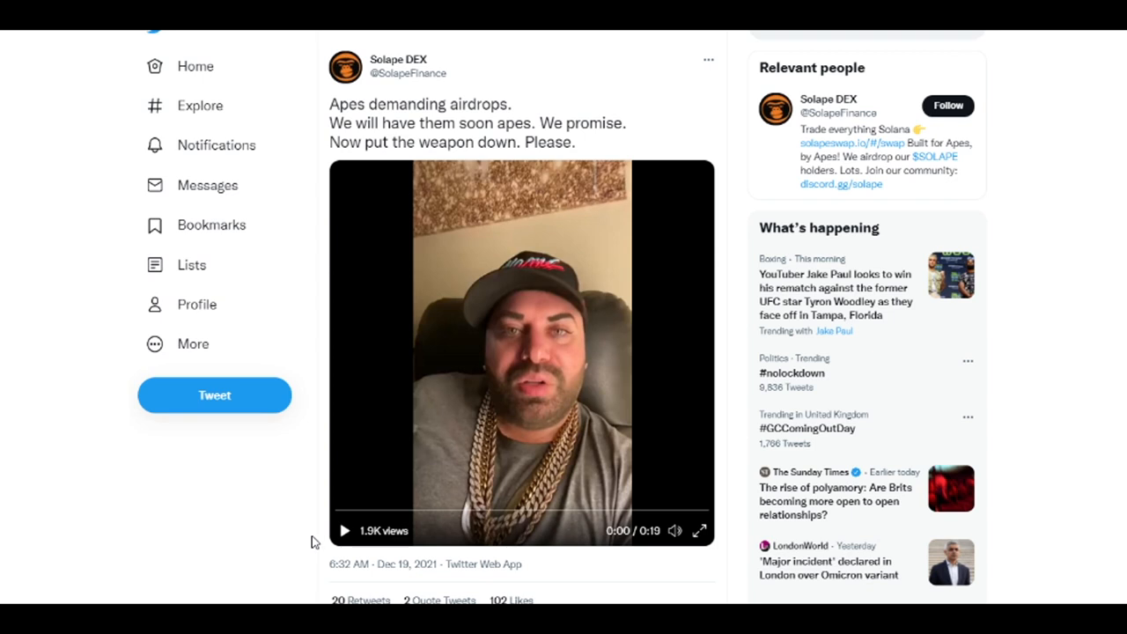
Play the Solape DEX video about apes demanding airdrops
left_click(345, 530)
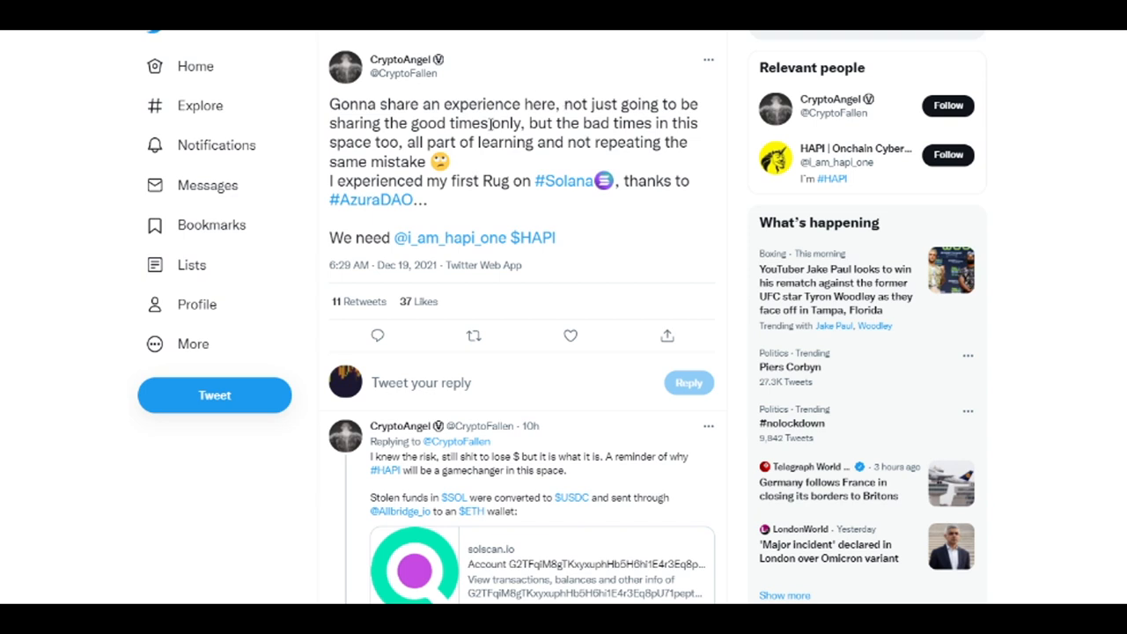
mouse_move(496, 95)
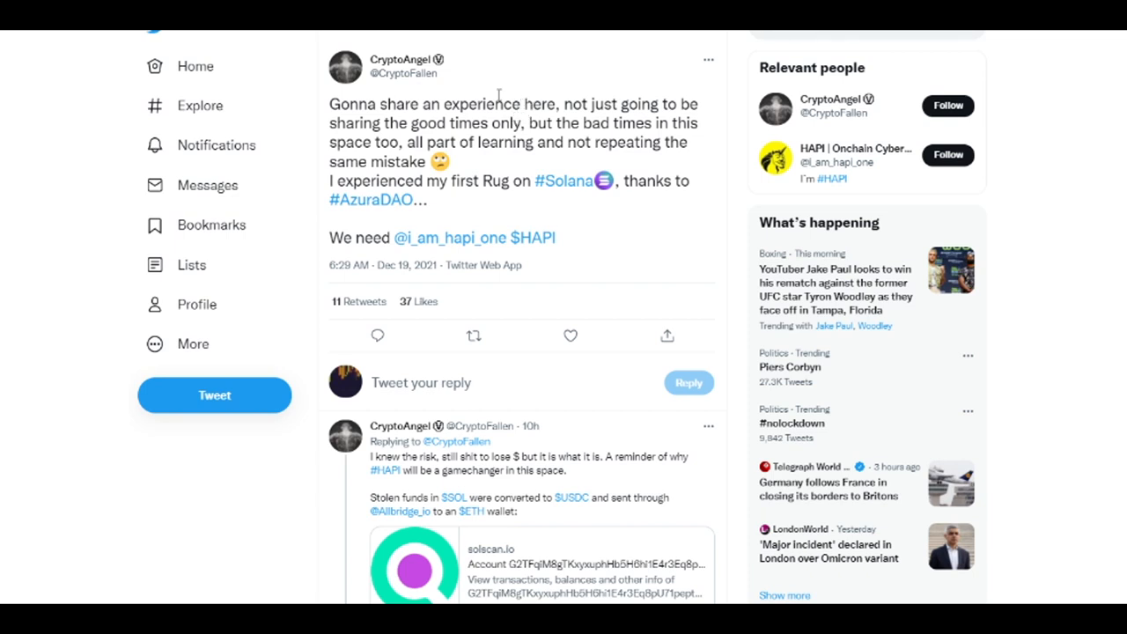
mouse_move(200, 105)
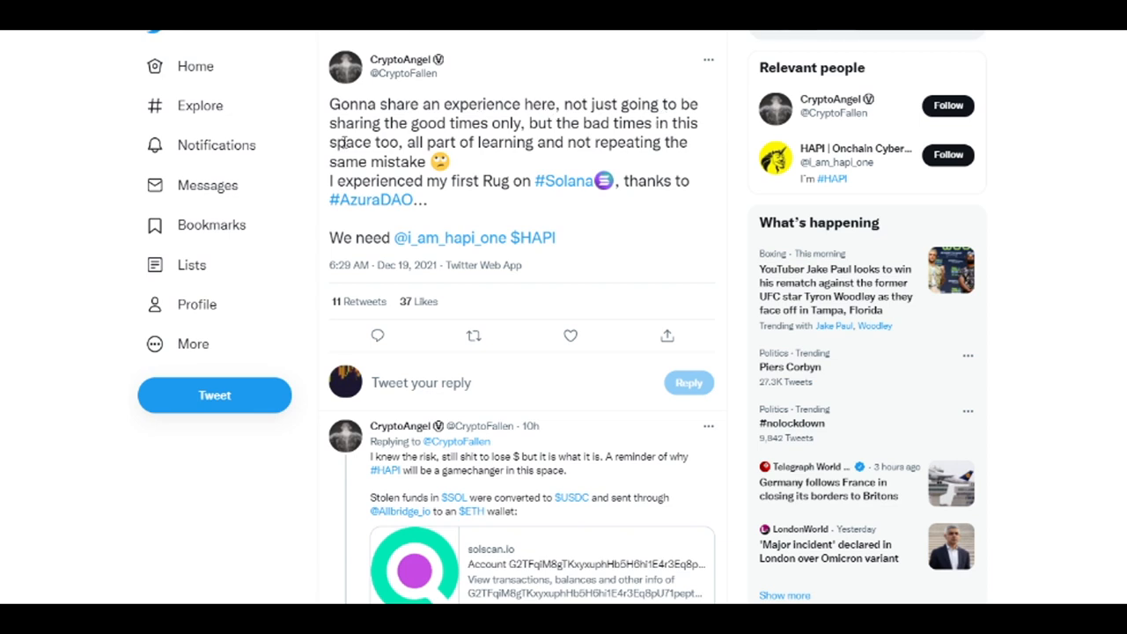
mouse_move(436, 201)
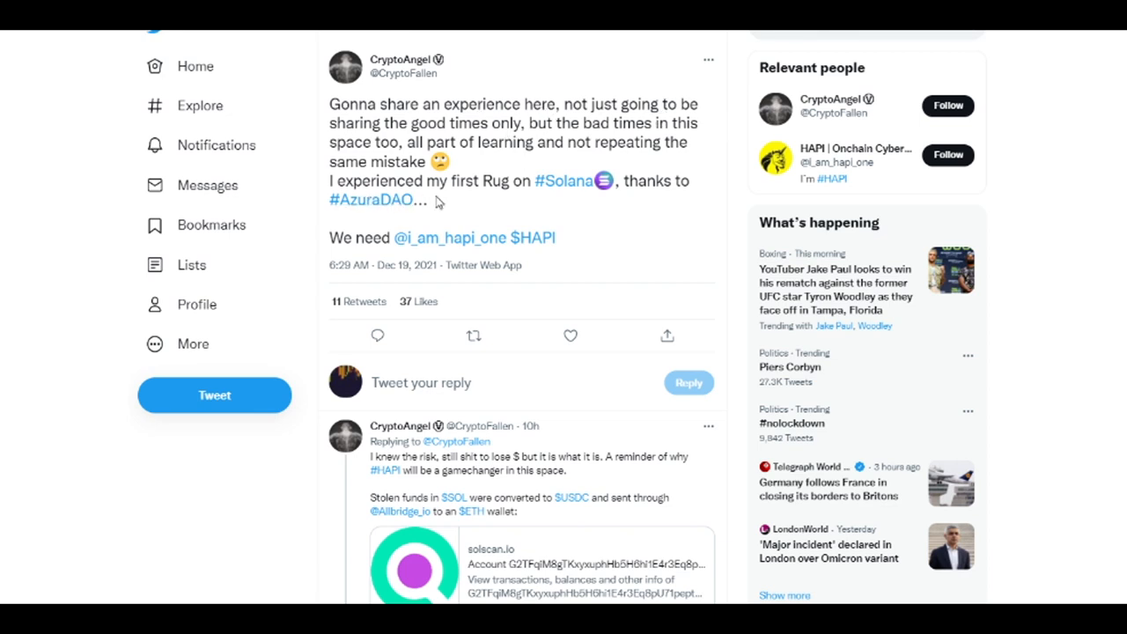
mouse_move(396, 201)
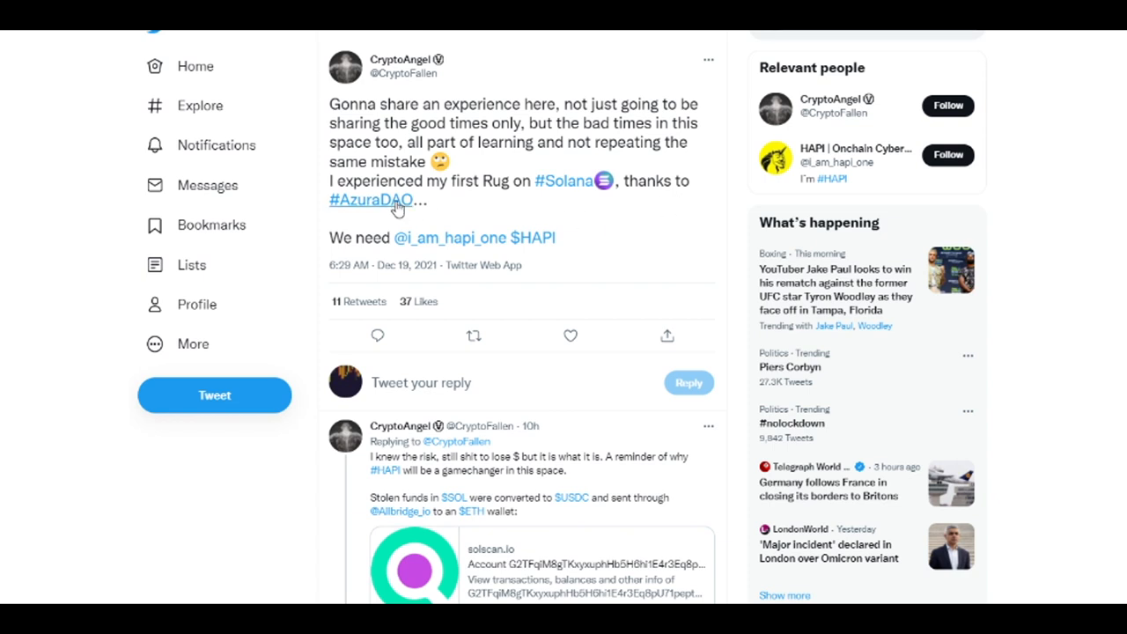
mouse_move(633, 231)
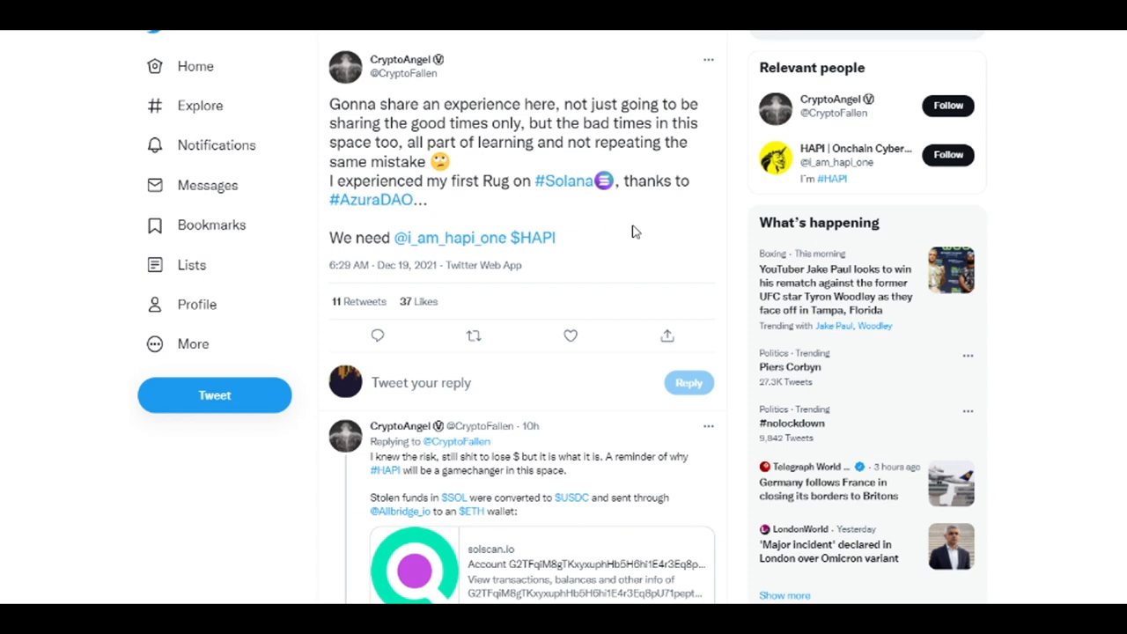
mouse_move(632, 230)
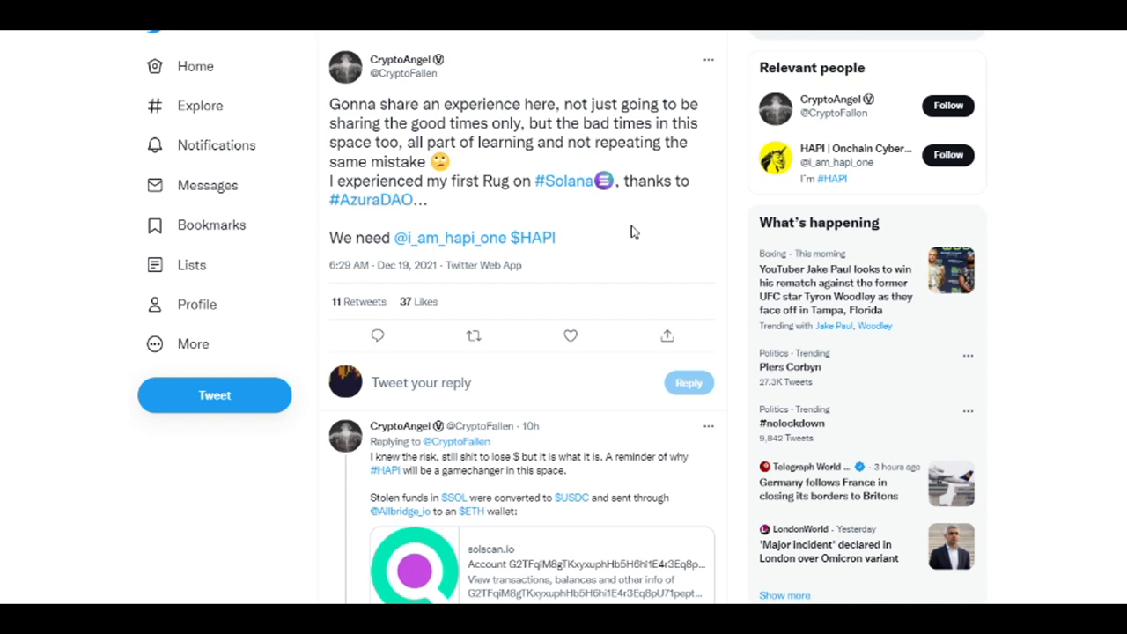
mouse_move(1043, 135)
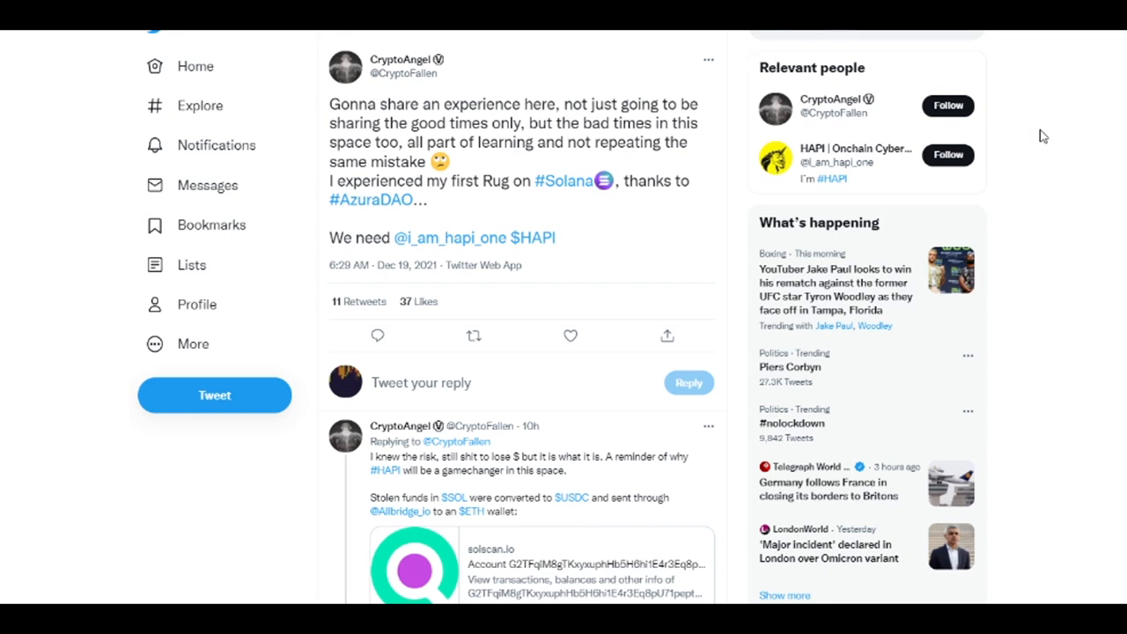
mouse_move(1049, 144)
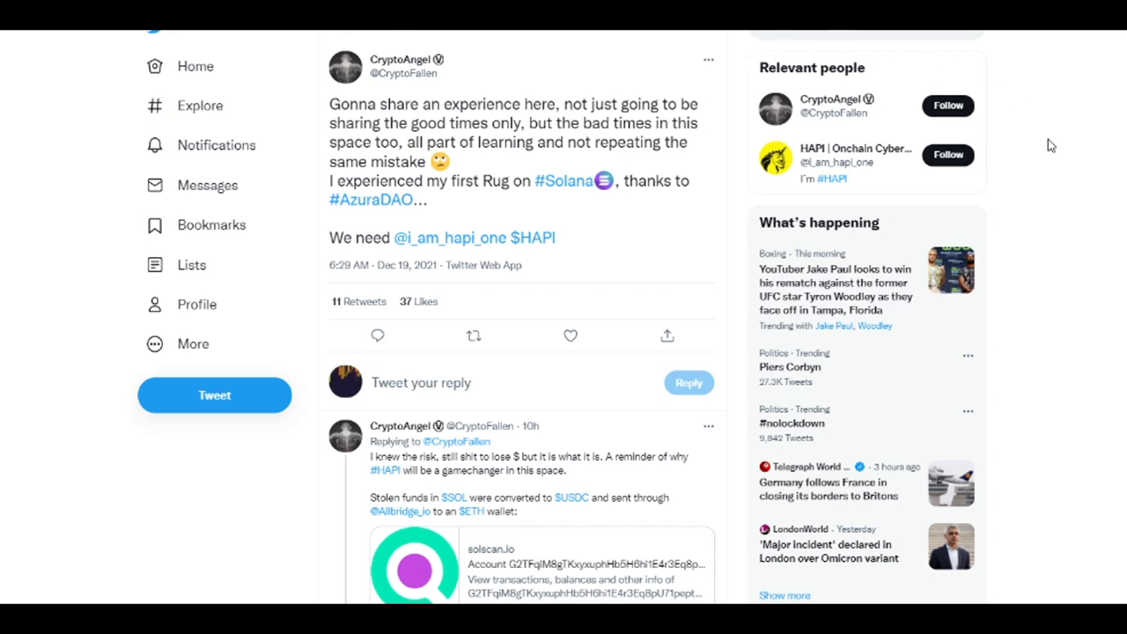
mouse_move(1064, 205)
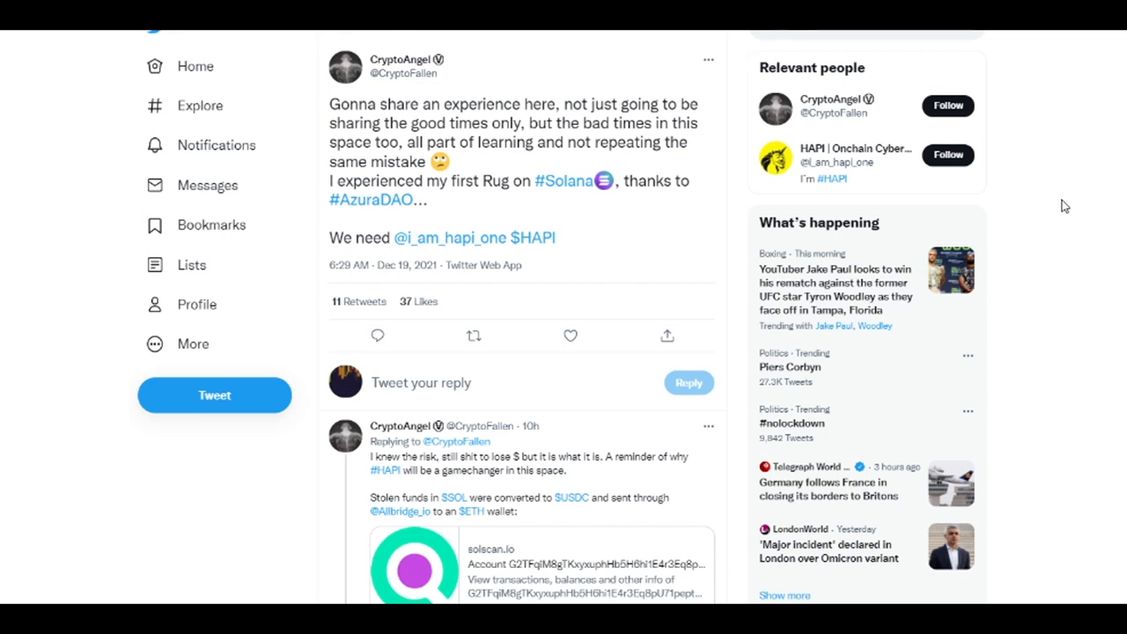
Scroll through replies under CryptoAngel's AzuraDAO rug thread: stolen-funds follow-up, losses and sympathy messages
scroll("down", 3)
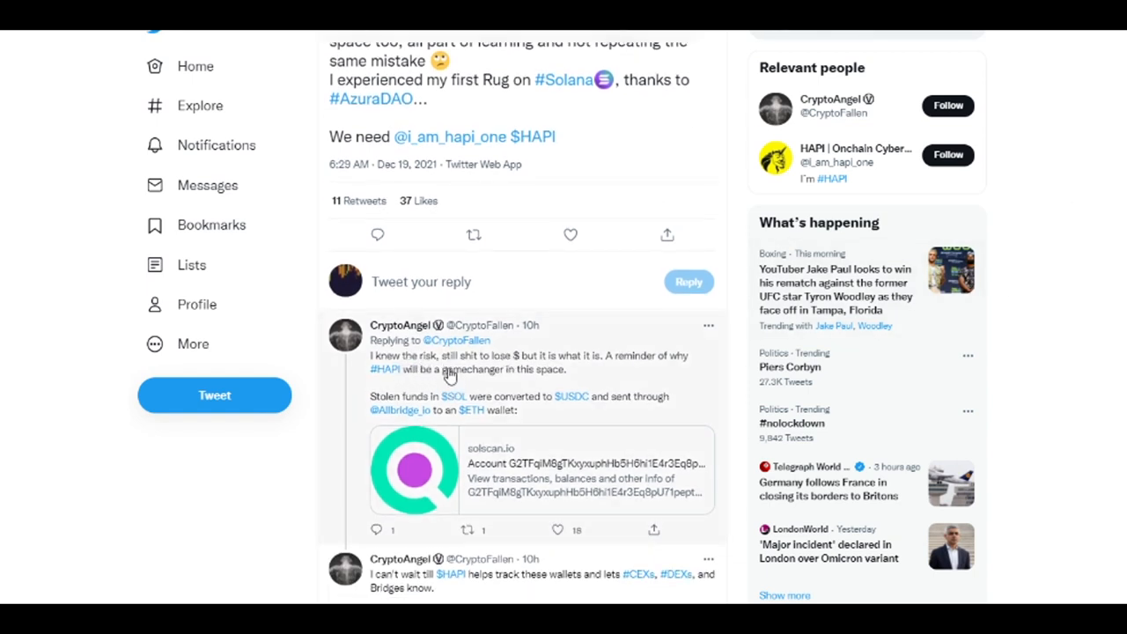
mouse_move(552, 359)
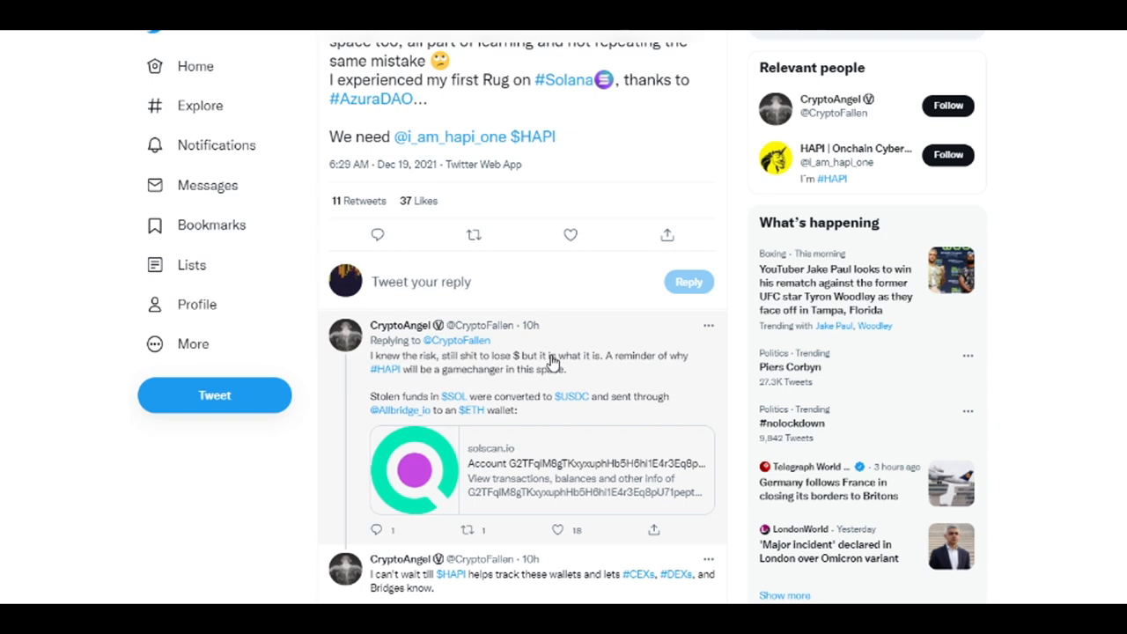
mouse_move(458, 415)
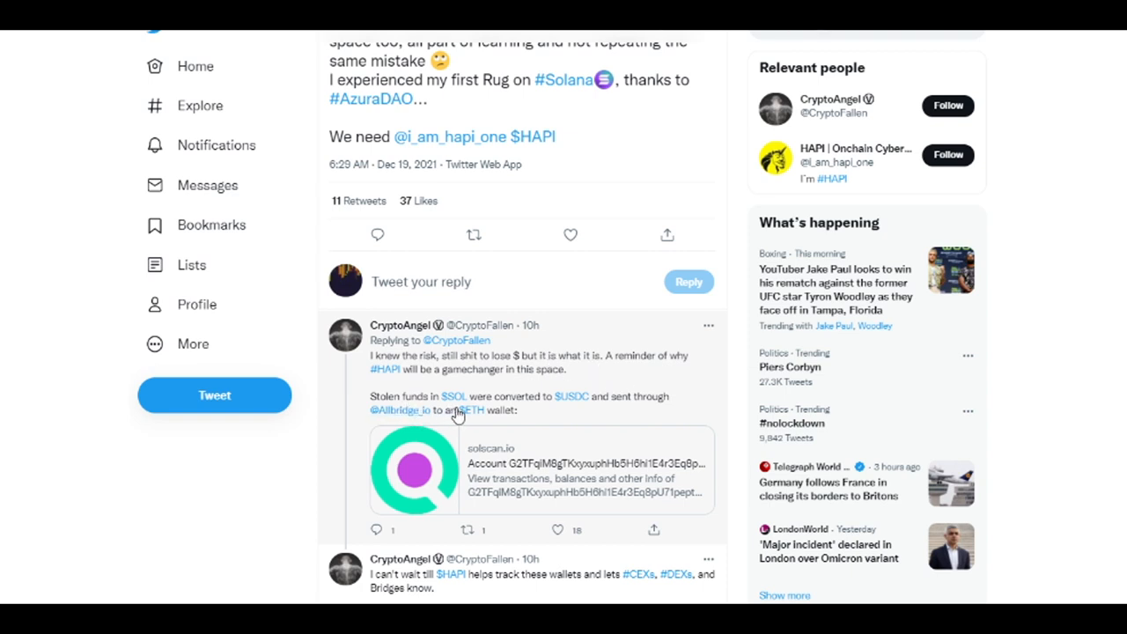
mouse_move(620, 417)
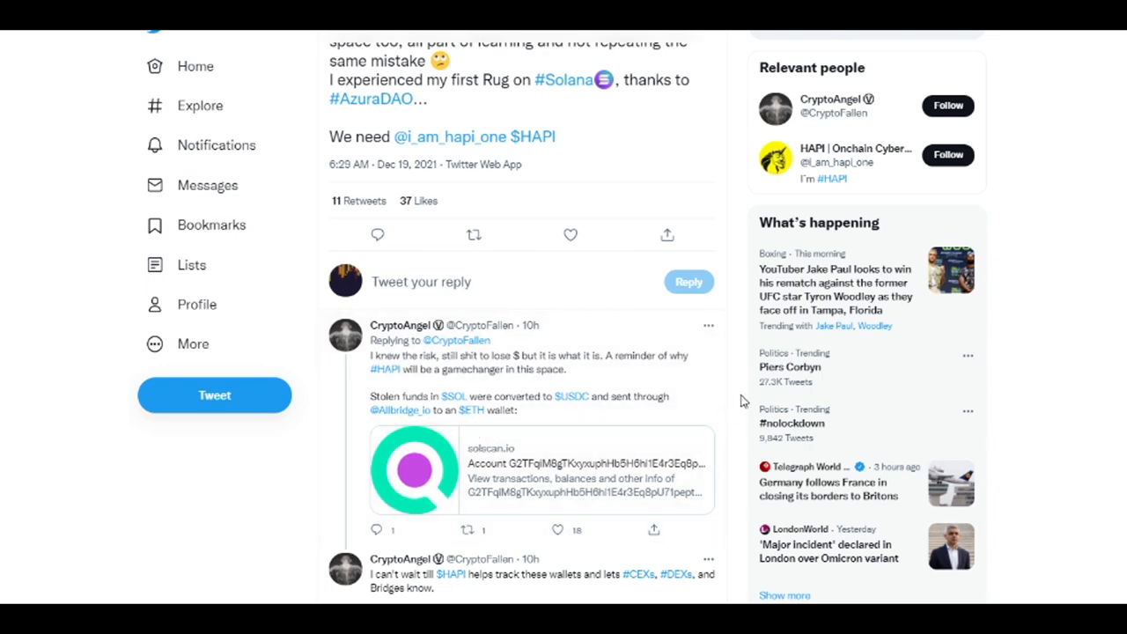
scroll("down", 3)
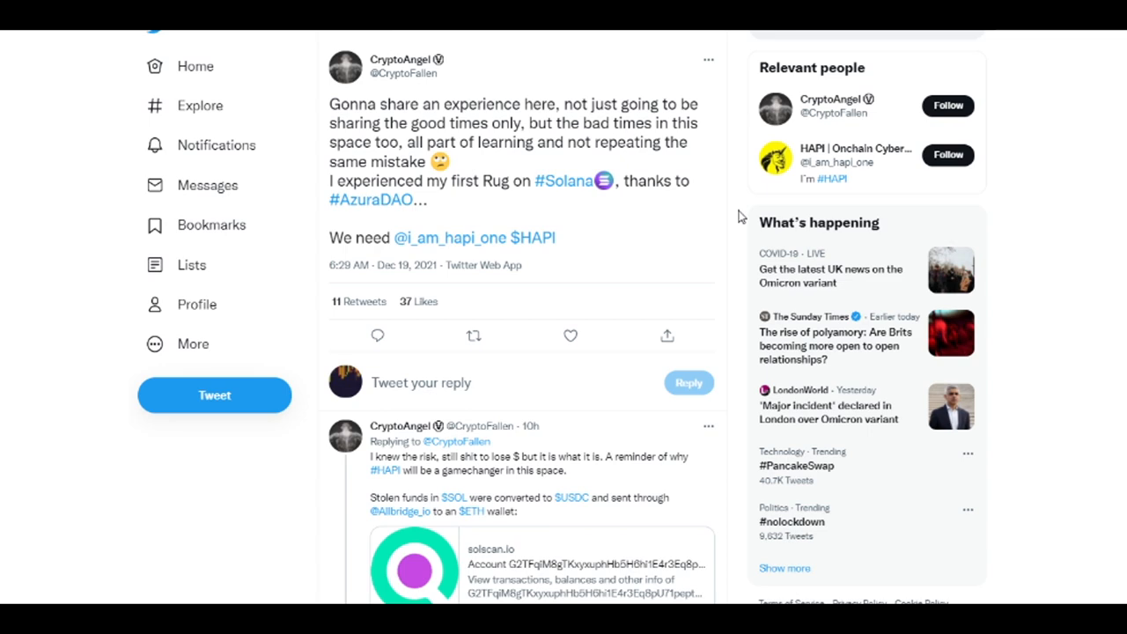
scroll("down", 3)
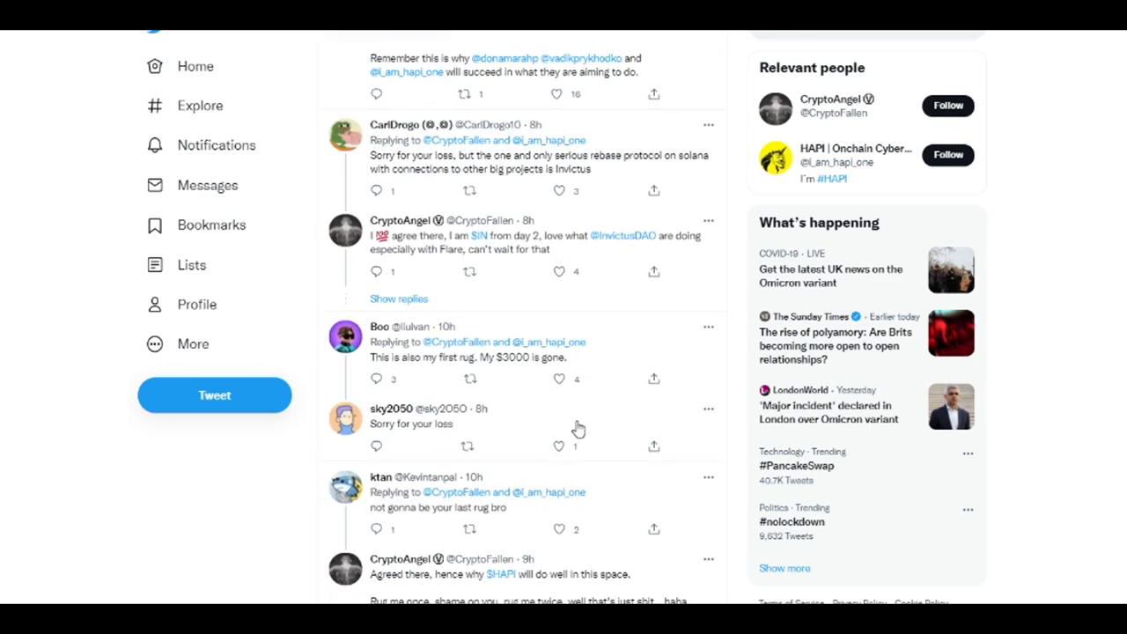
scroll("down", 3)
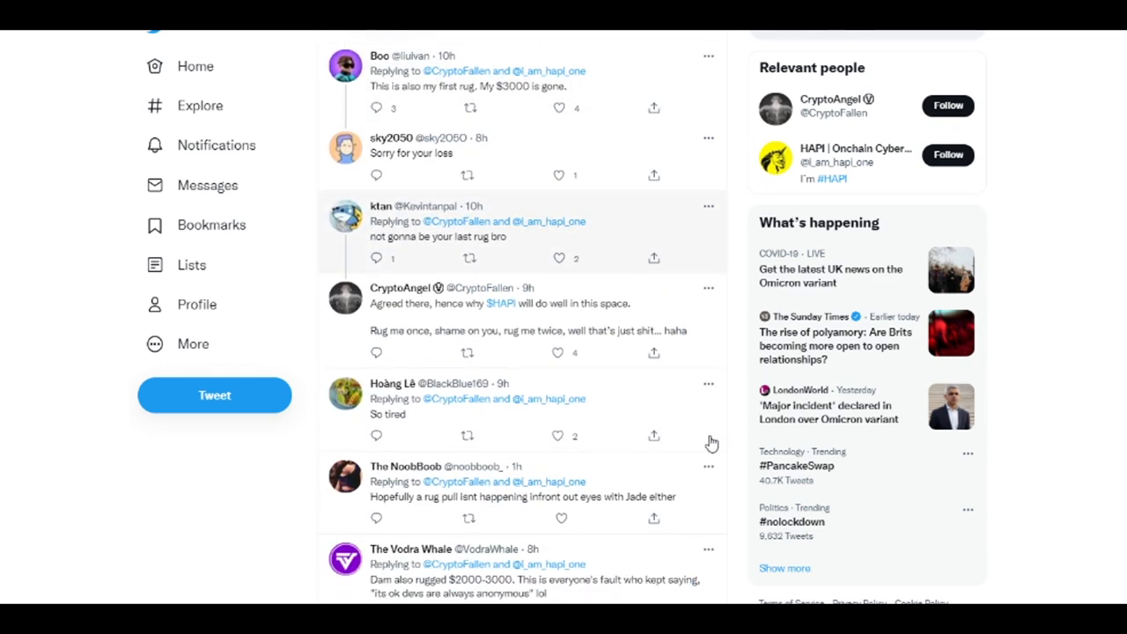